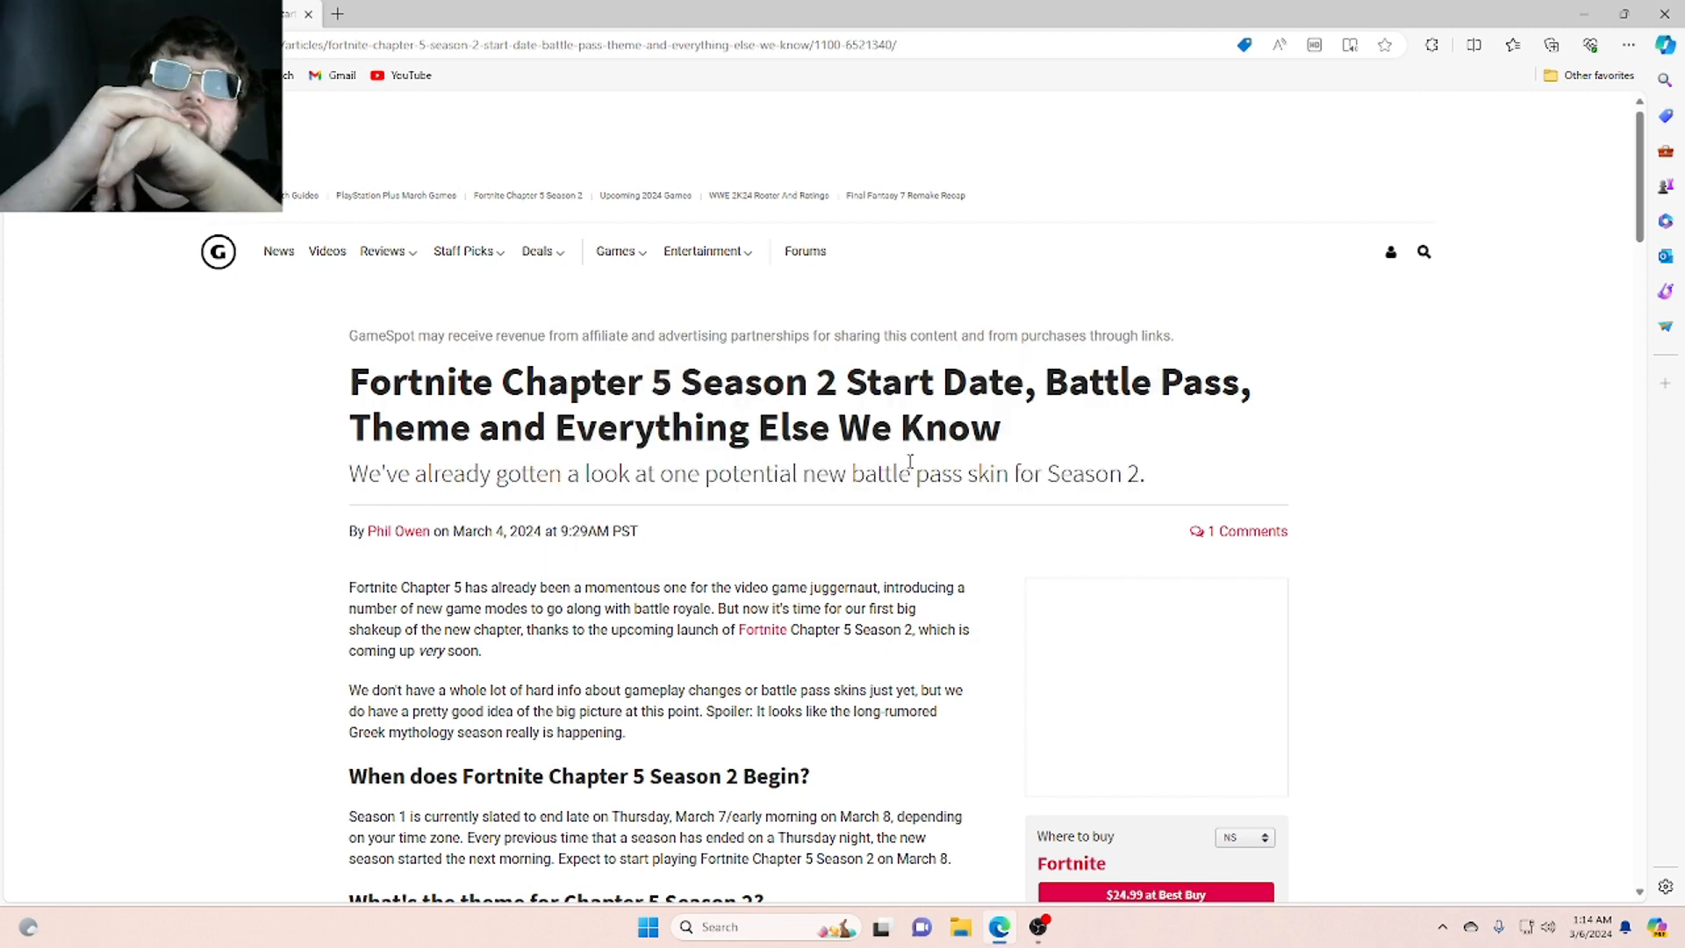
mouse_move(1425, 793)
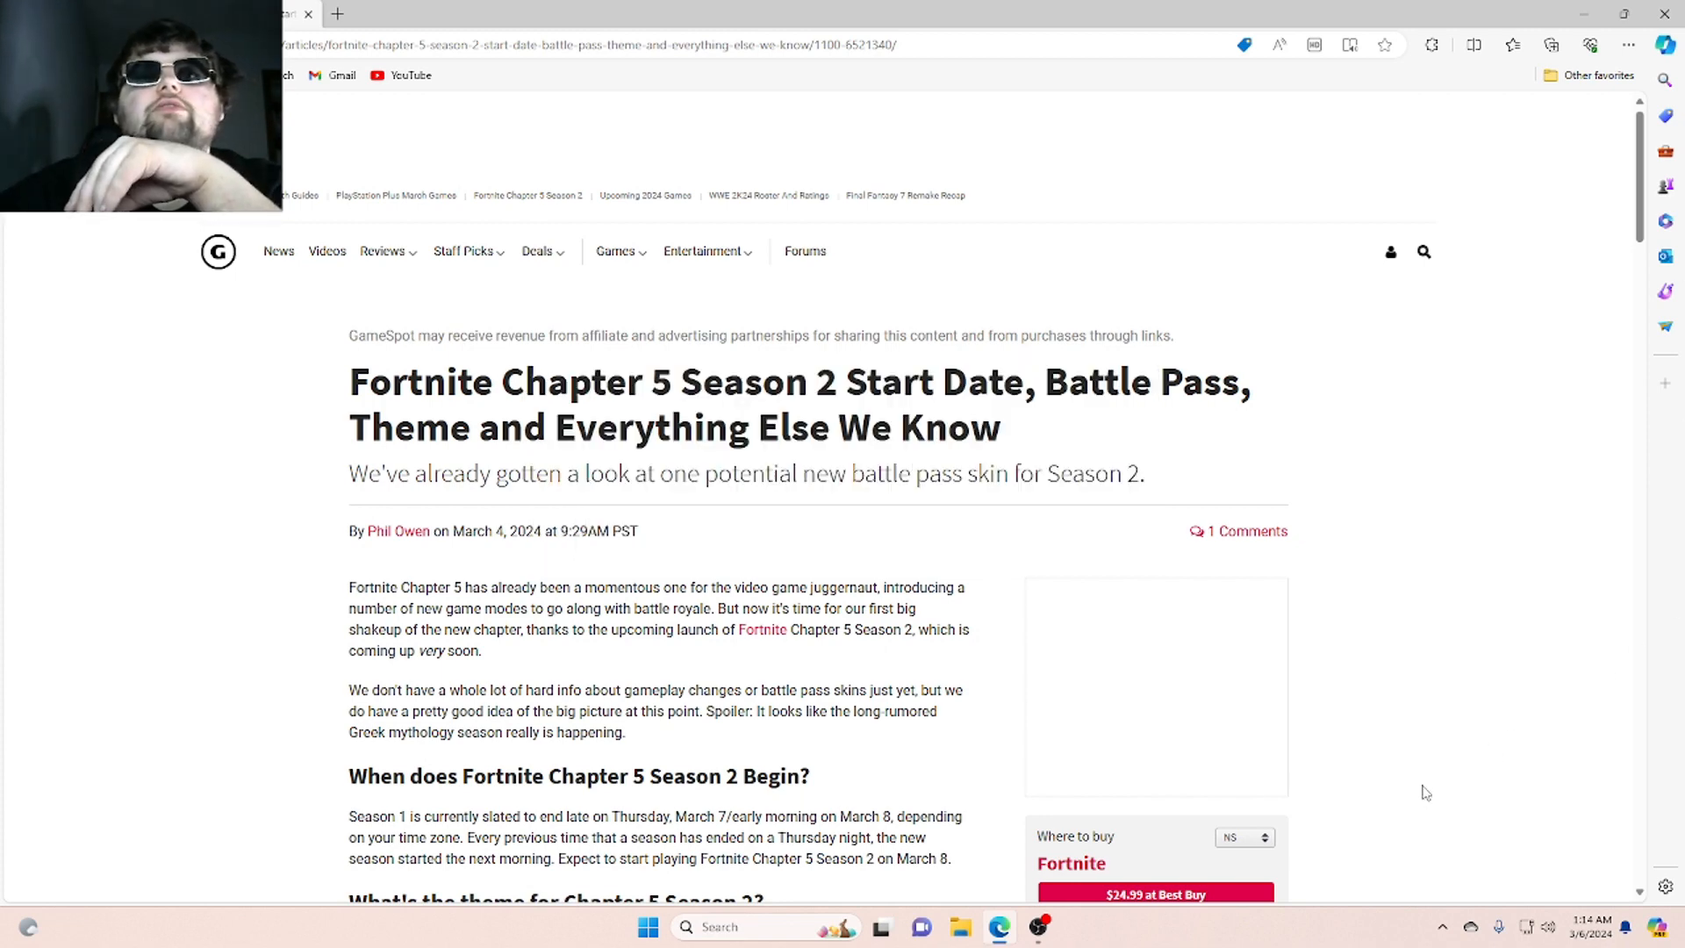
Scroll from the headline past the start date and theme sections to the embedded leaker tweet
scroll(down, 3)
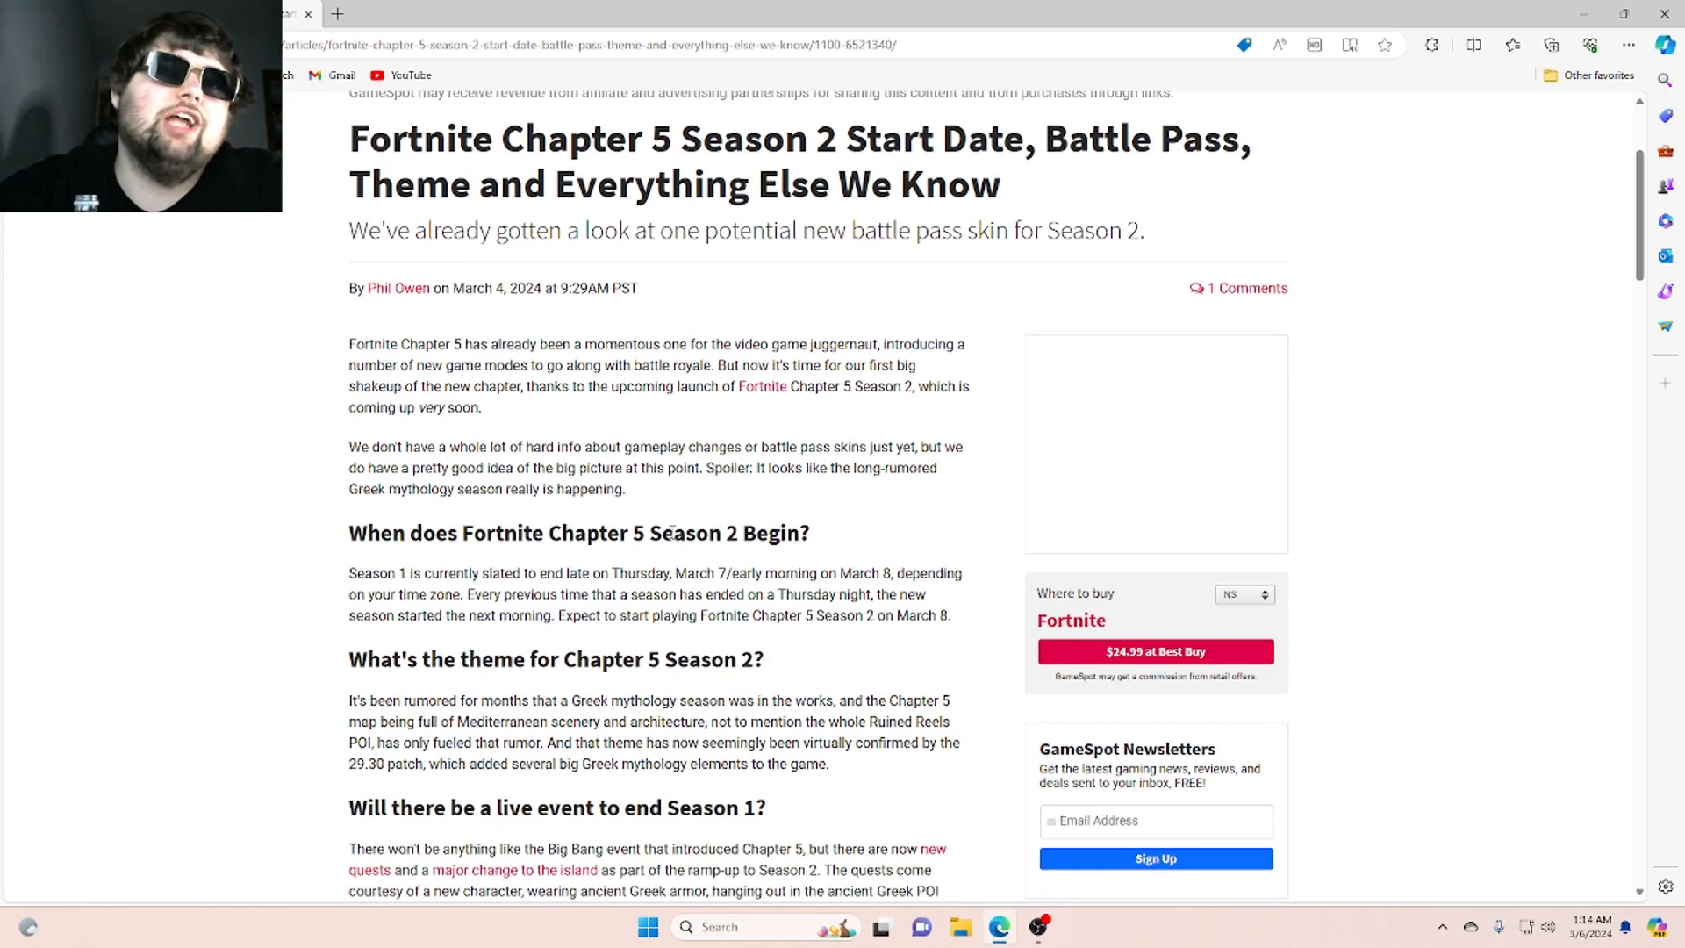
scroll(down, 3)
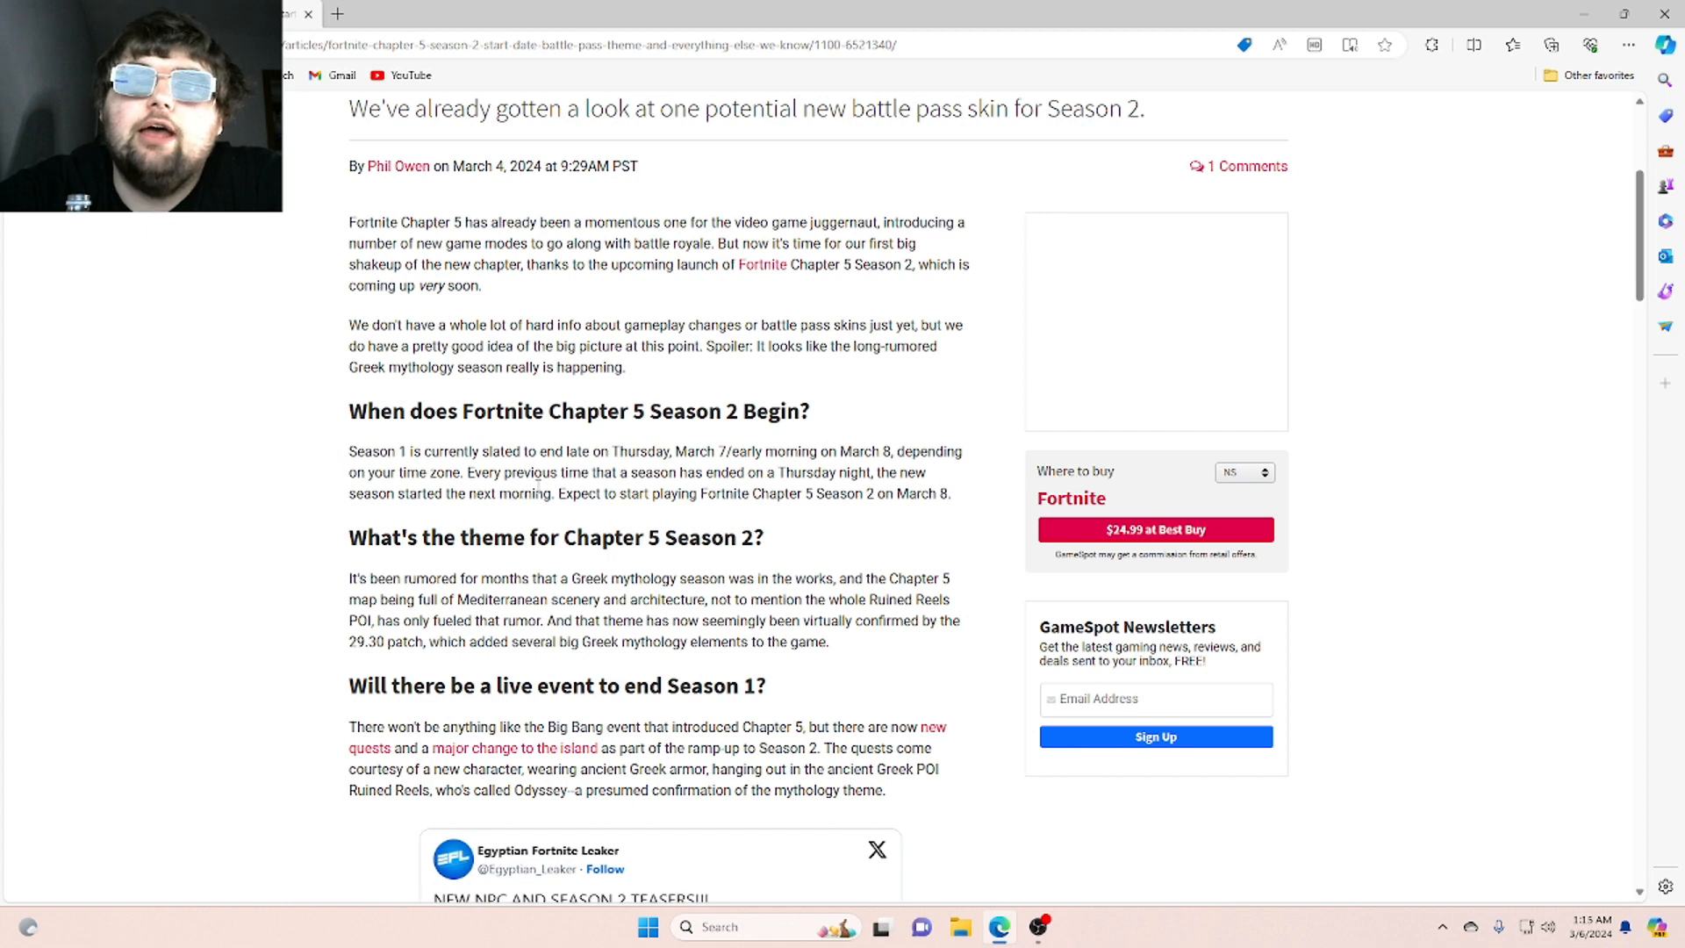
mouse_move(725, 470)
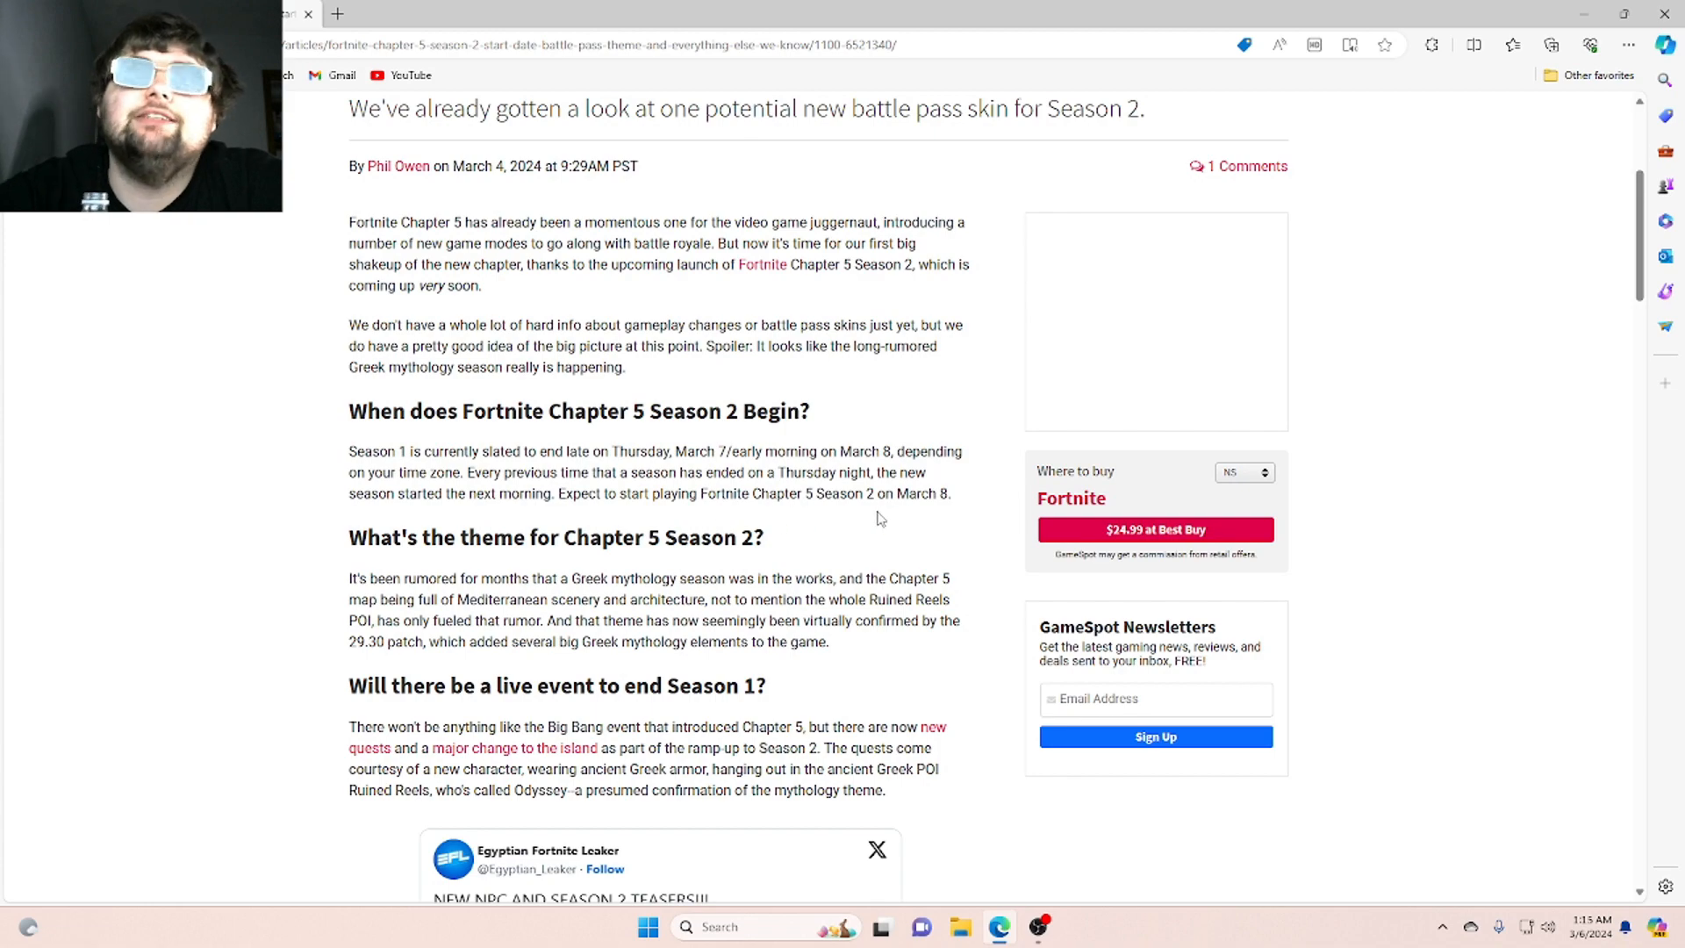
scroll(down, 3)
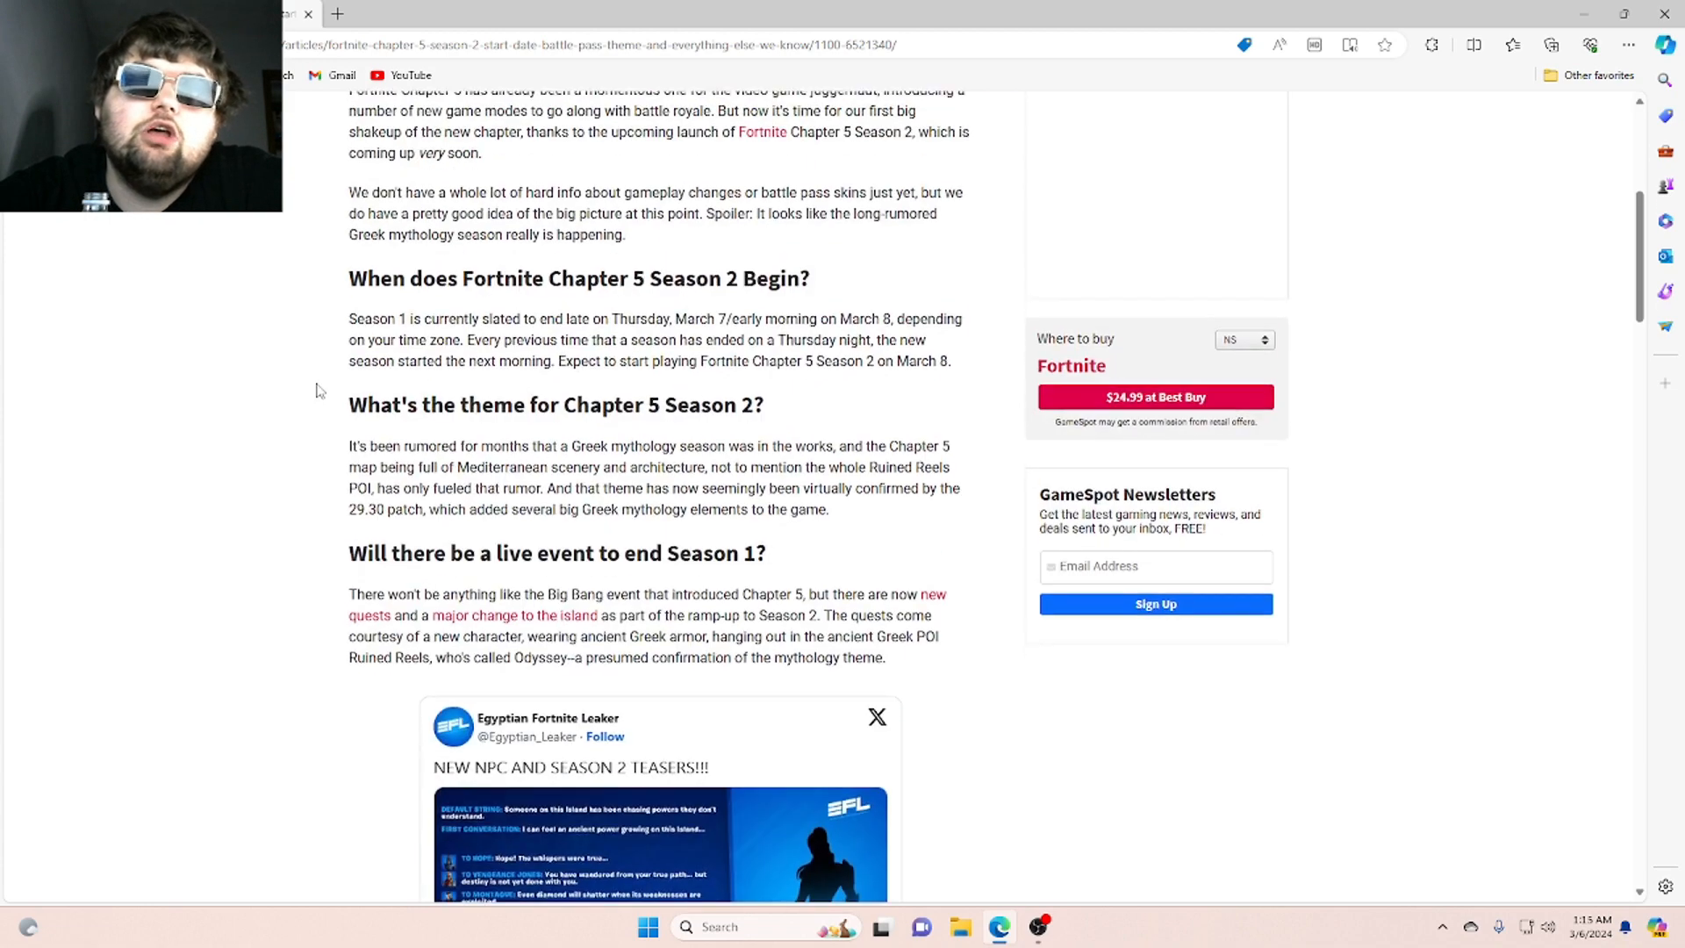
Scroll to the leaker tweet showing the Season 2 teaser with the Odyssey NPC dialogue
scroll(down, 3)
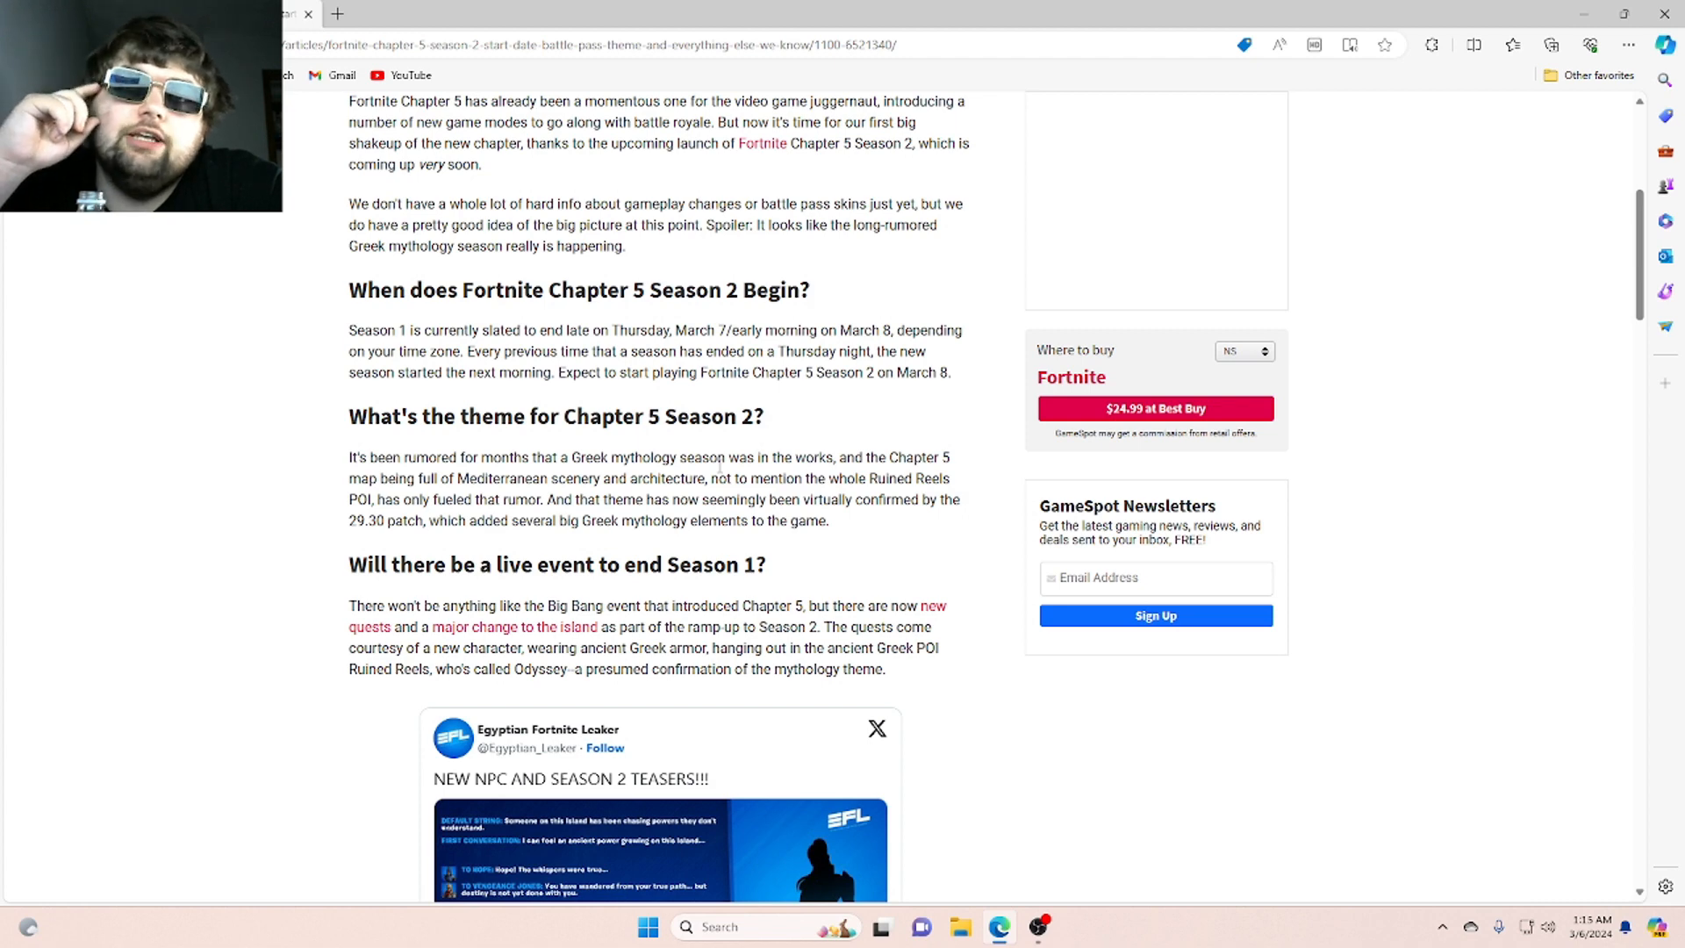
mouse_move(765, 450)
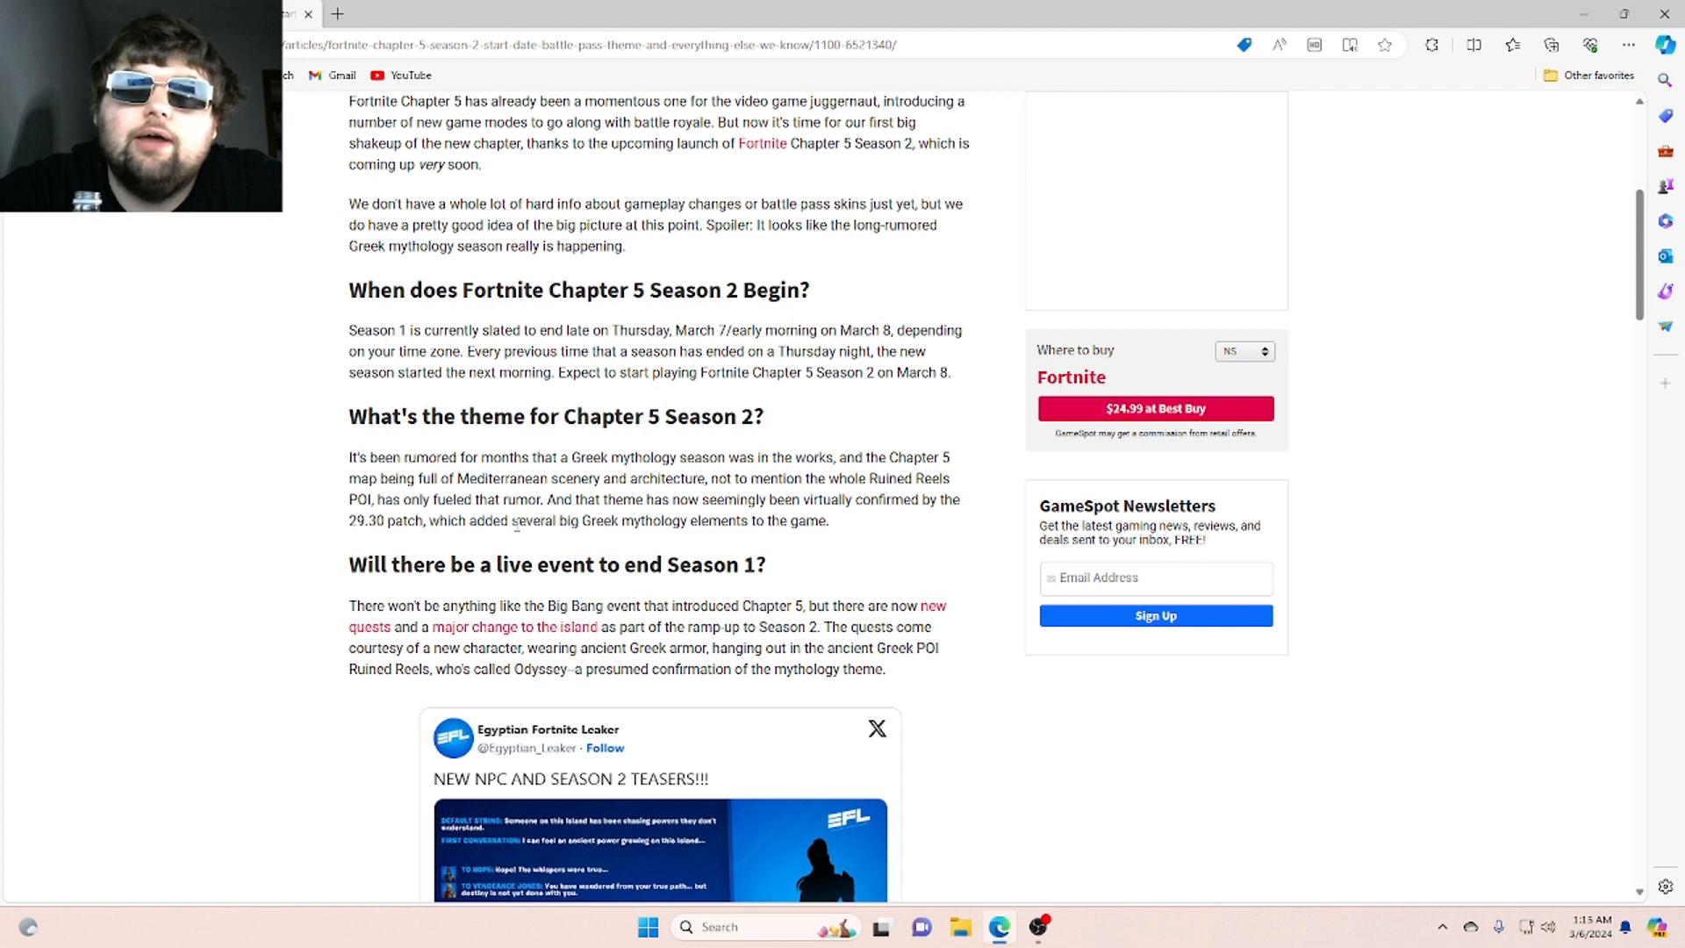
mouse_move(419, 553)
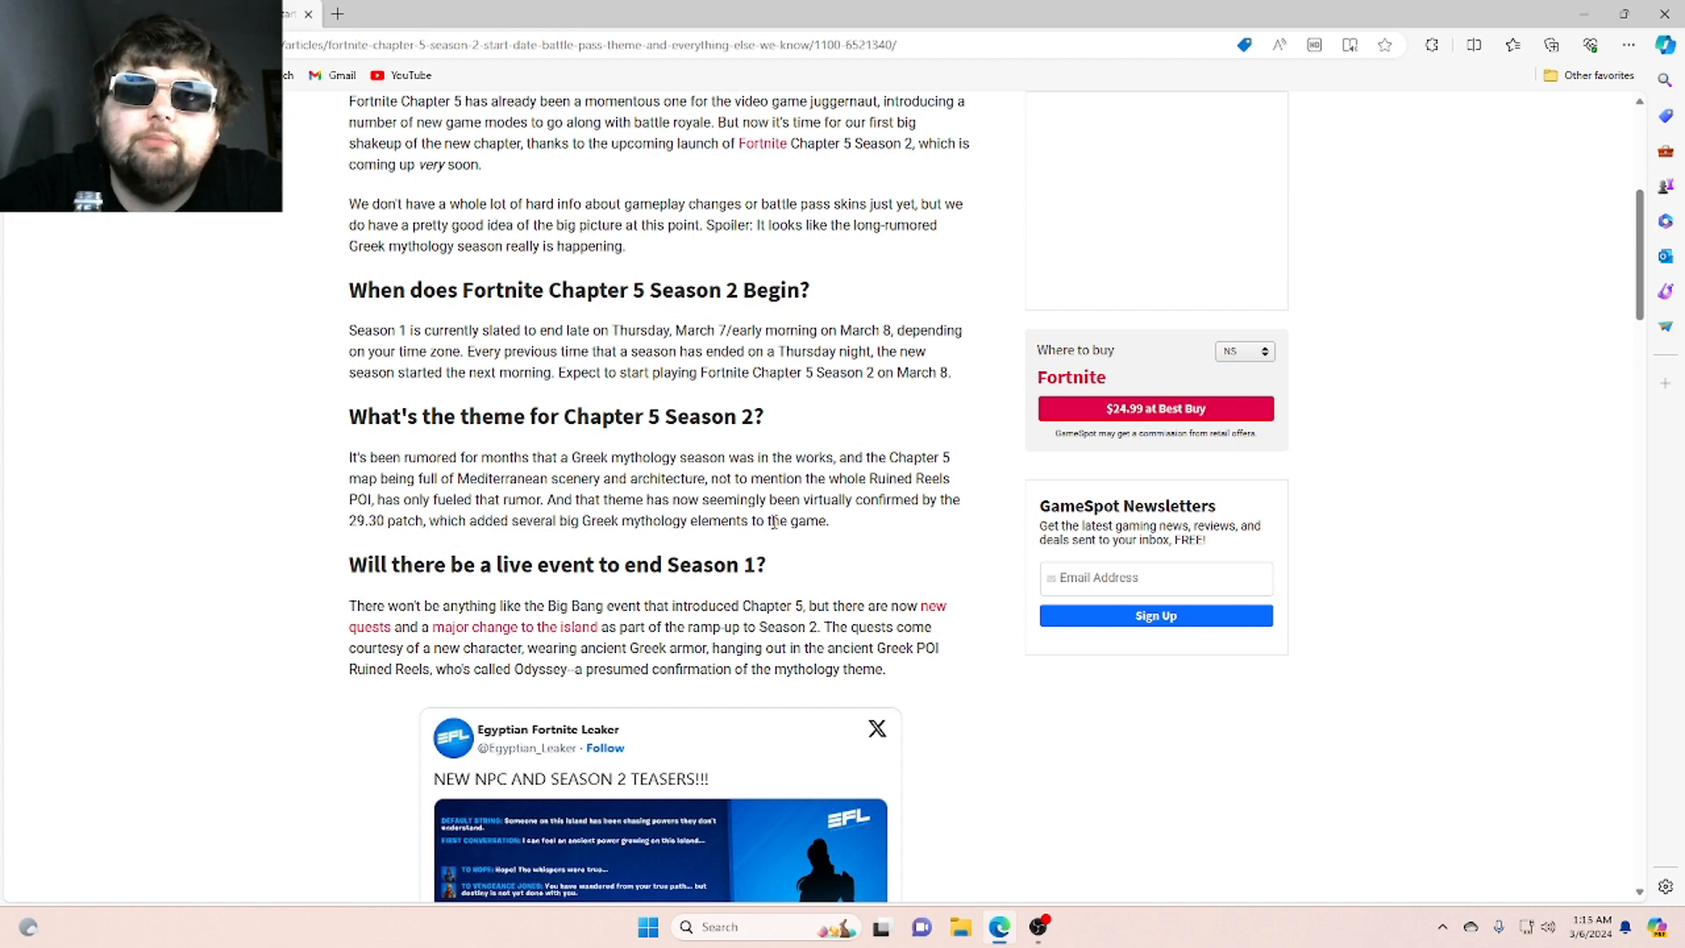
scroll(down, 3)
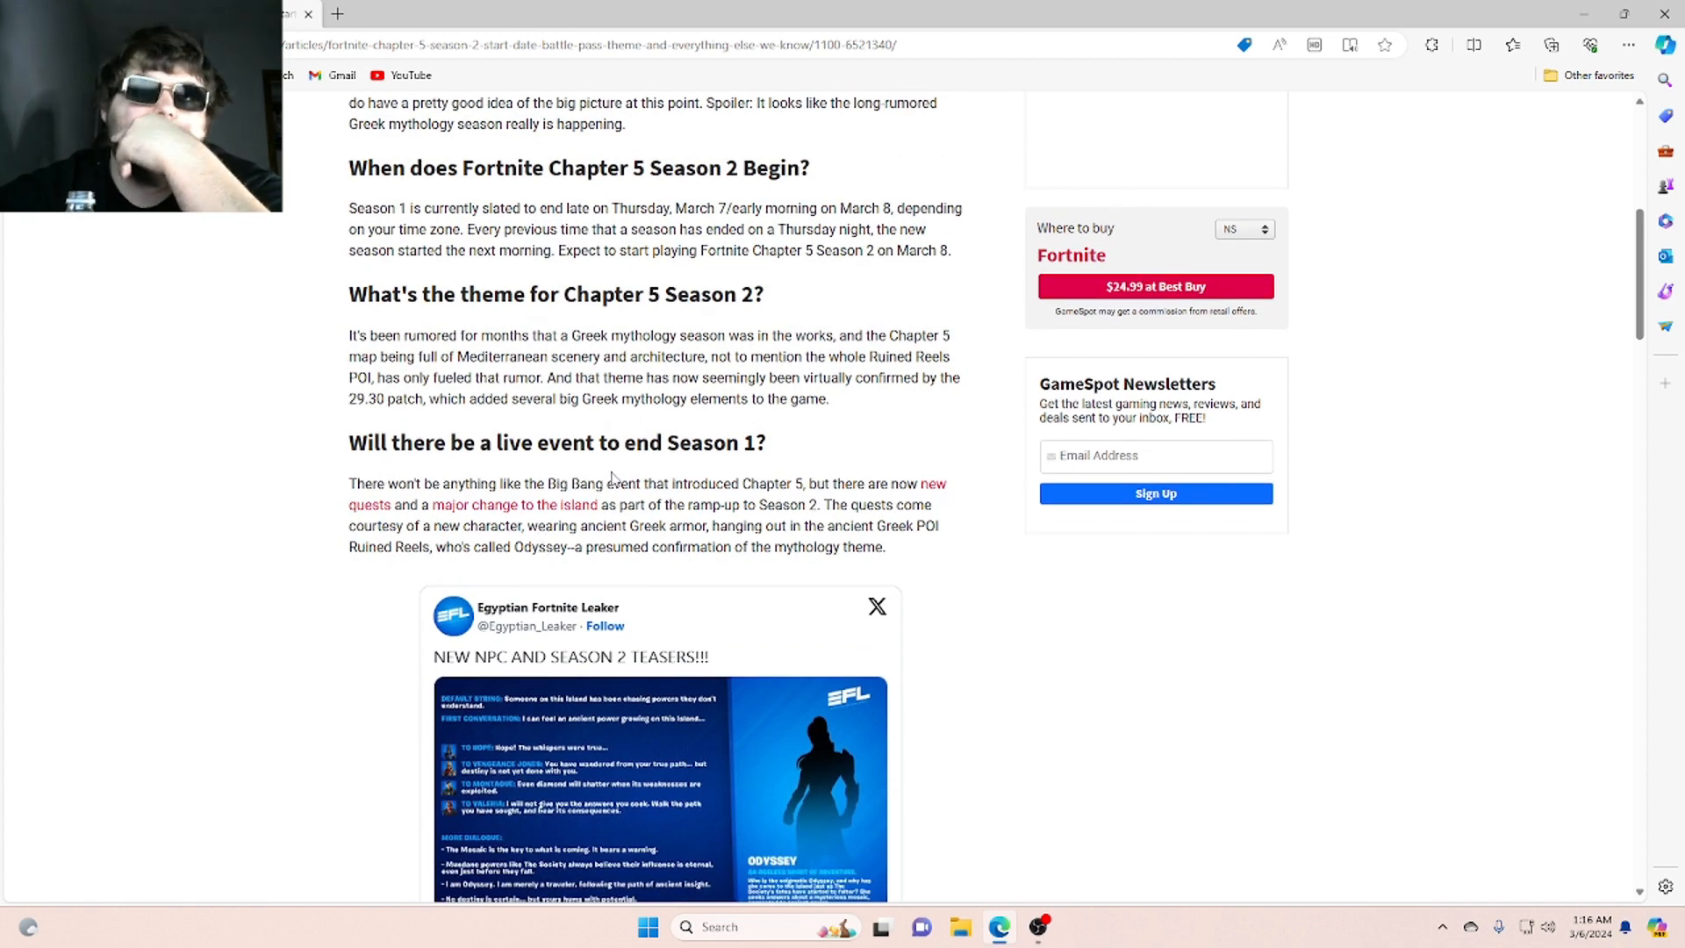
mouse_move(615, 477)
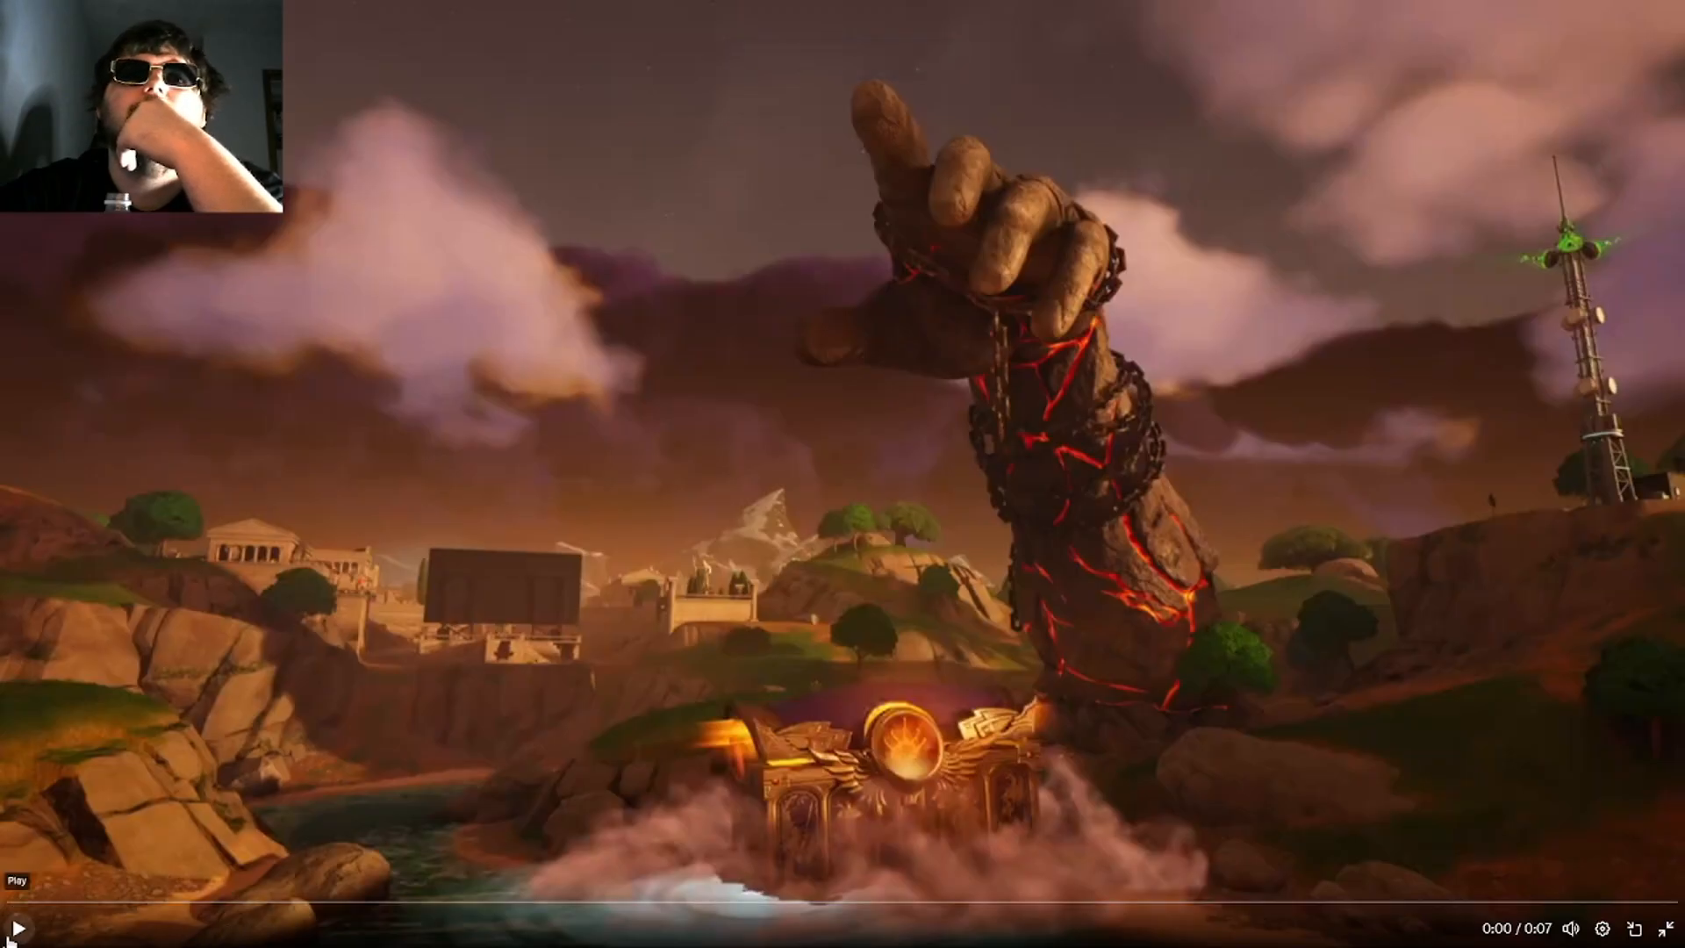
Play the chained stone-hand teaser clip, ending with Fortnite's X page open in another tab
click(17, 927)
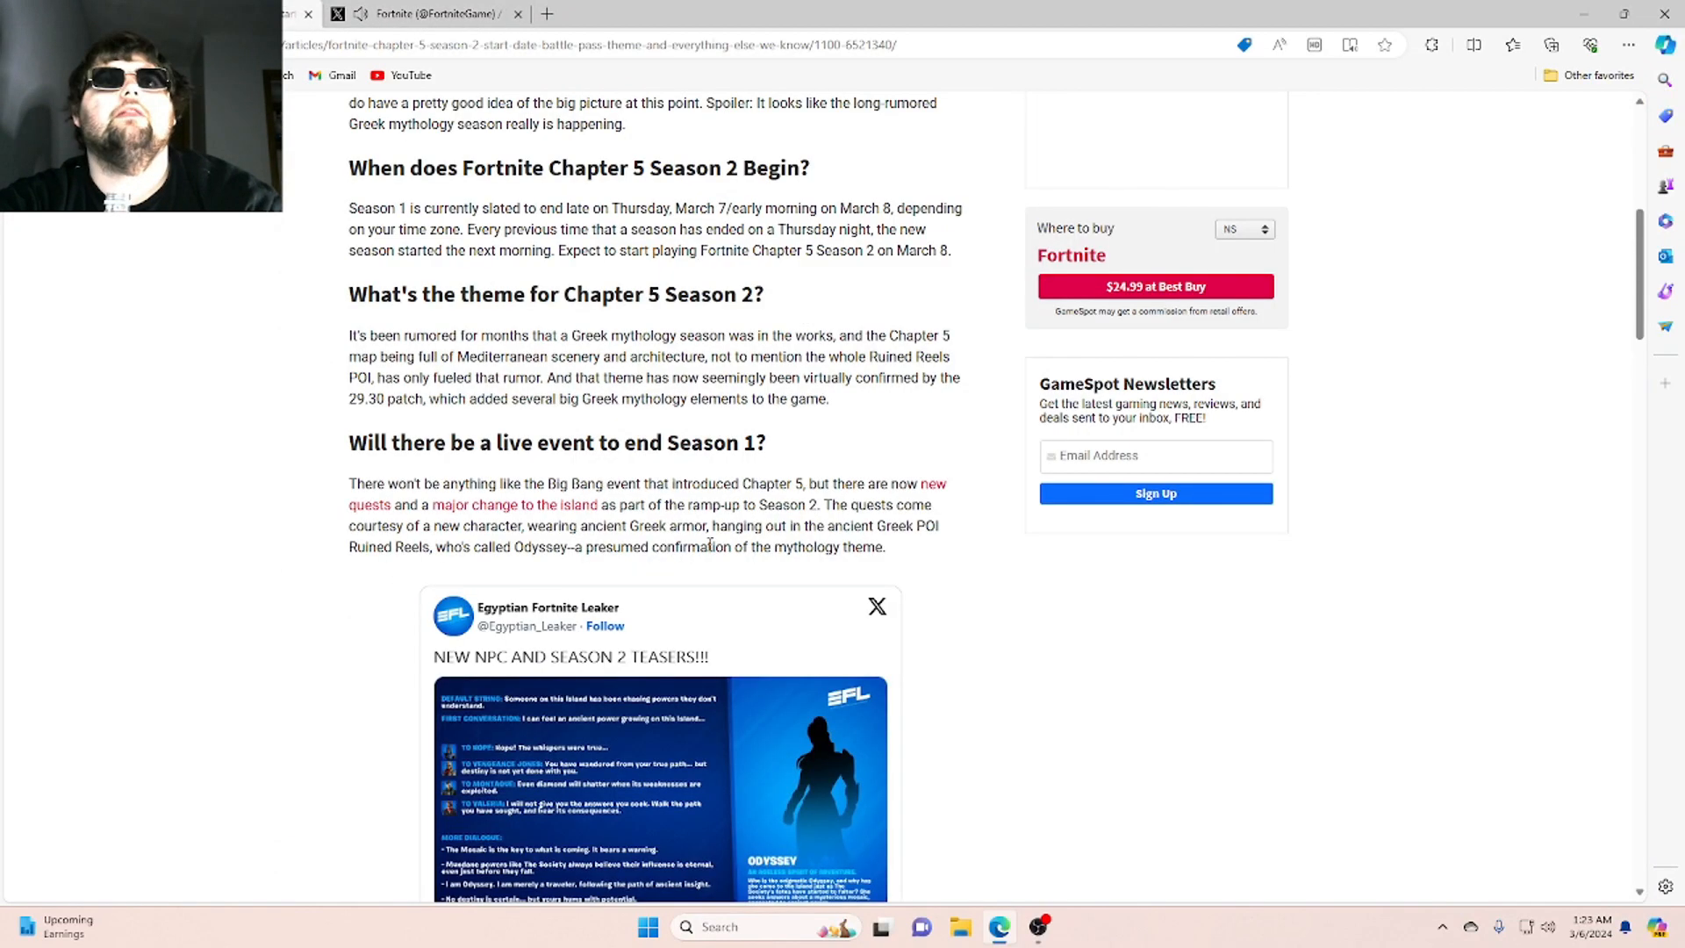
Scroll until the full Egyptian Fortnite Leaker tweet with its date, likes and replies is visible
scroll(down, 3)
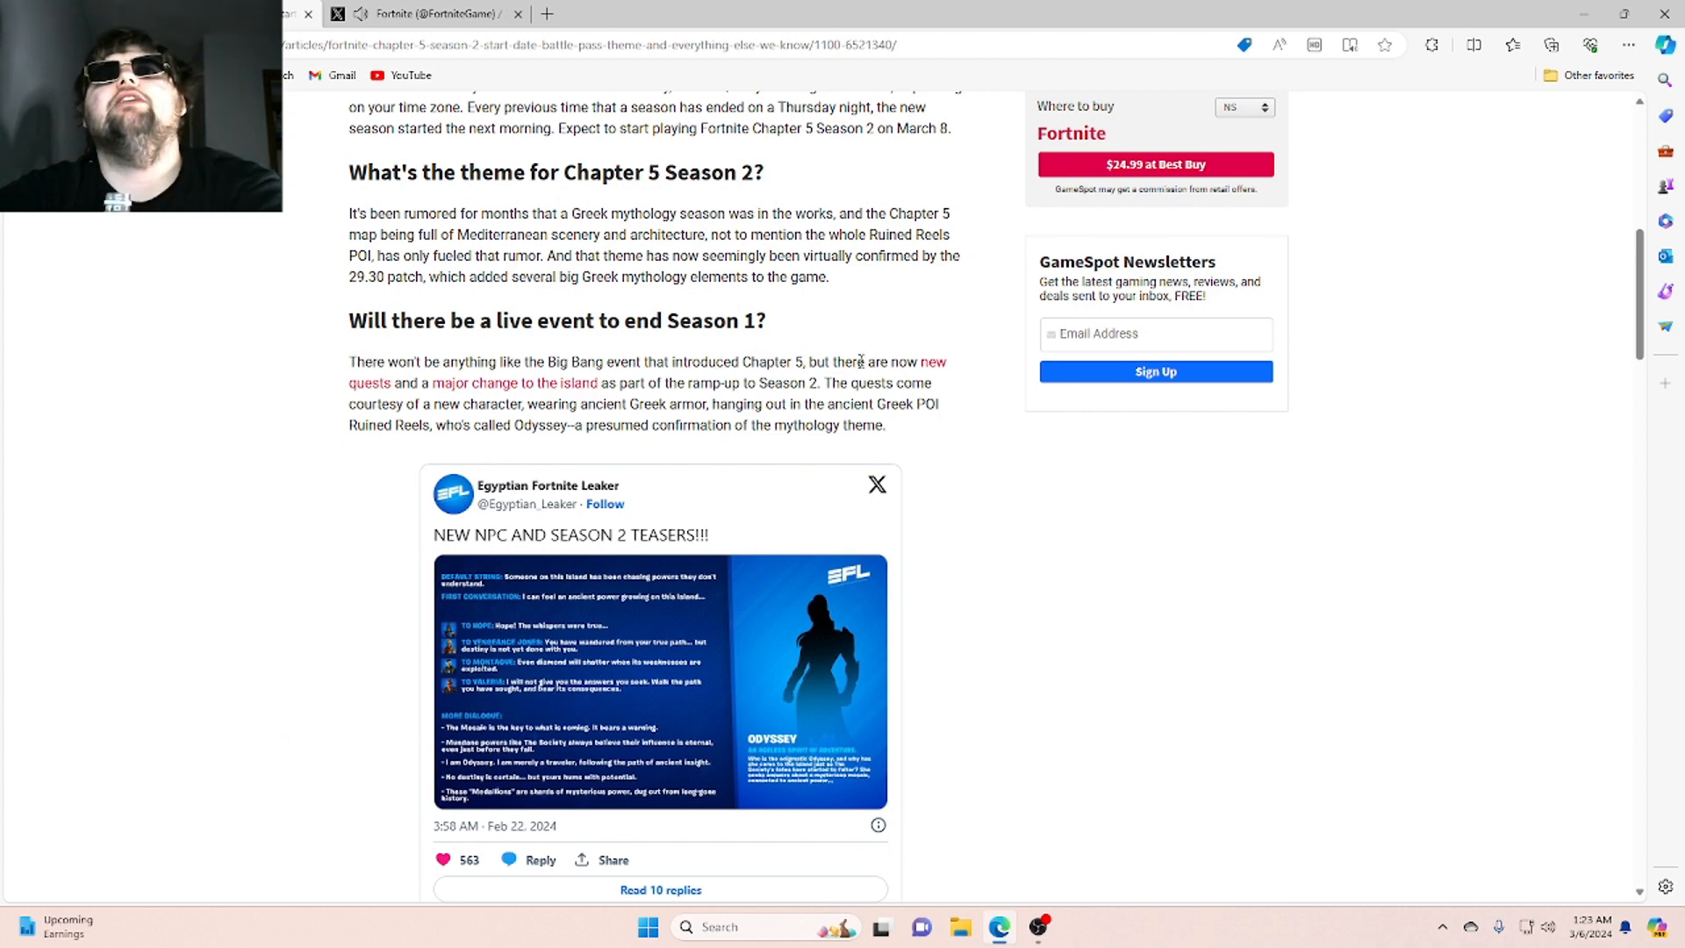
mouse_move(960, 389)
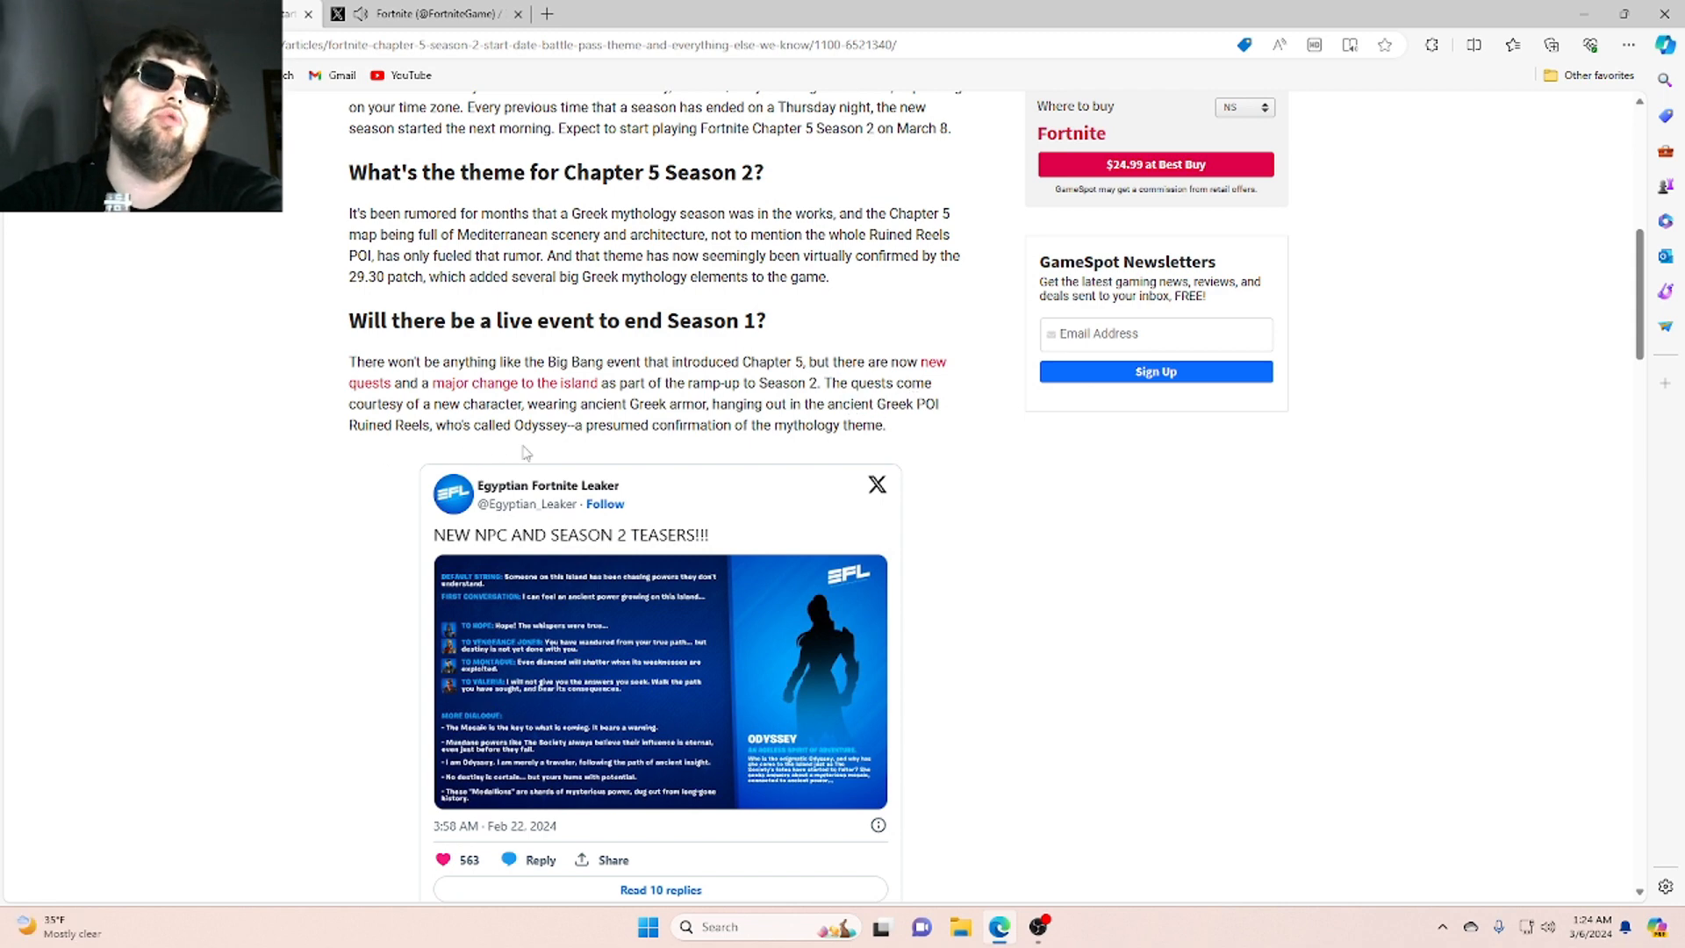
mouse_move(668, 444)
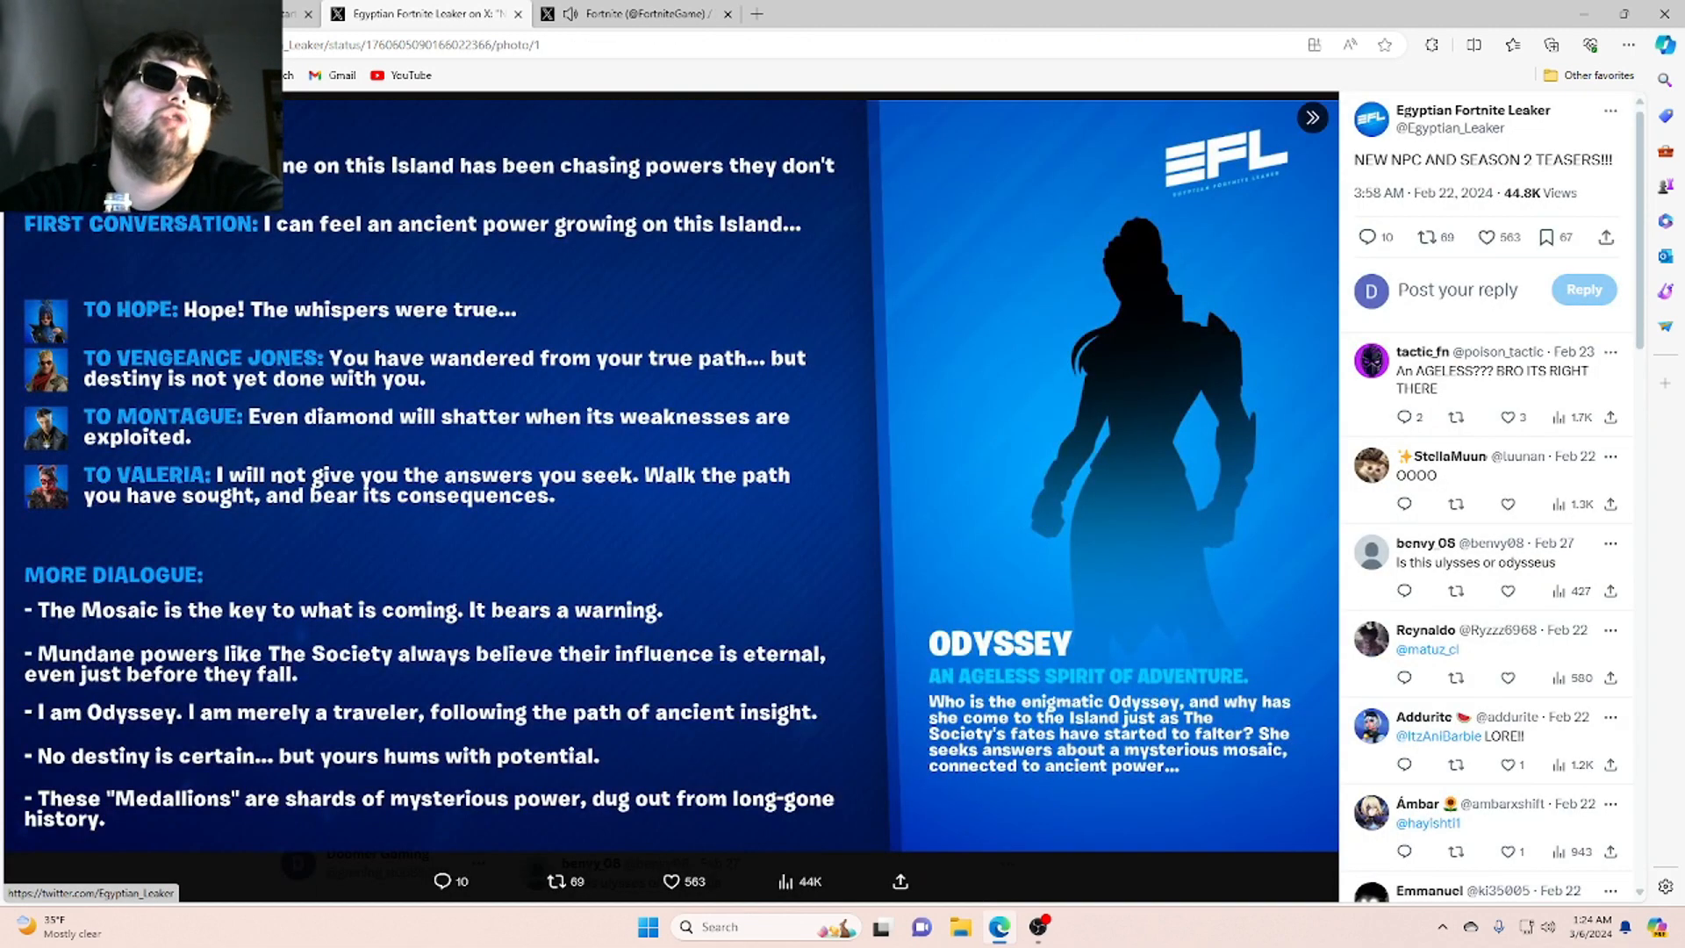
mouse_move(428, 193)
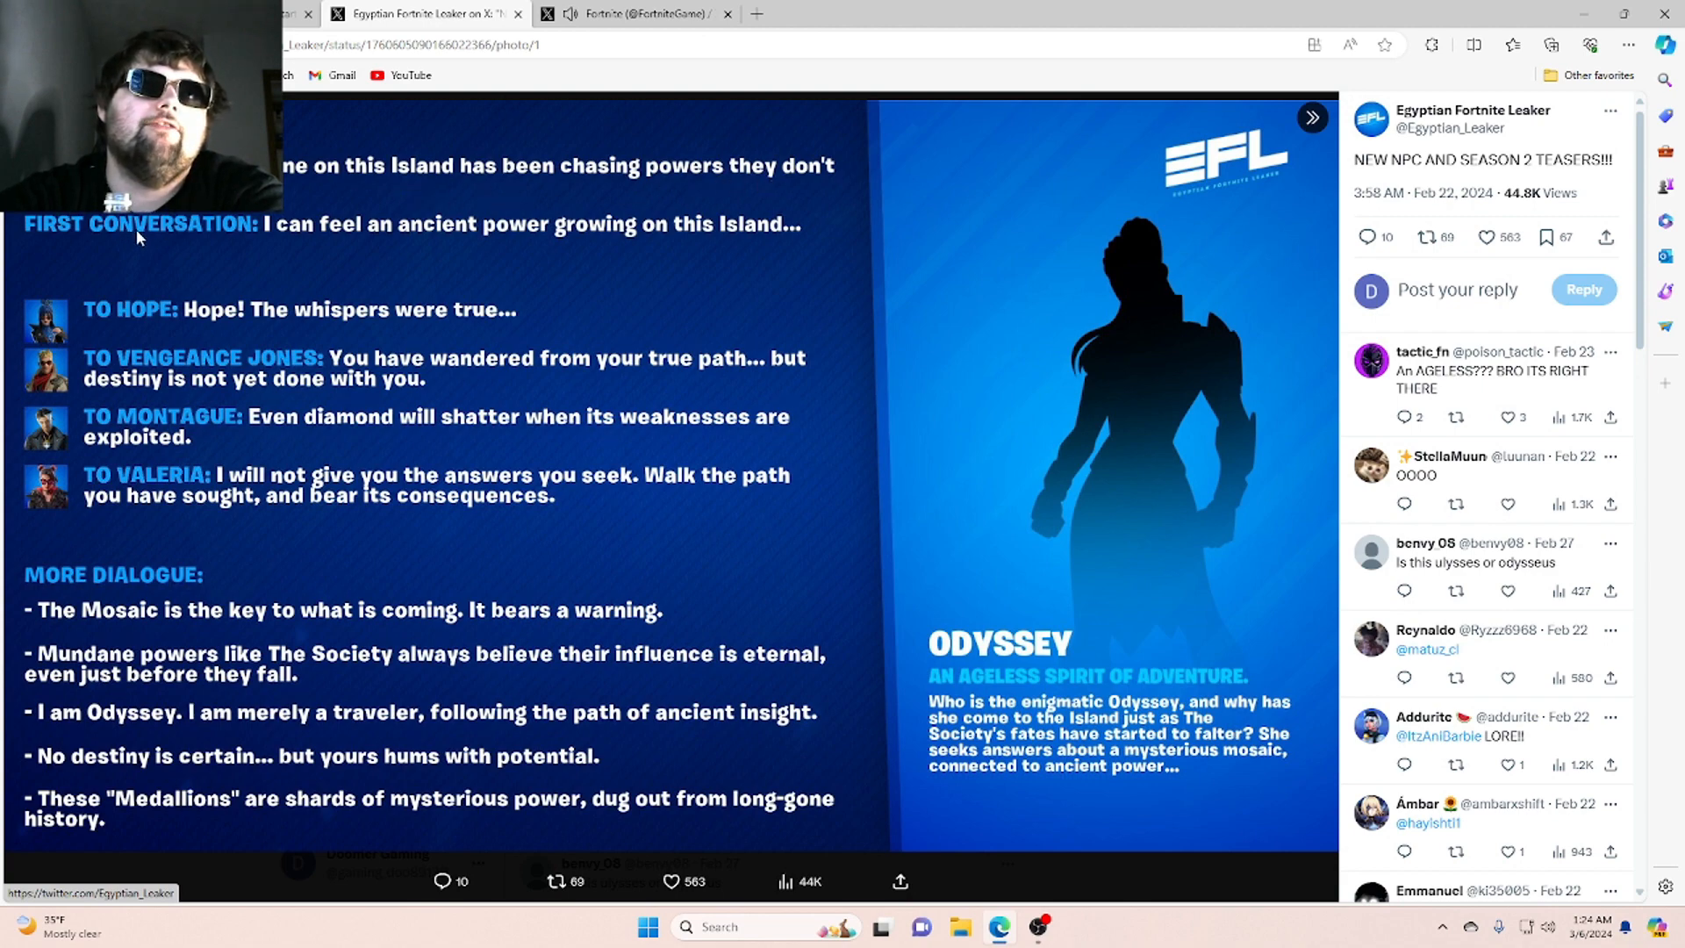
mouse_move(332, 244)
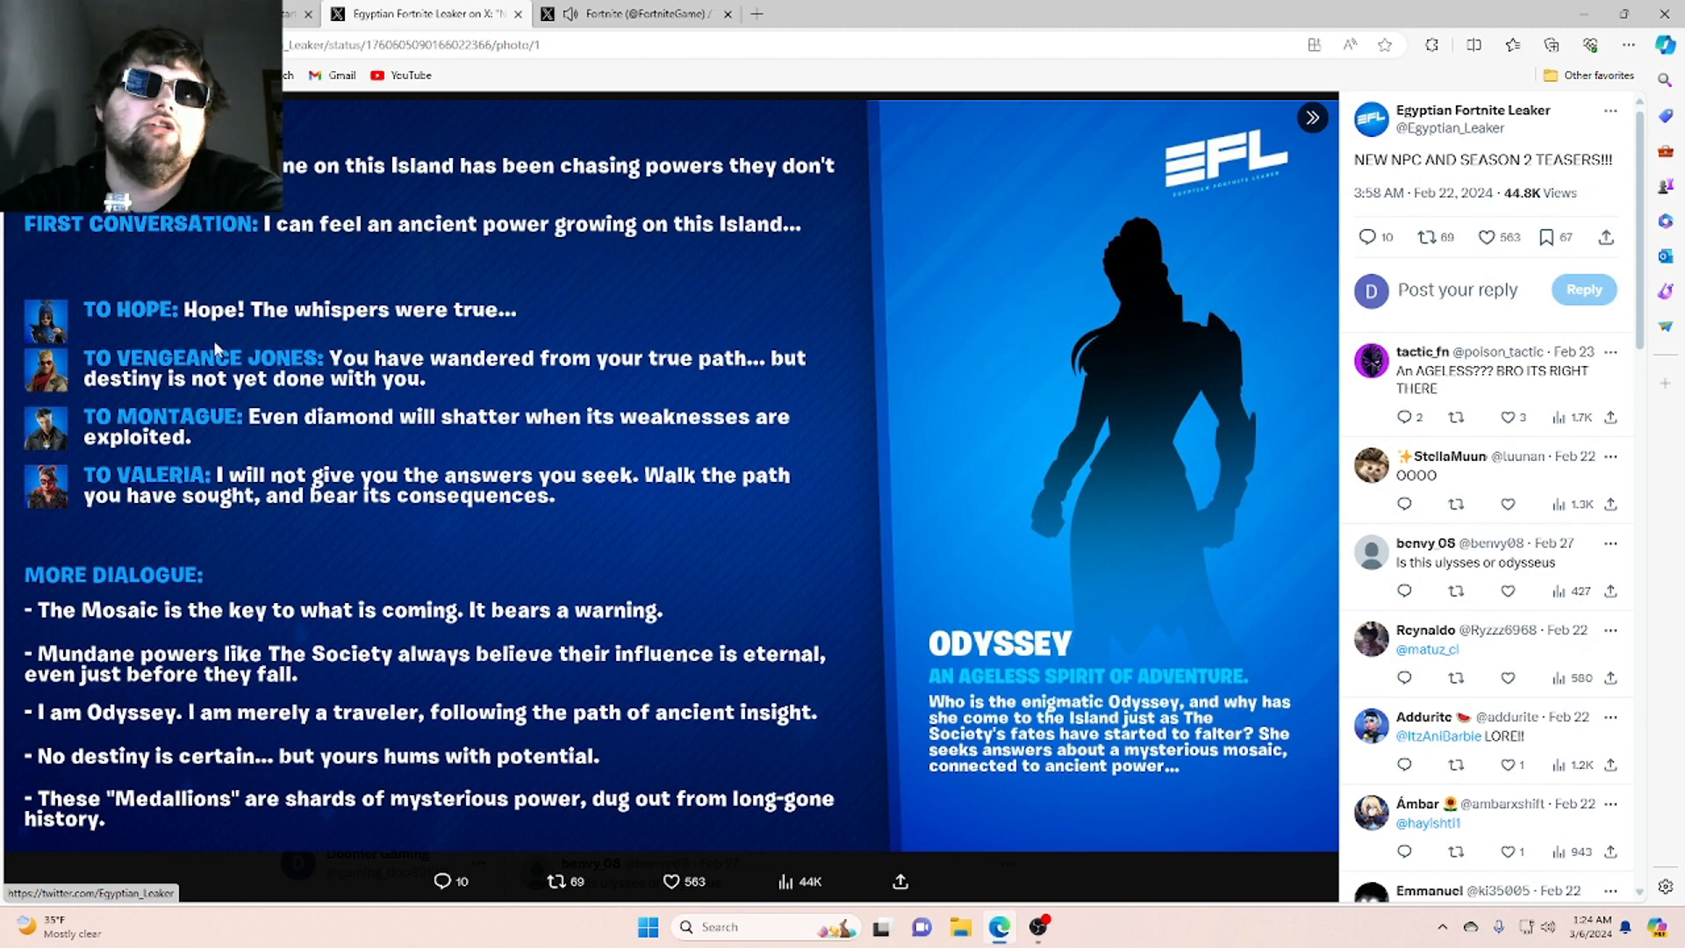
mouse_move(391, 347)
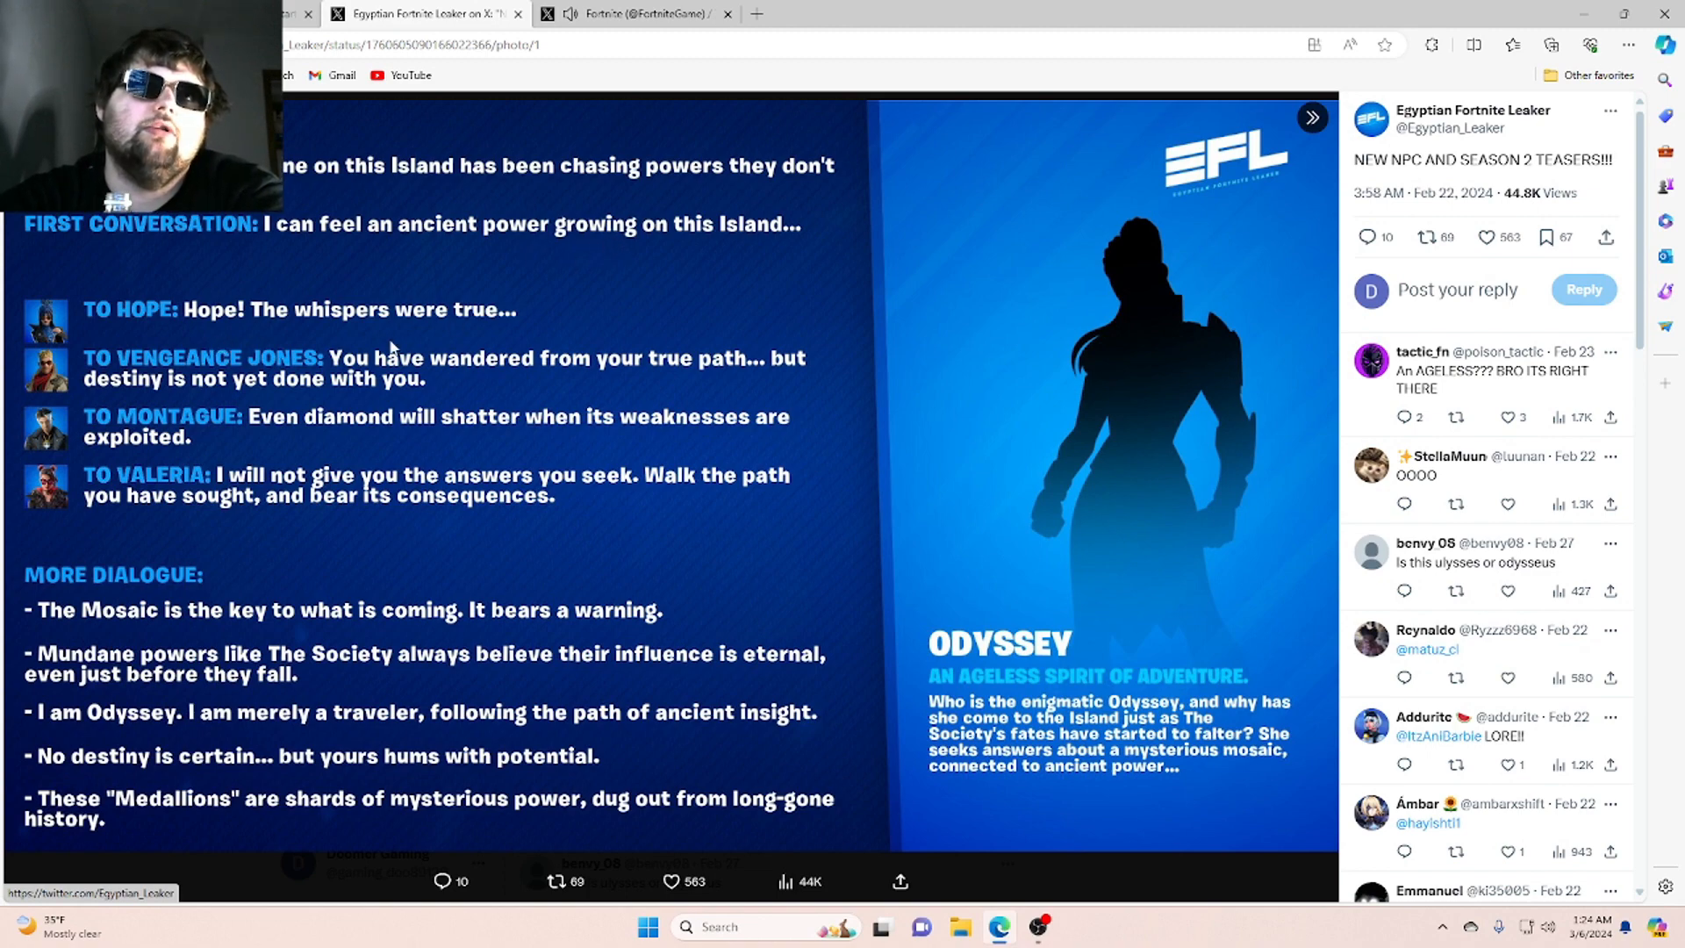
mouse_move(117, 344)
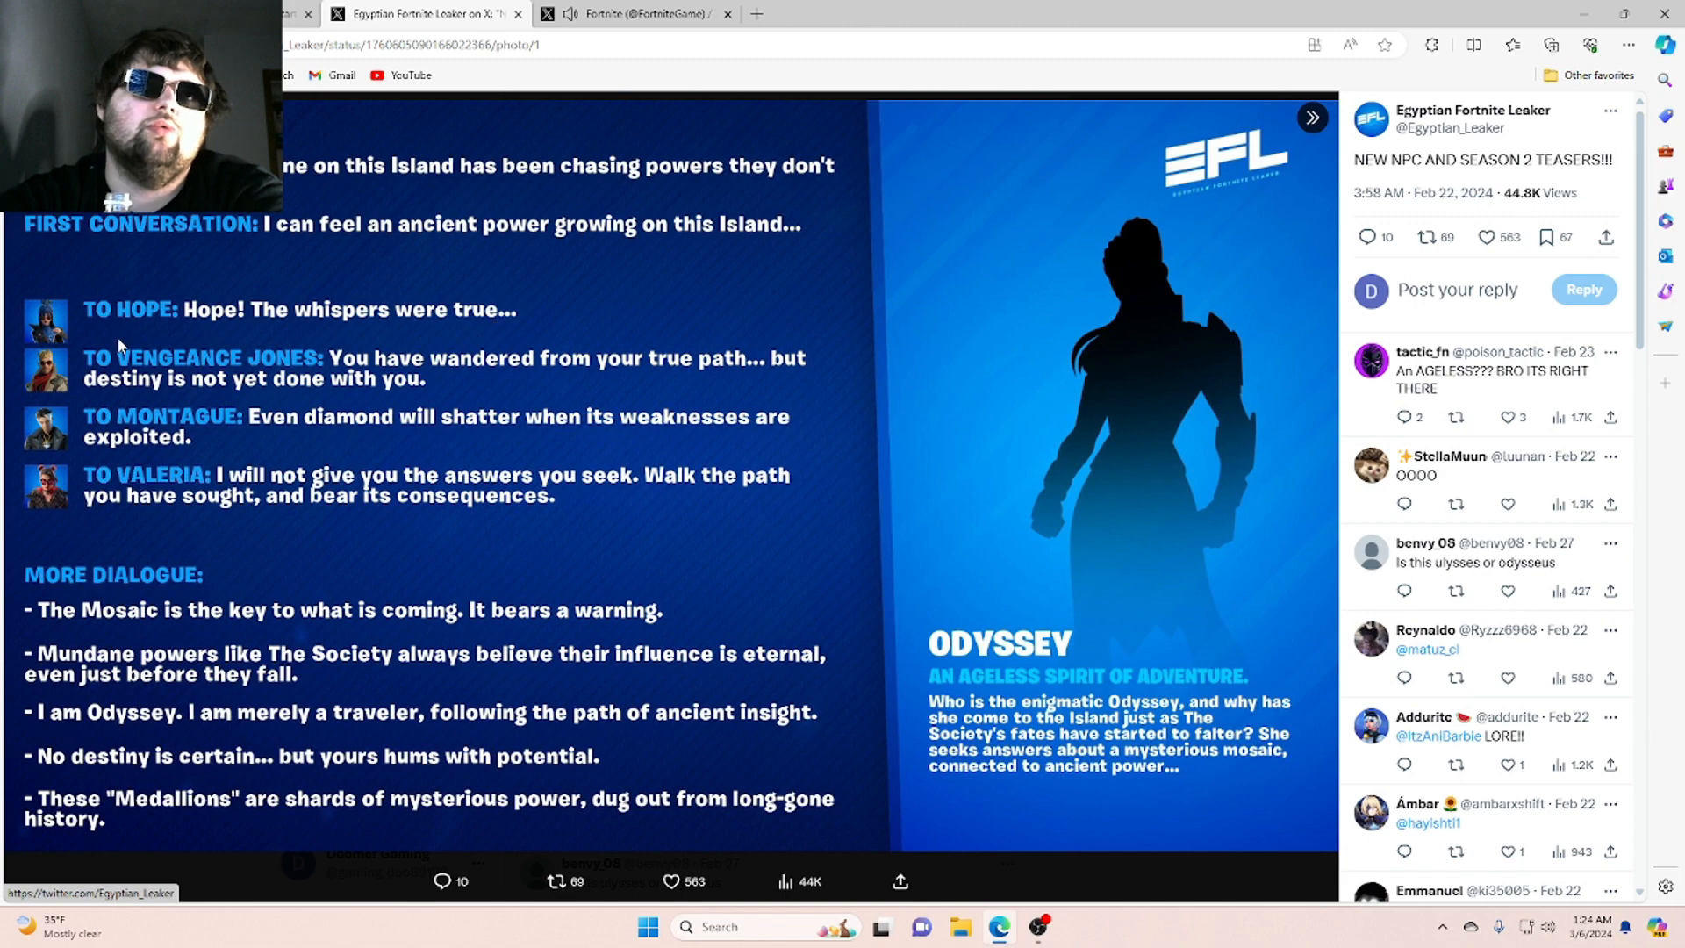
mouse_move(318, 356)
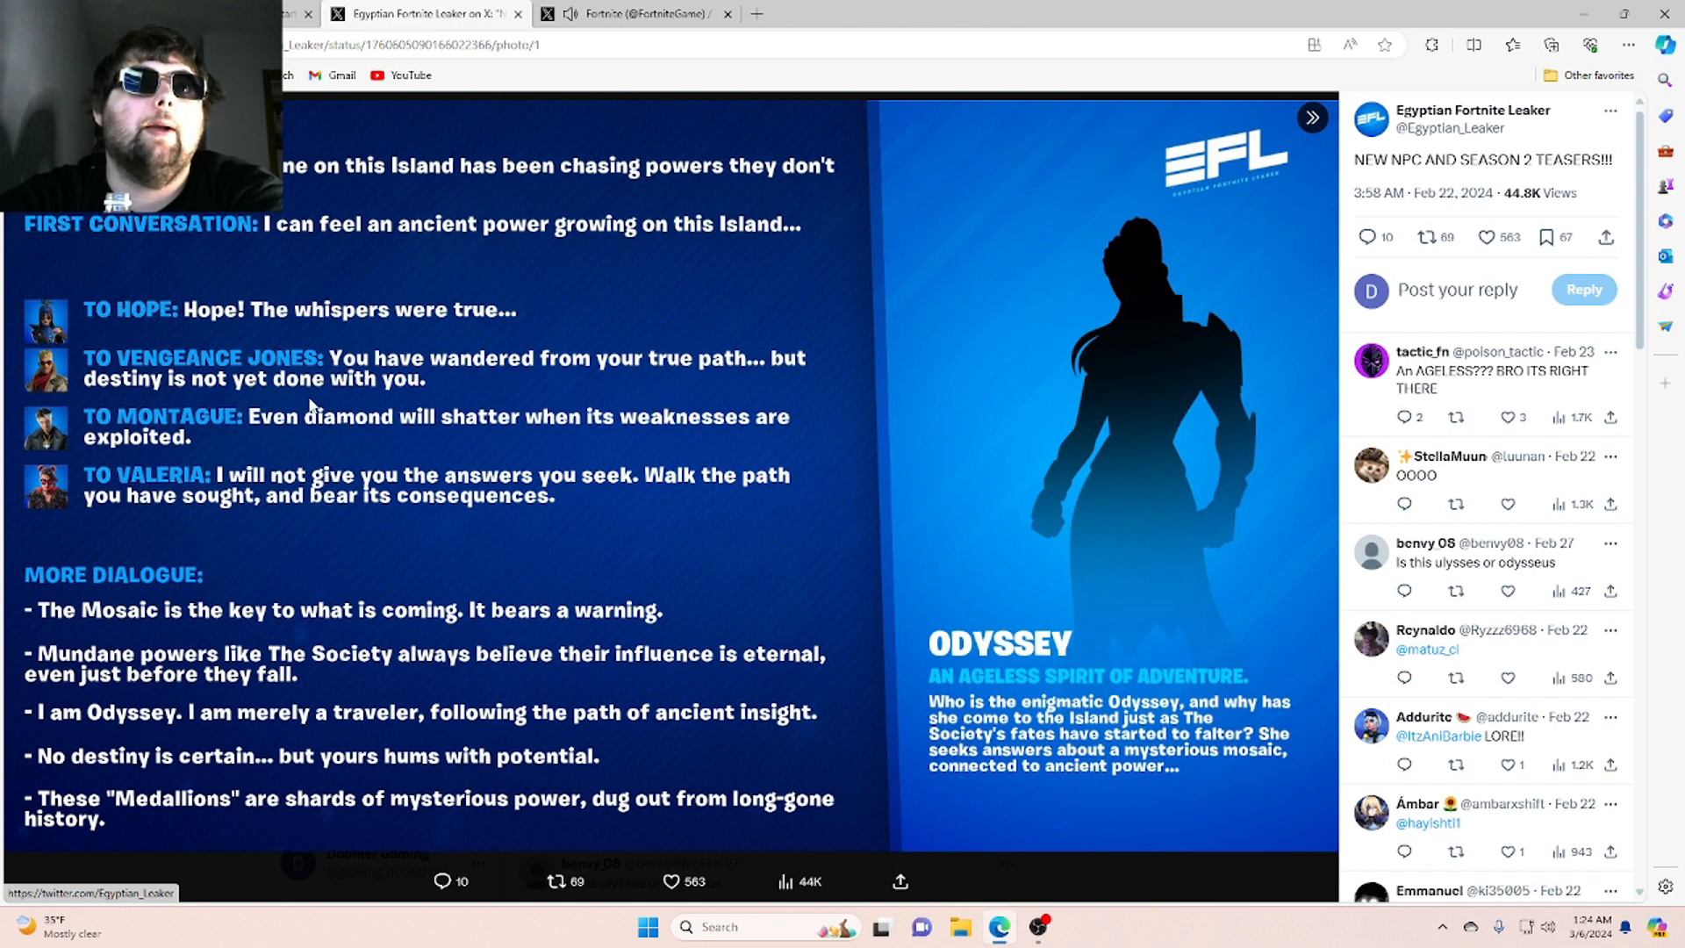
mouse_move(283, 404)
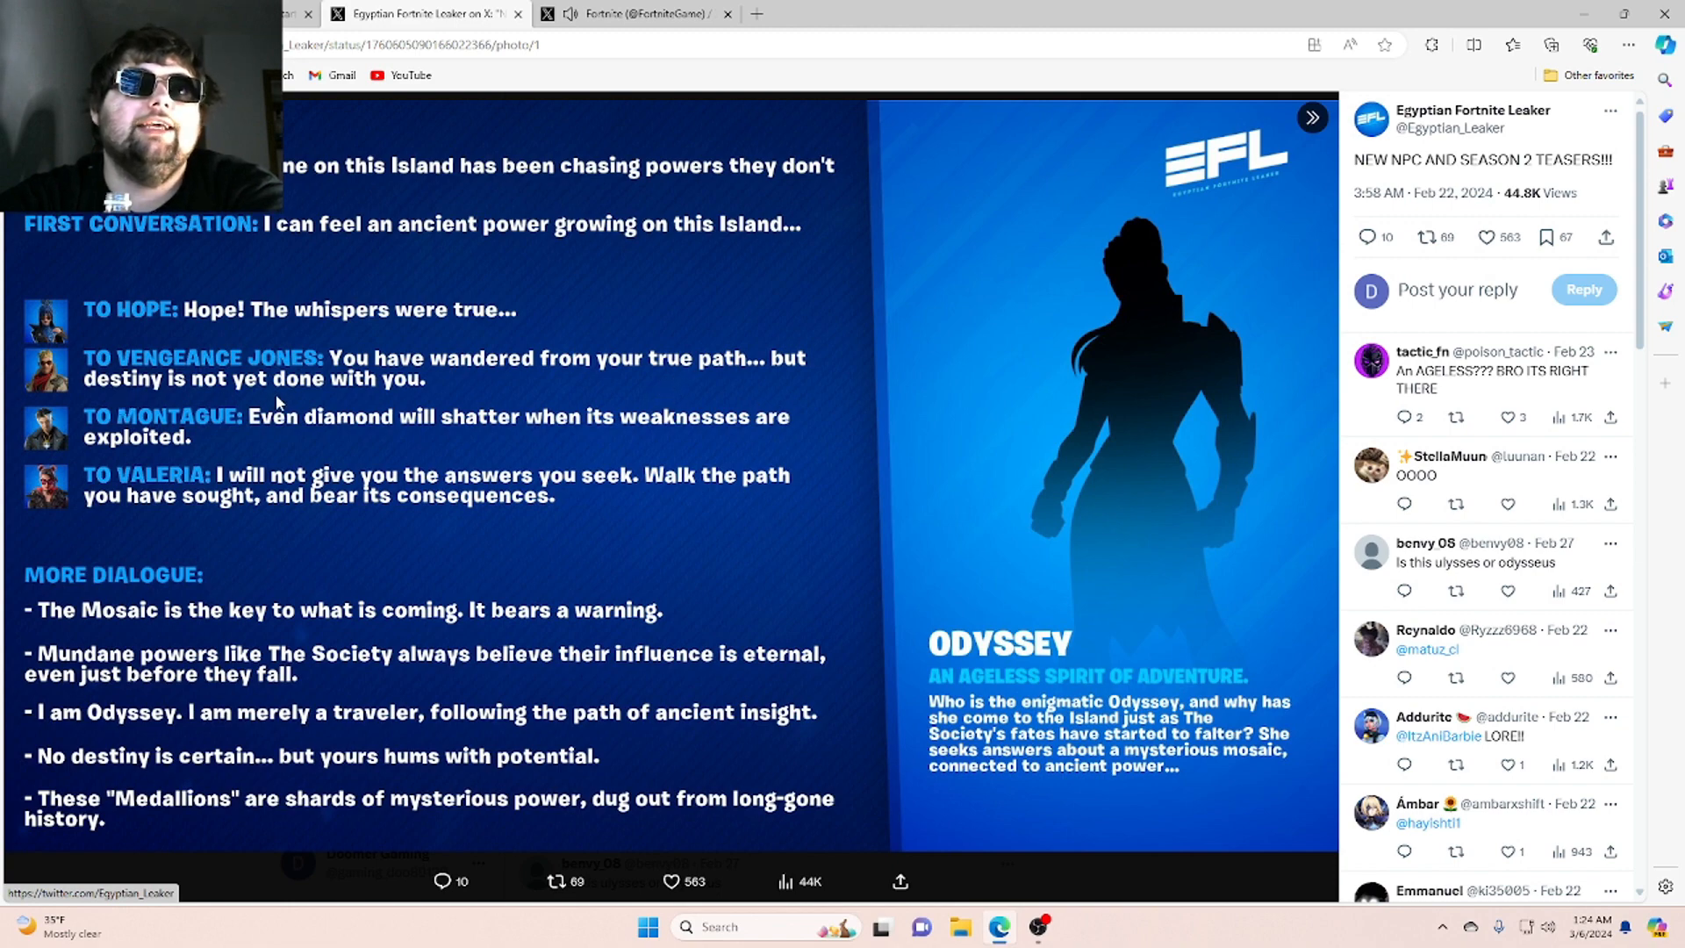
mouse_move(207, 453)
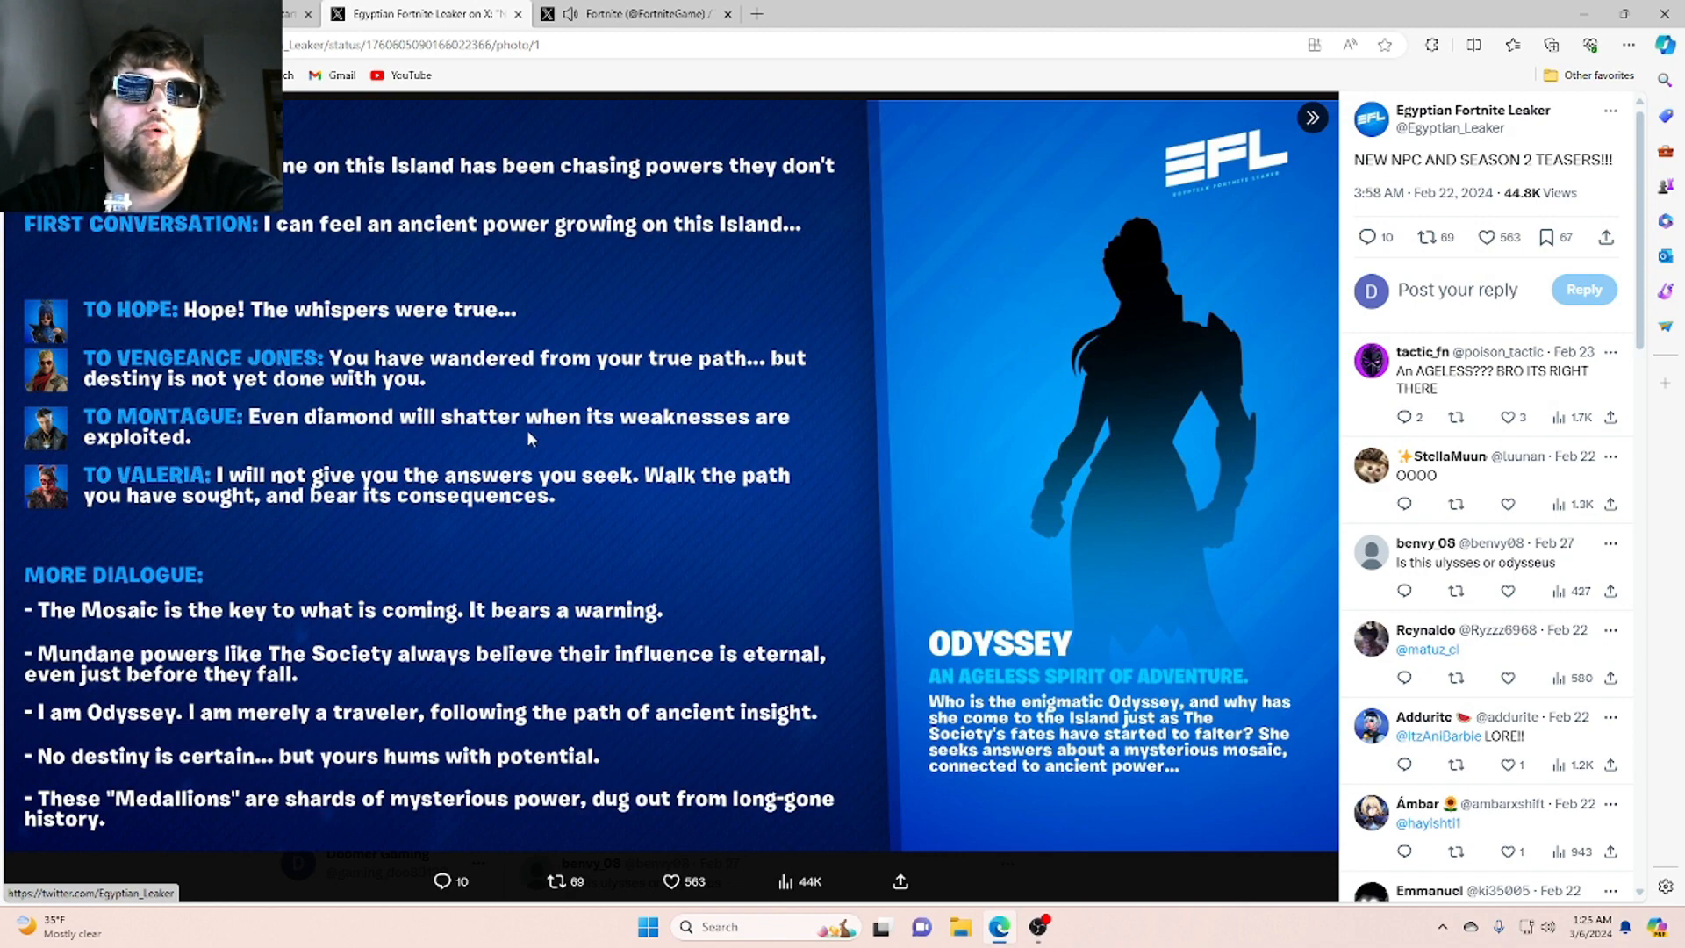
mouse_move(693, 441)
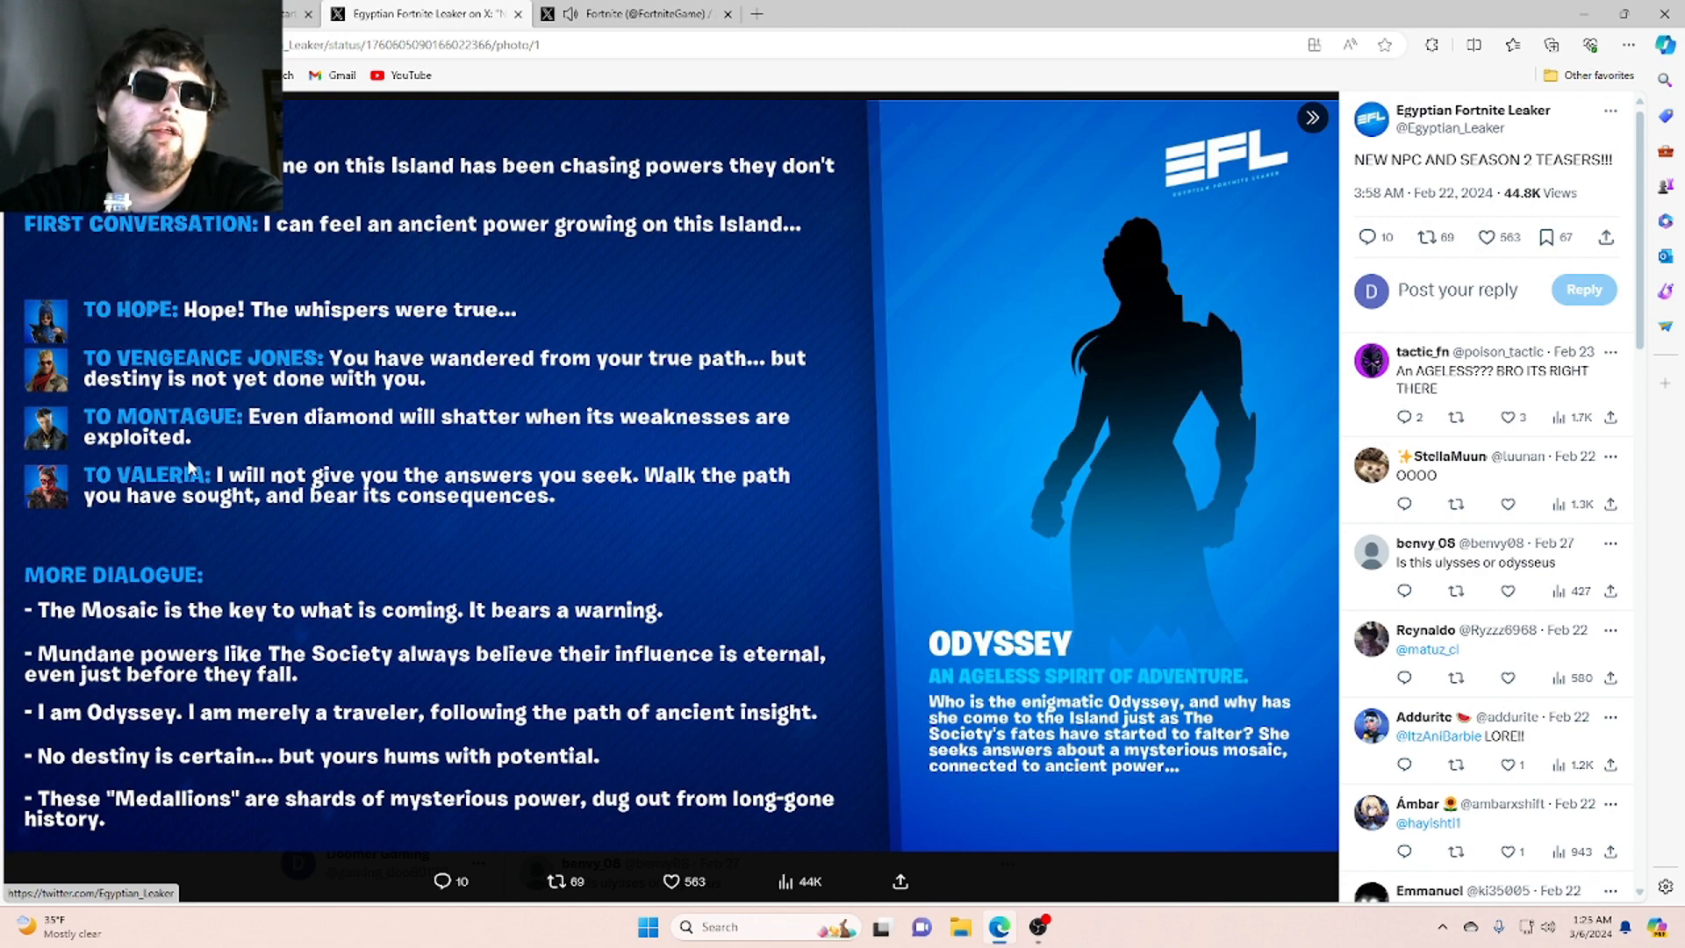
mouse_move(286, 509)
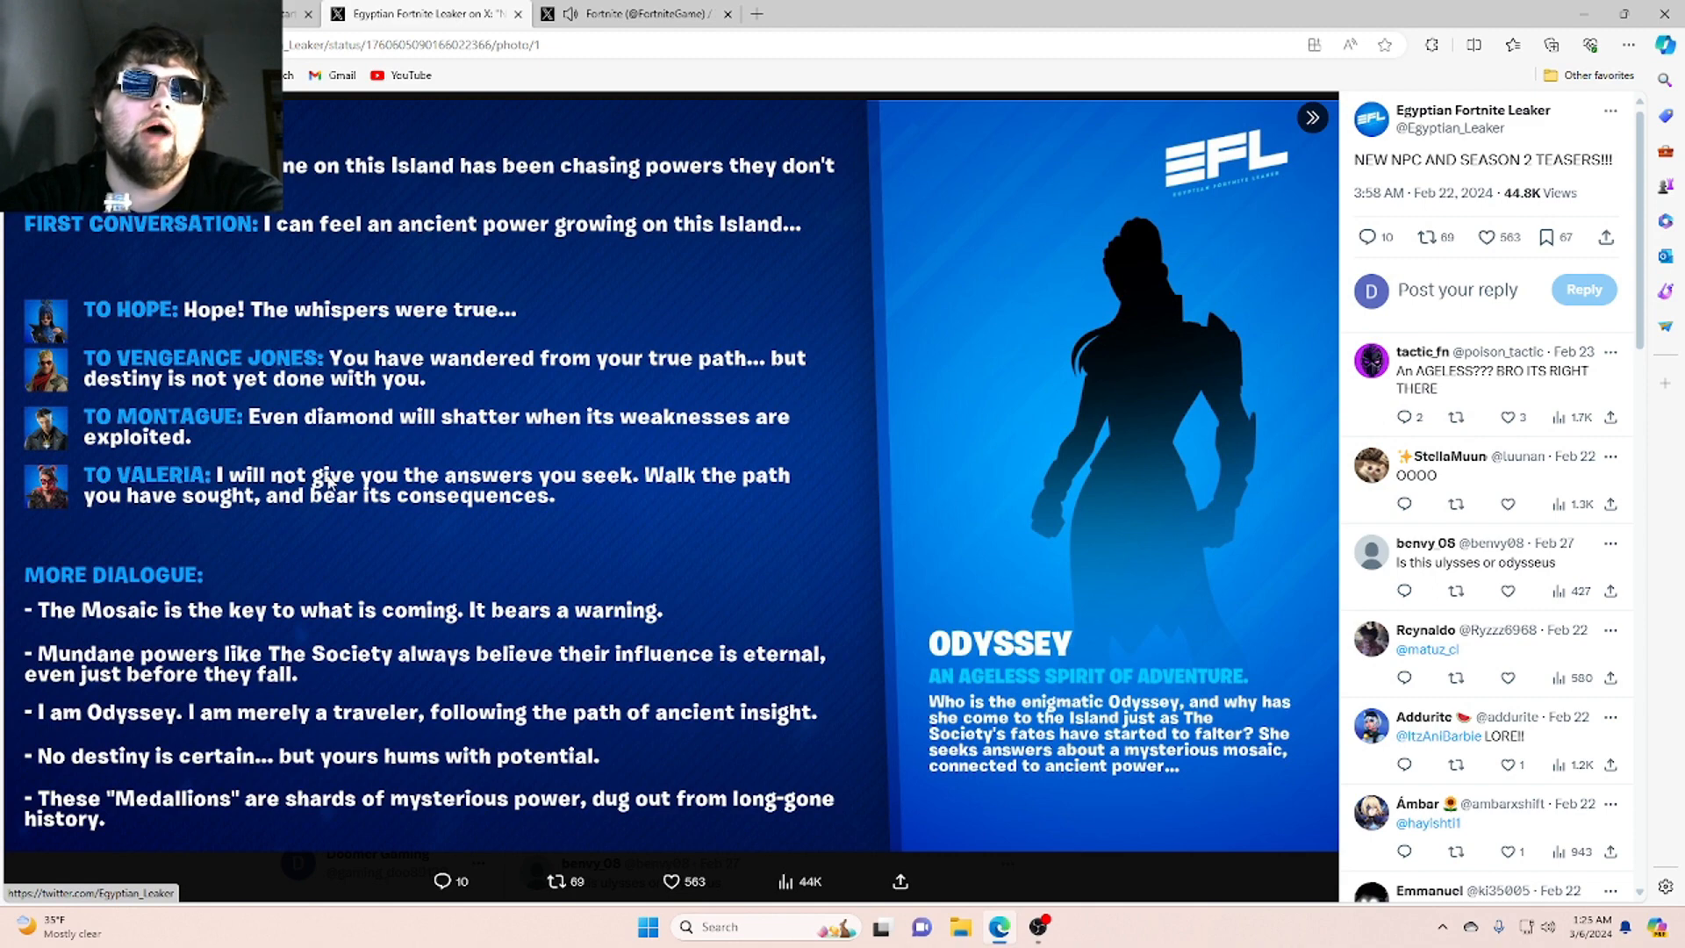
mouse_move(532, 485)
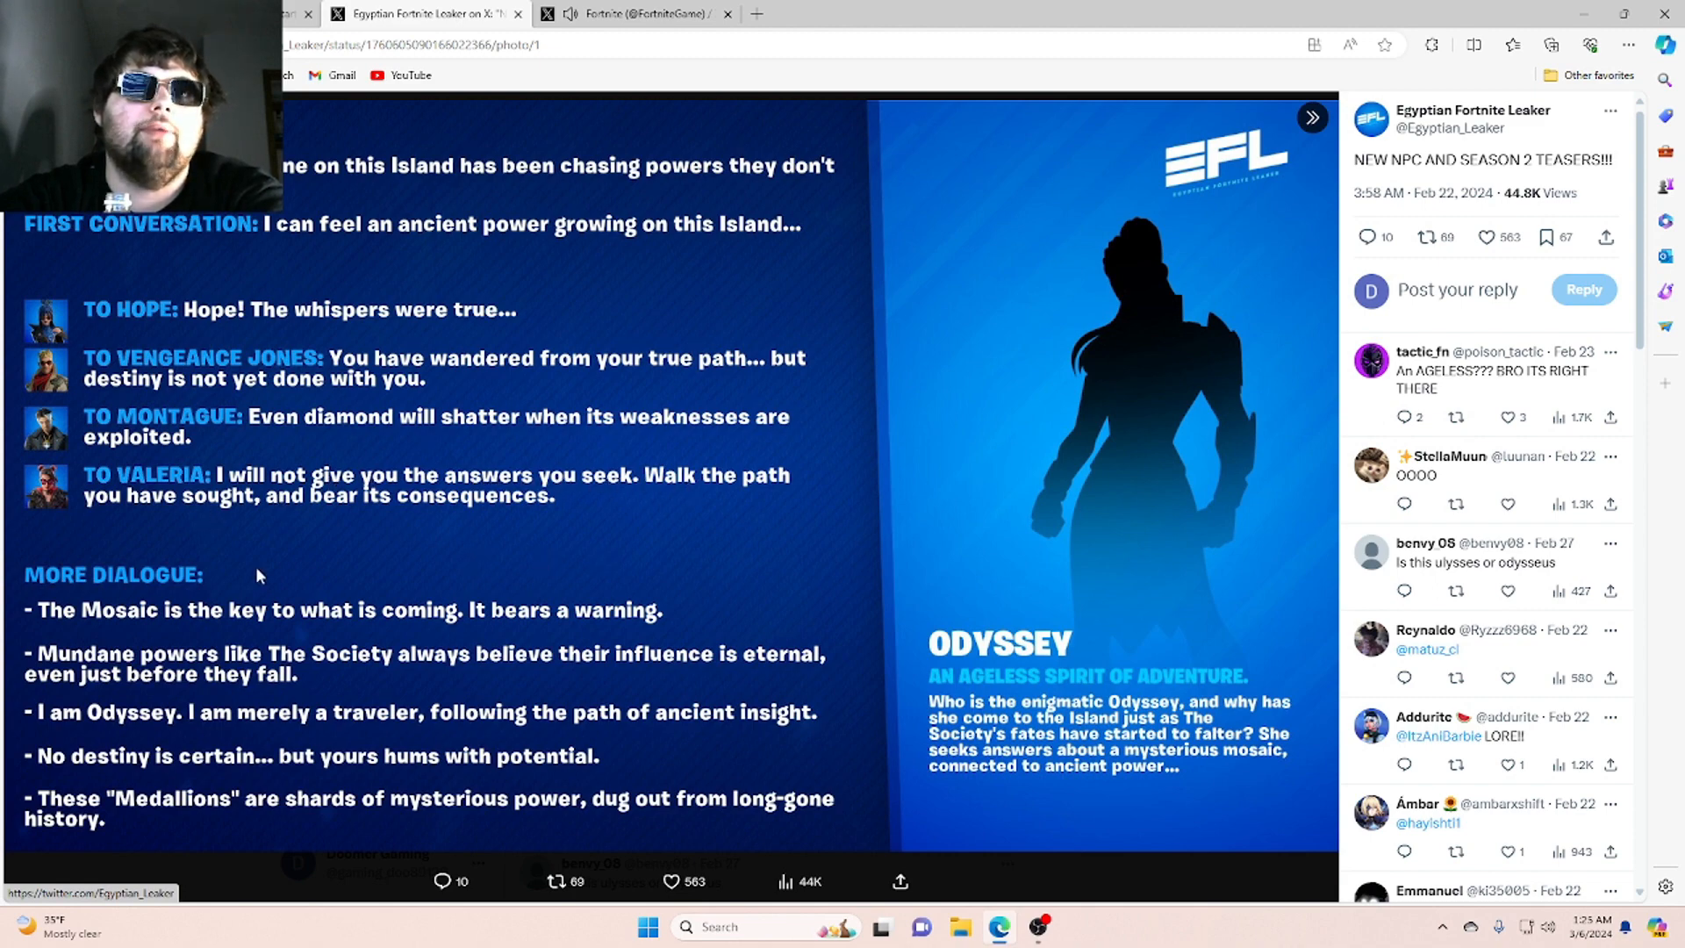
mouse_move(379, 527)
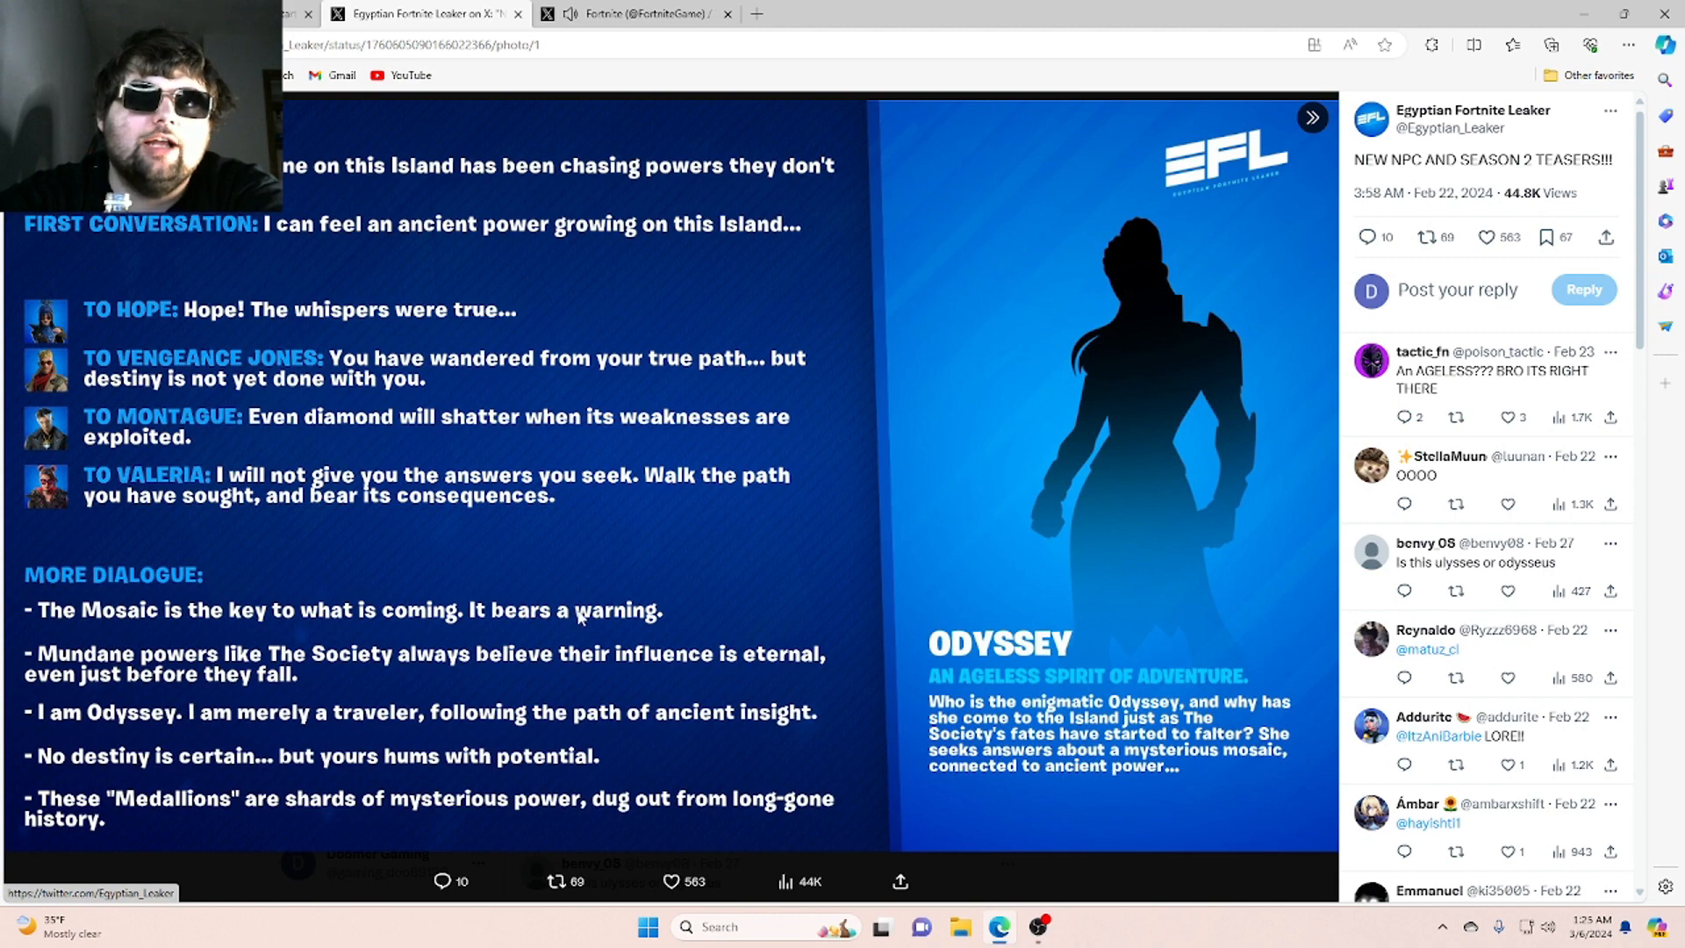
mouse_move(166, 725)
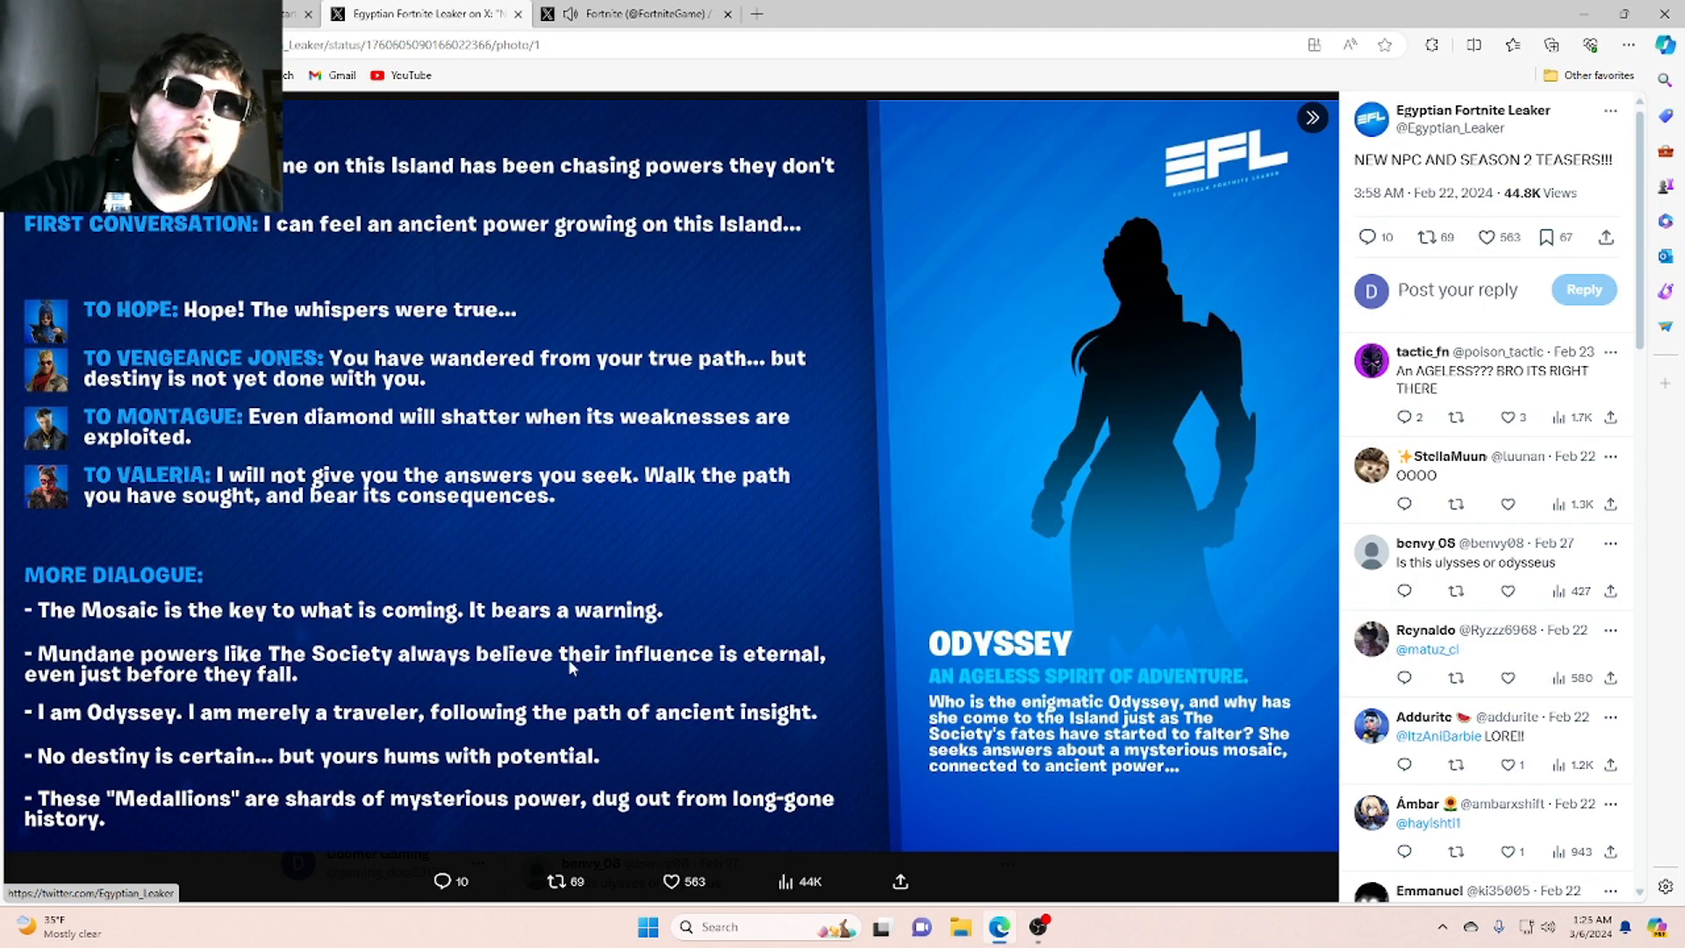
mouse_move(749, 663)
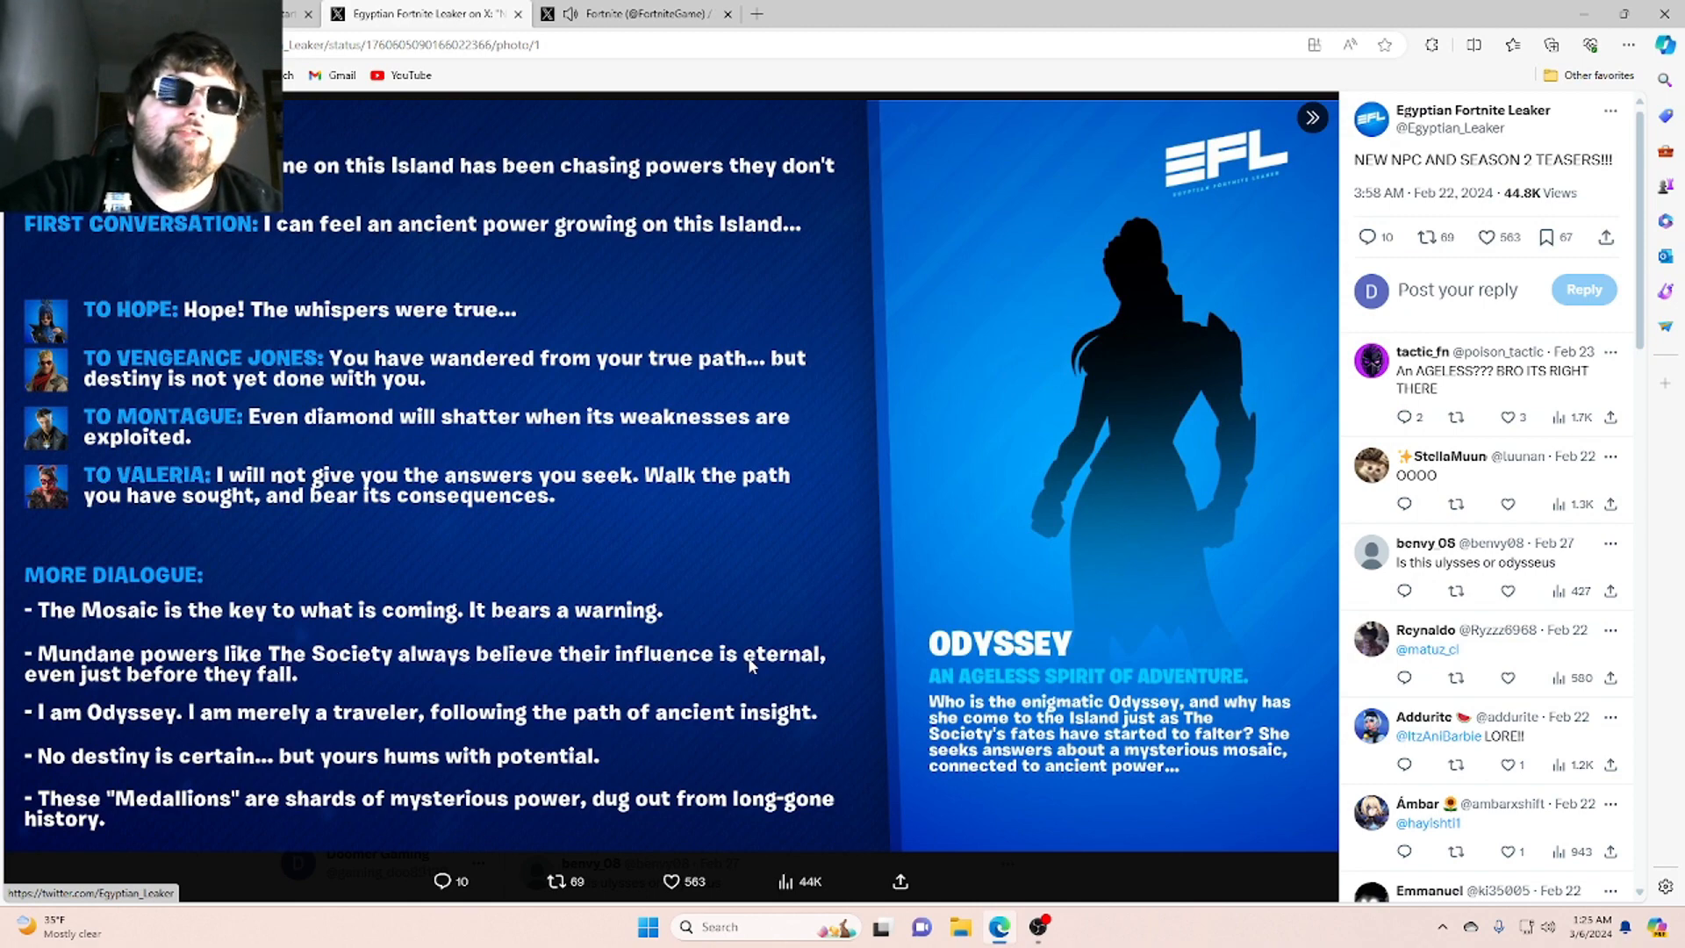
mouse_move(486, 775)
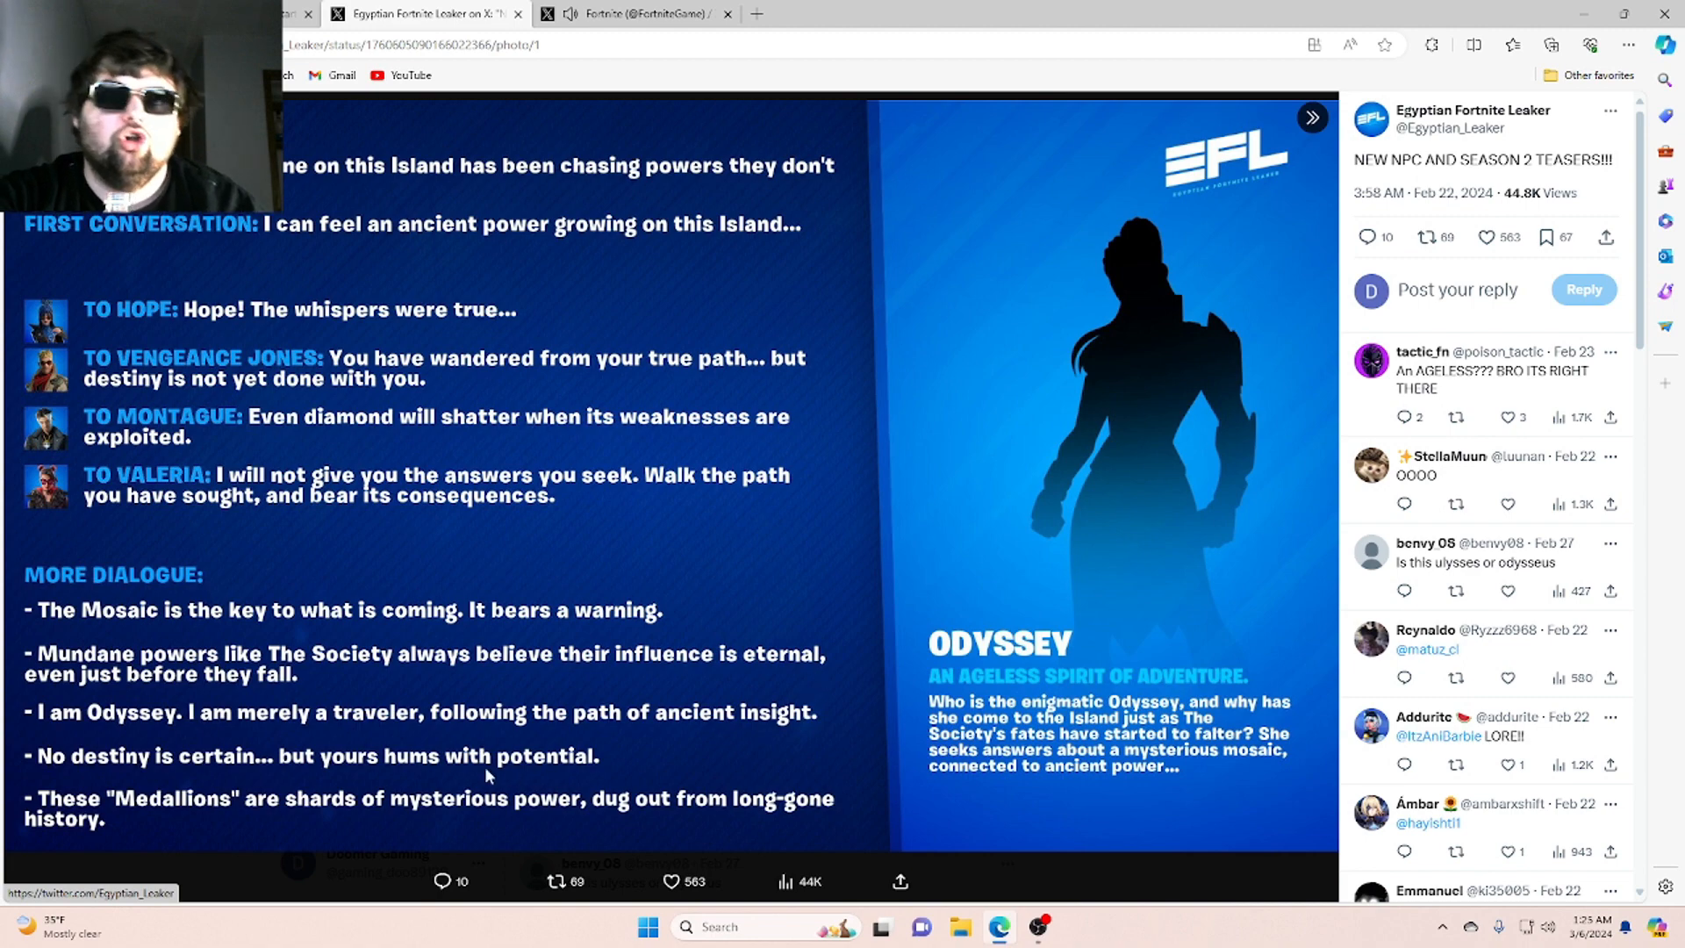
mouse_move(202, 704)
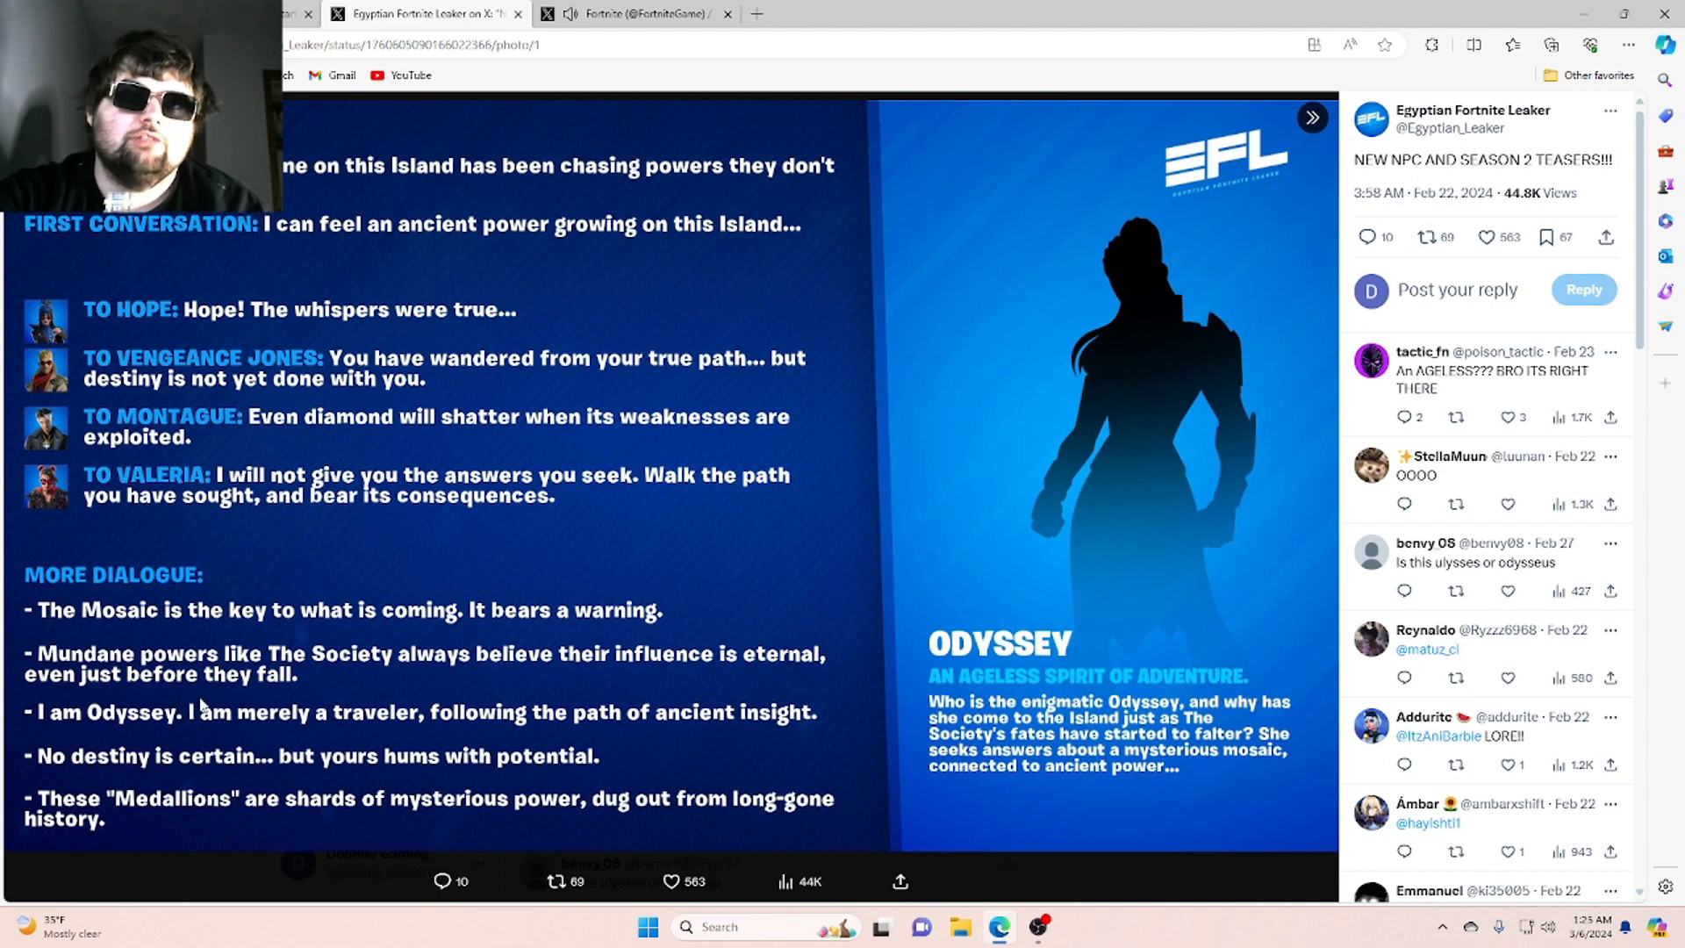
mouse_move(121, 732)
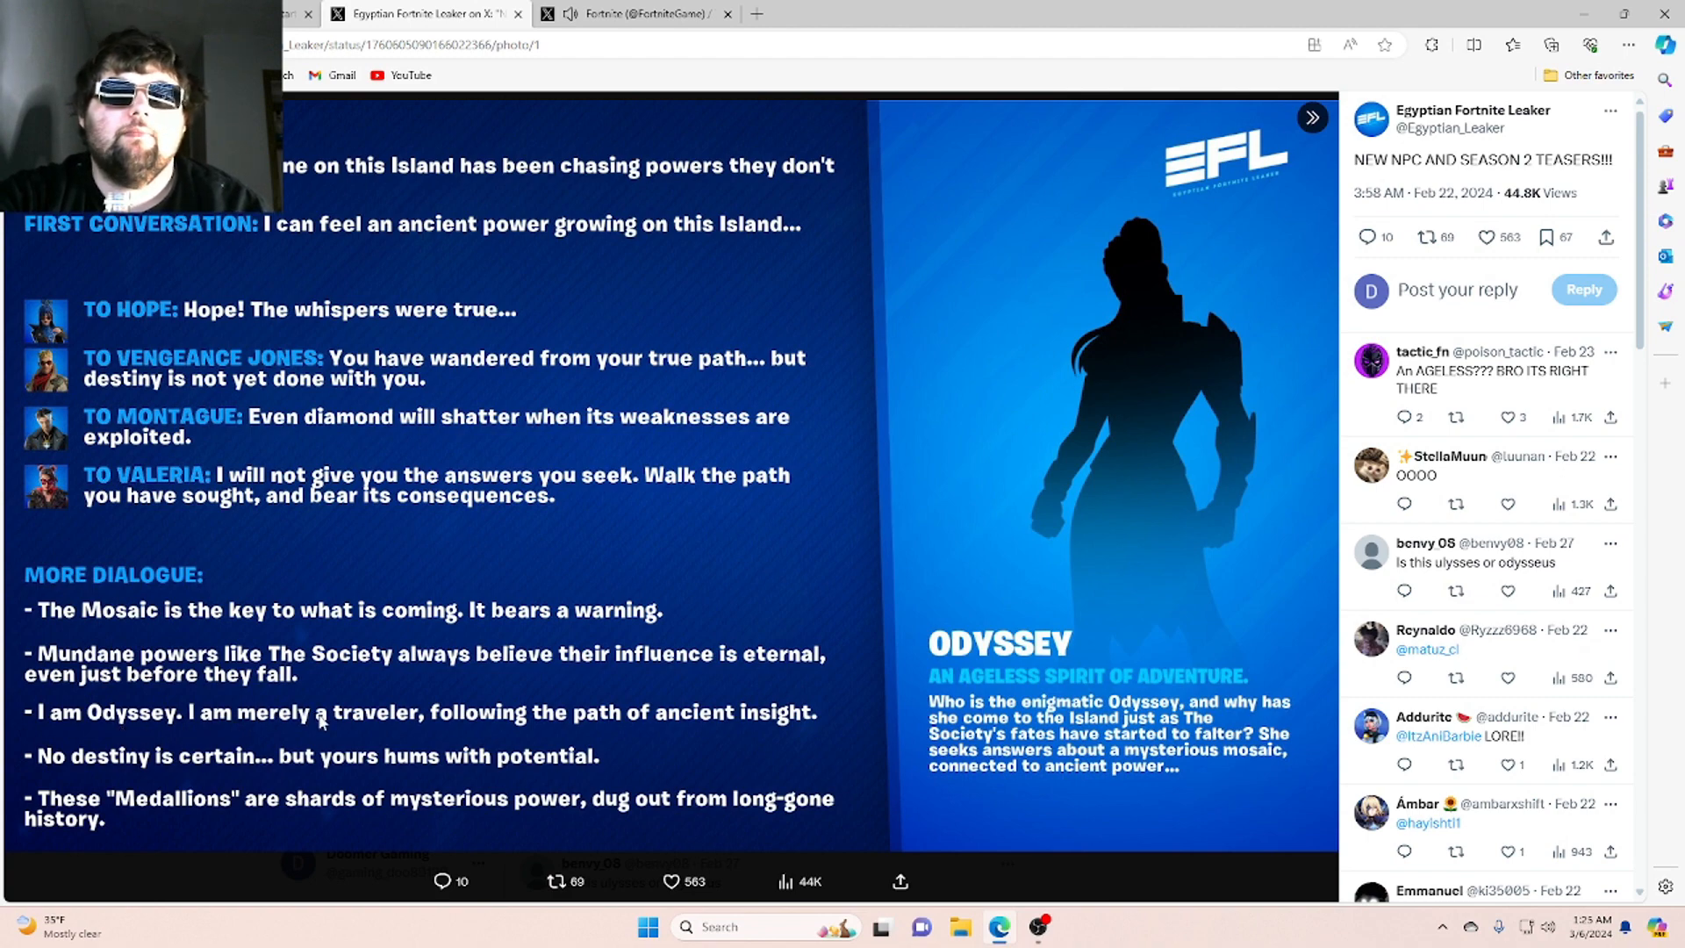
mouse_move(405, 728)
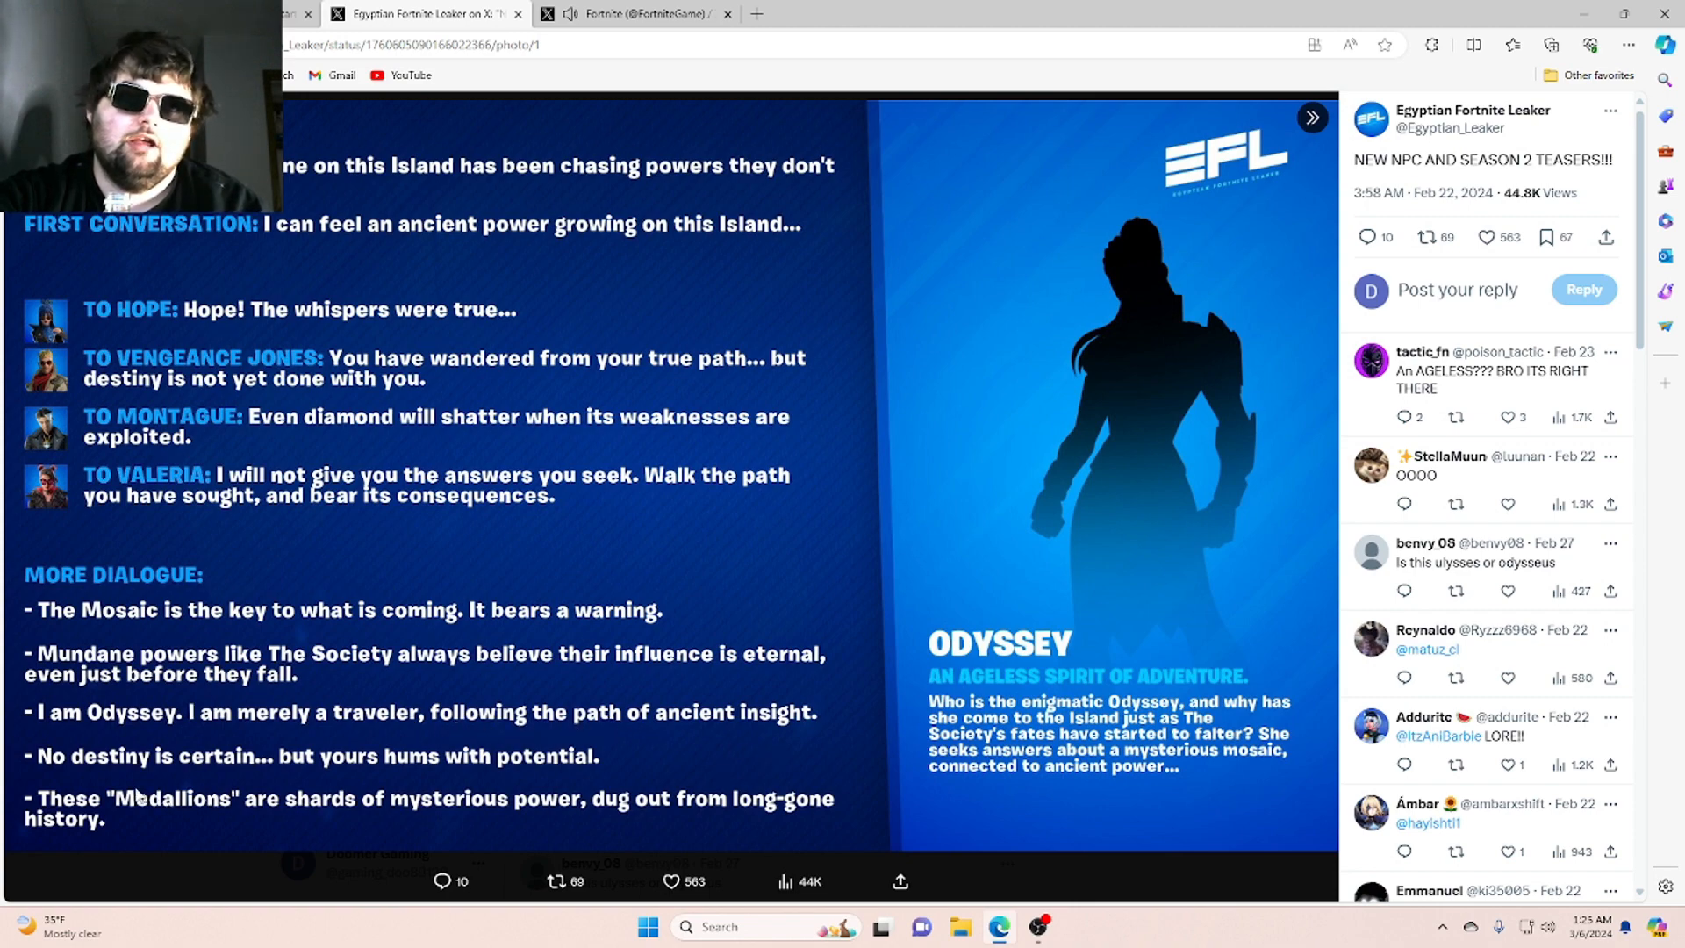
mouse_move(221, 774)
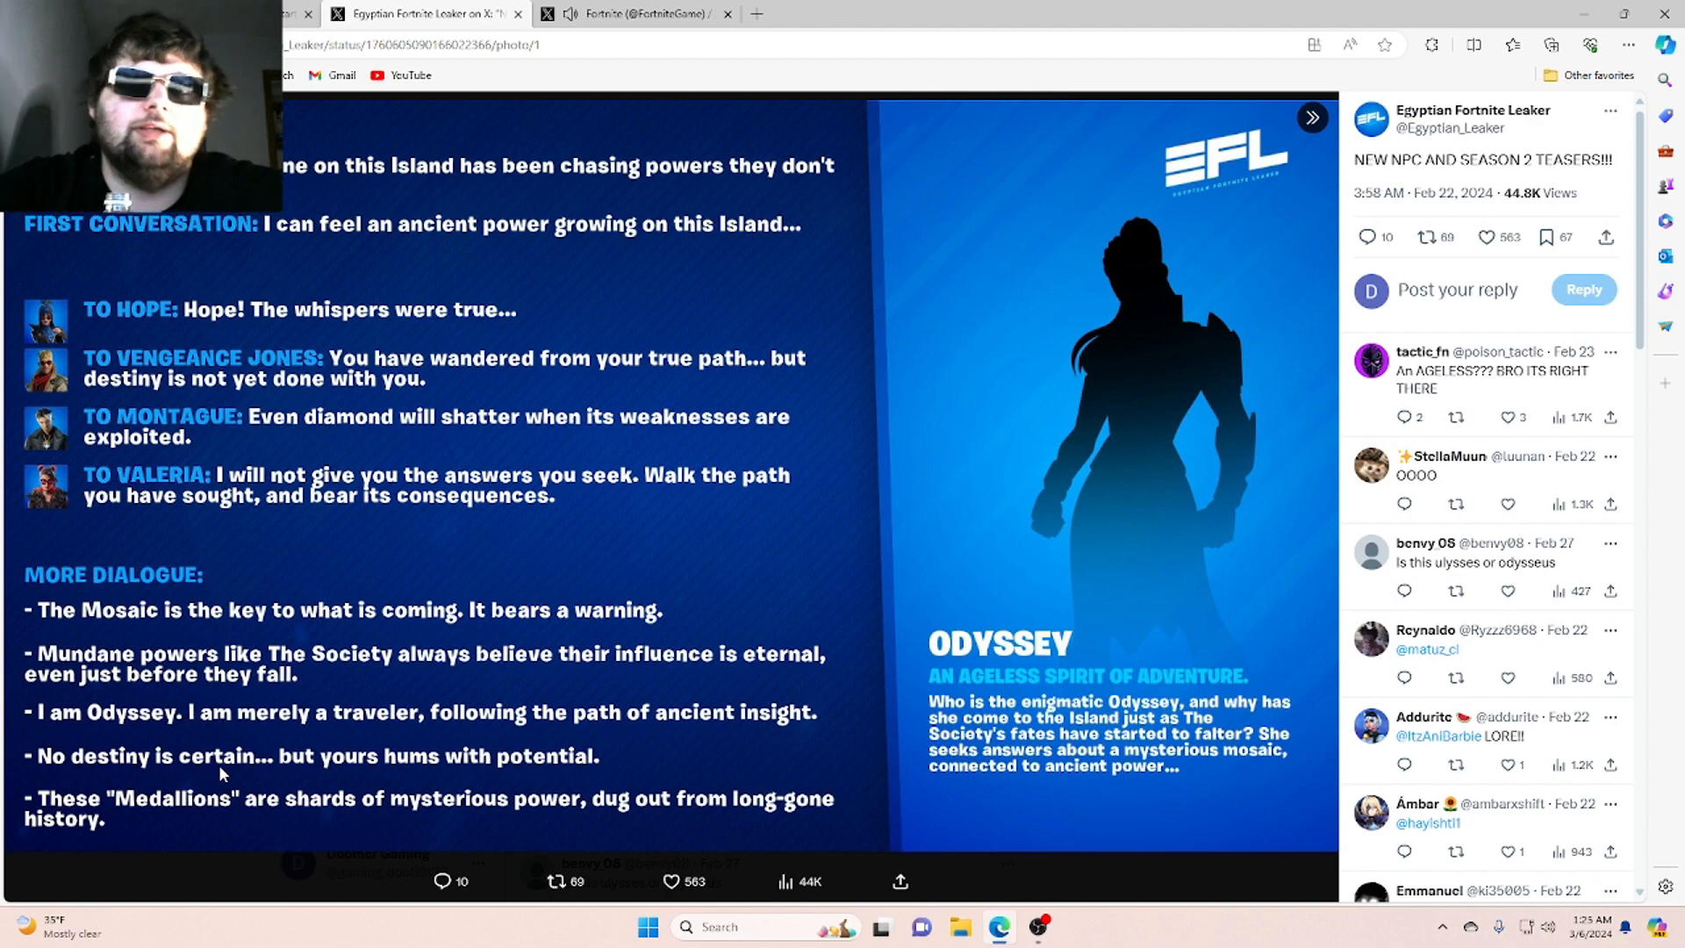
mouse_move(490, 765)
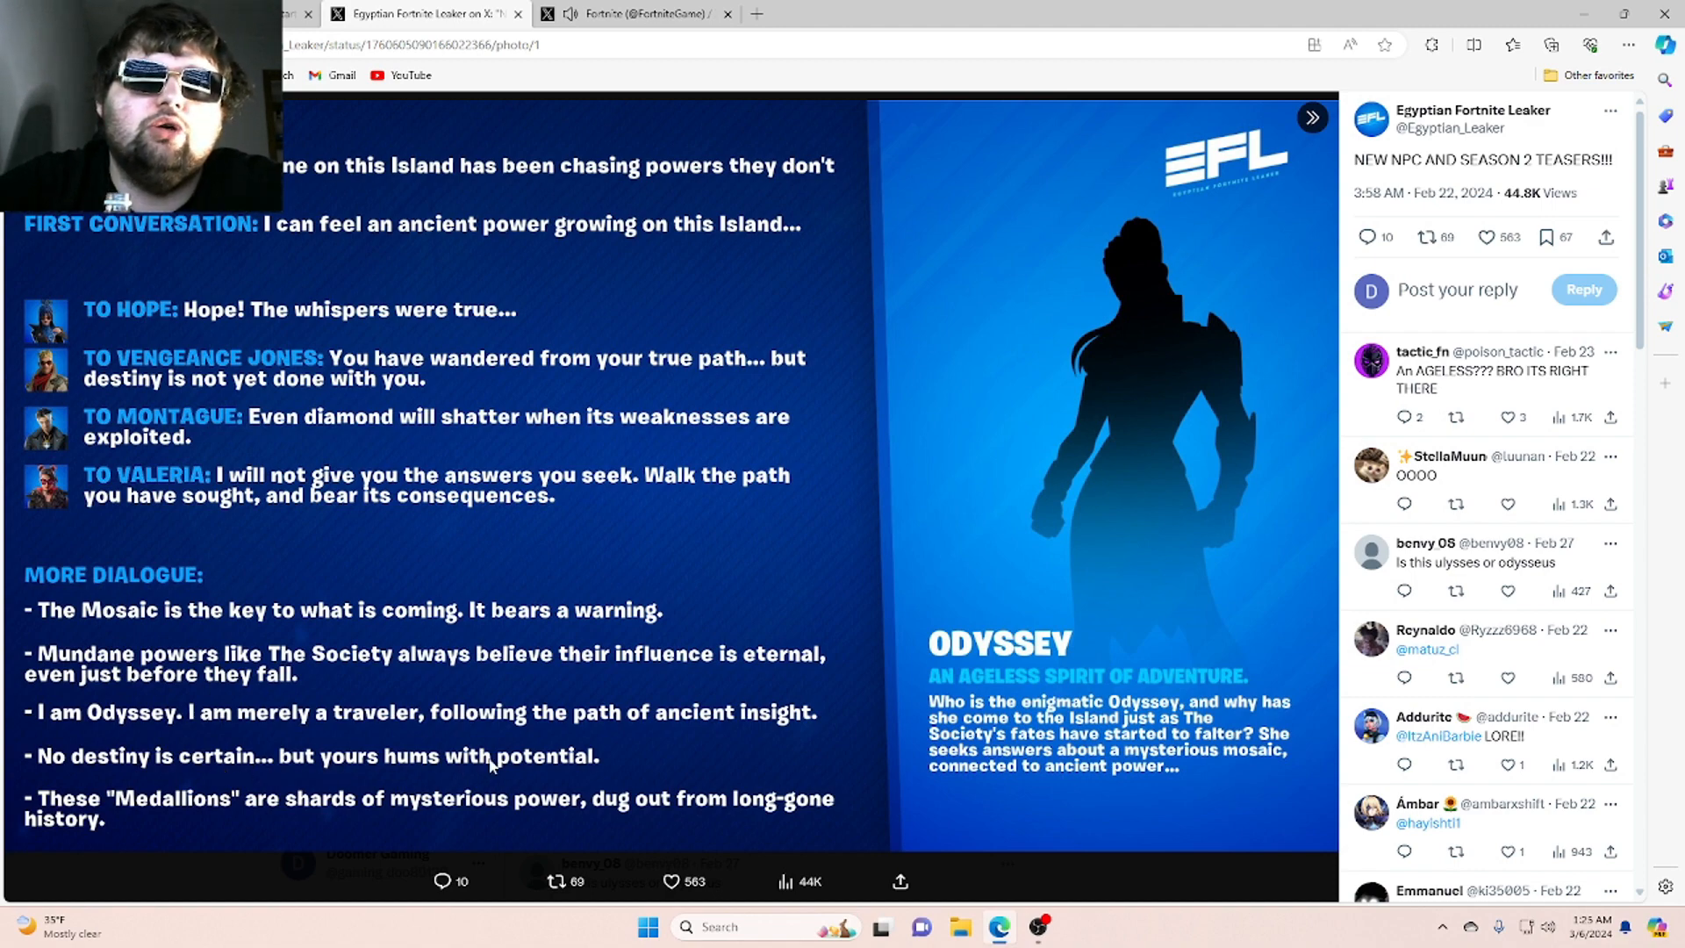
mouse_move(32, 853)
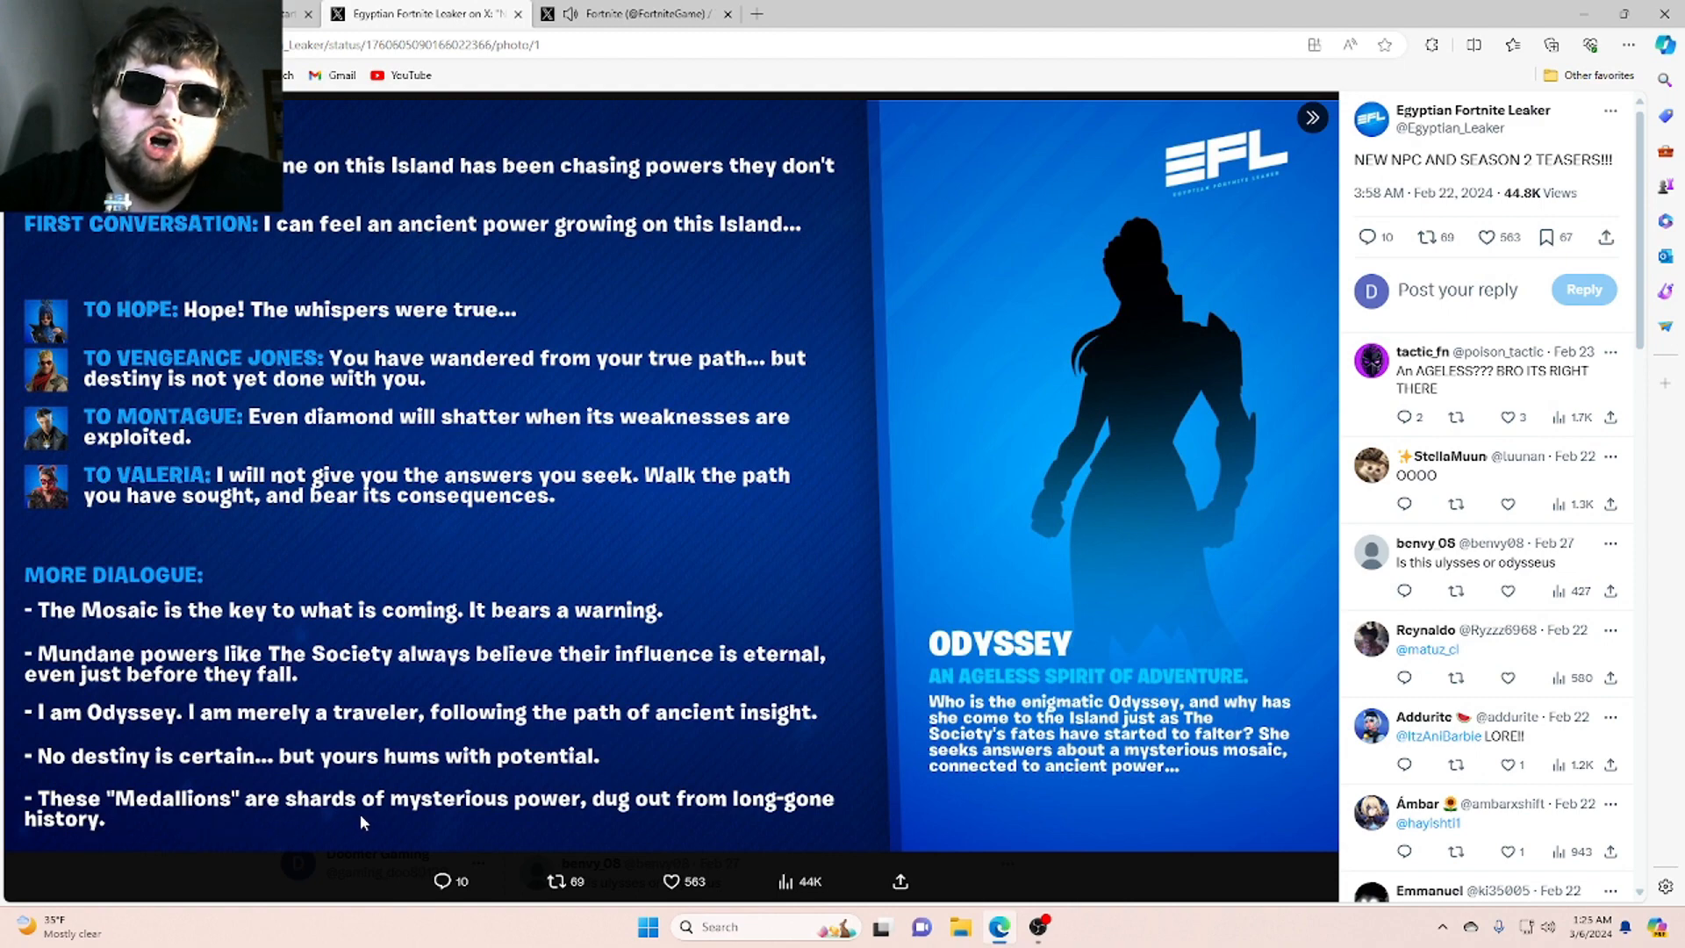
mouse_move(663, 814)
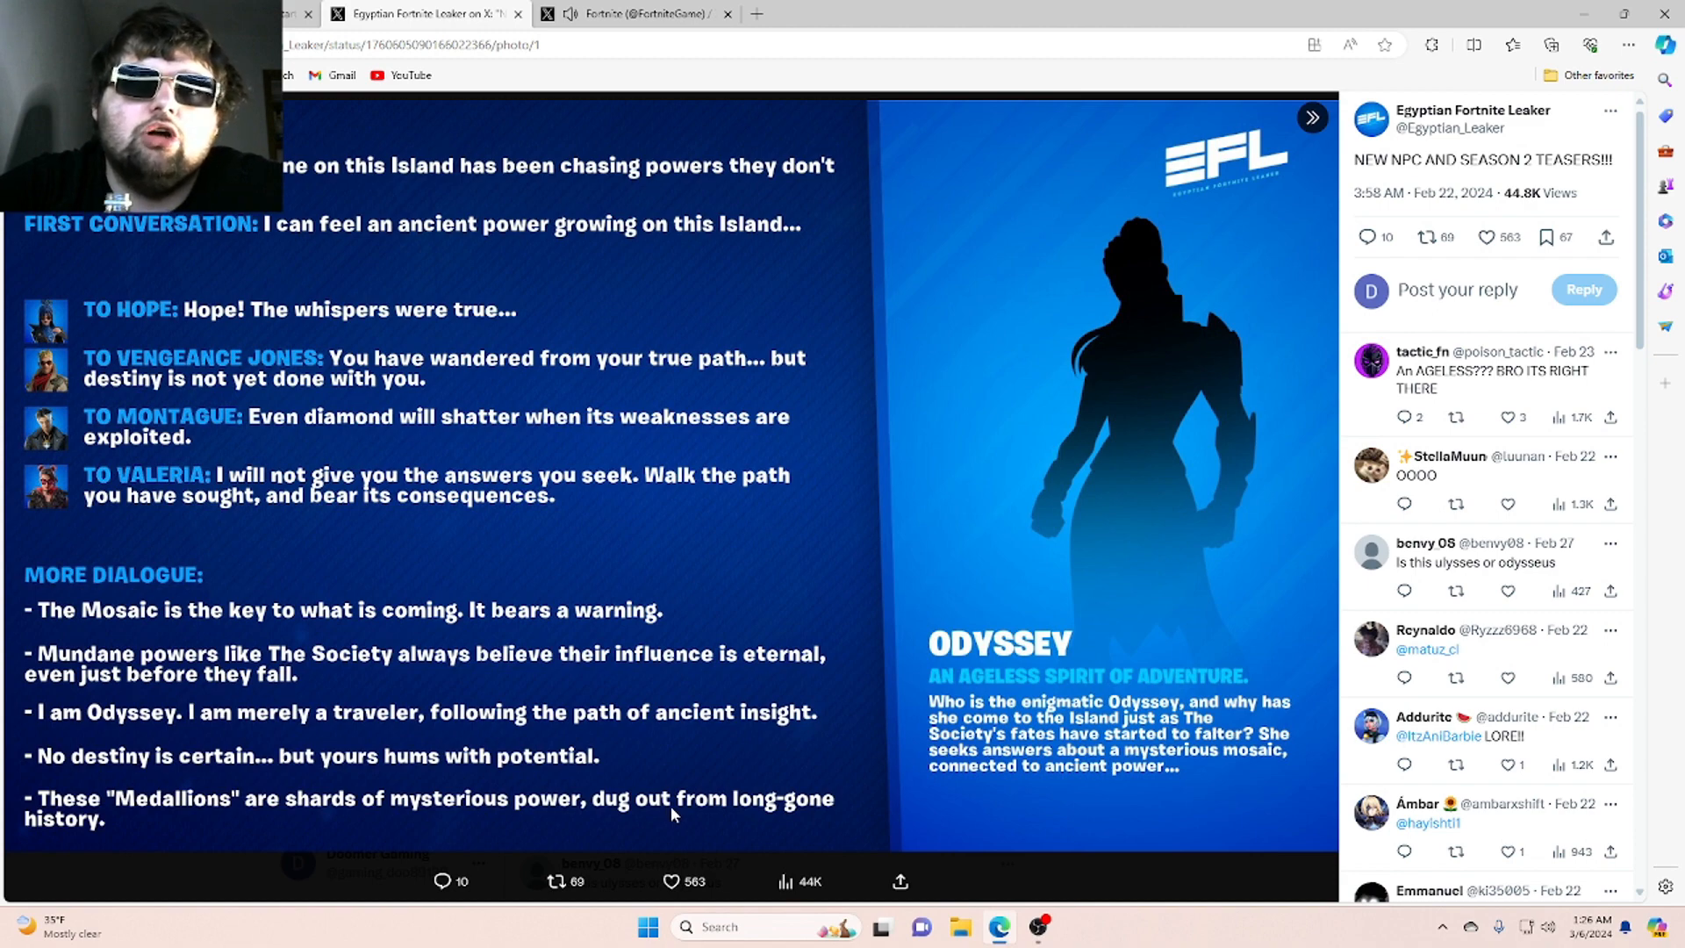
mouse_move(1043, 572)
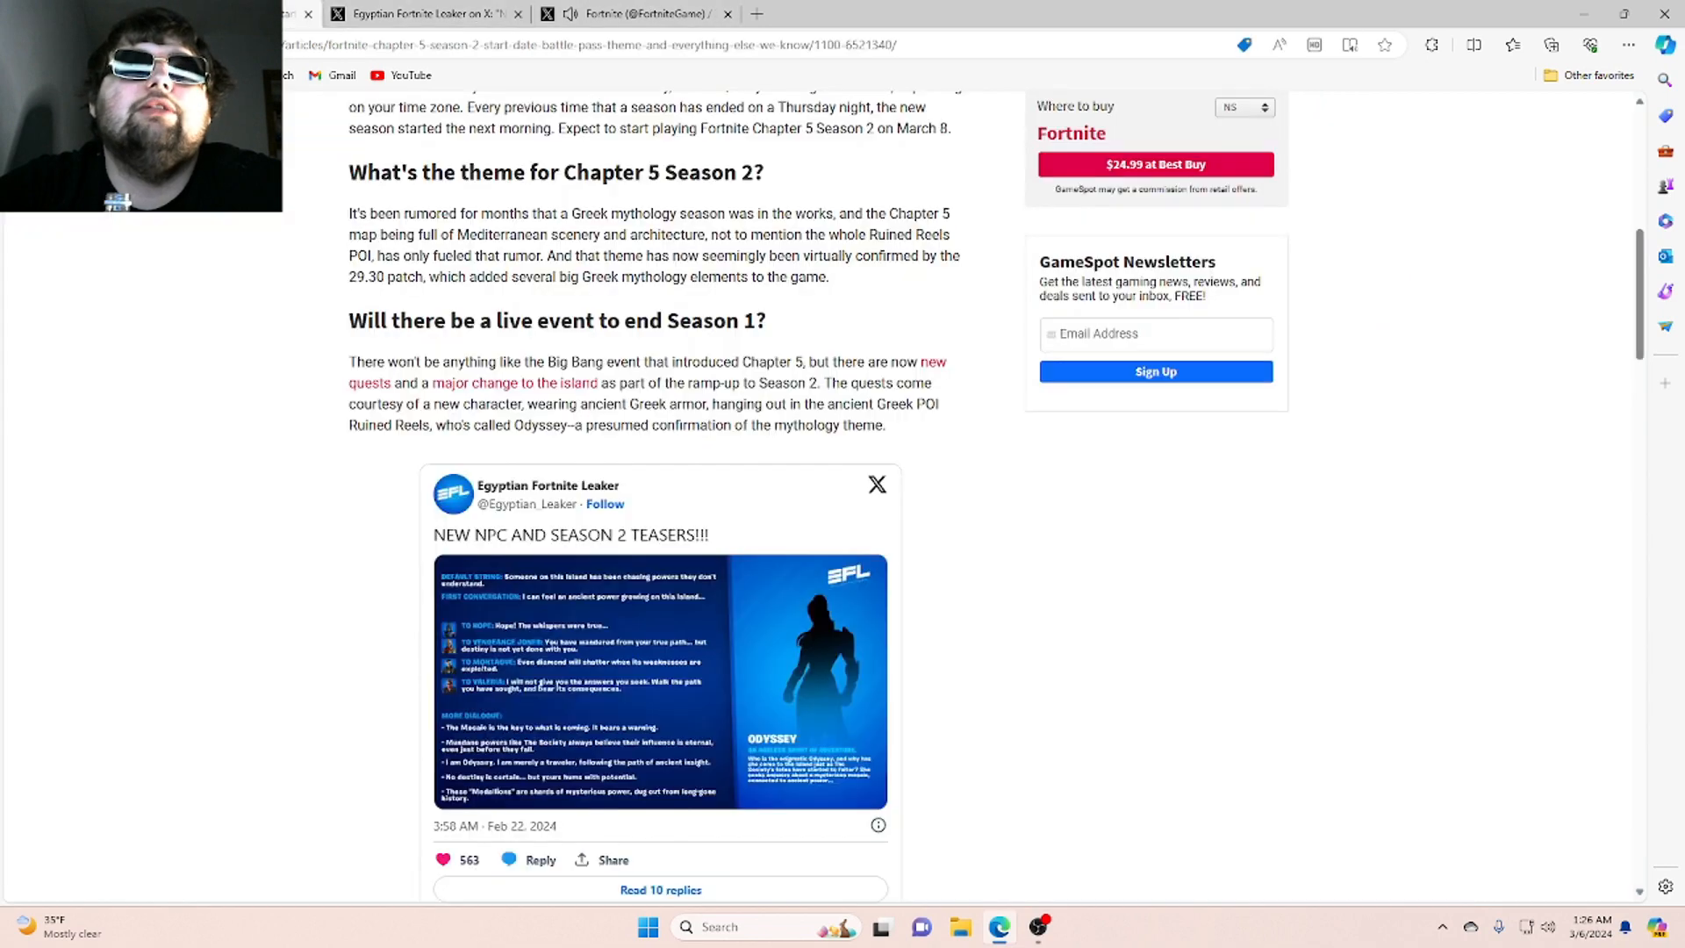
Scroll past the Ruined Reels paragraph to Shiina's embedded Pandora's Box tweet
scroll(down, 3)
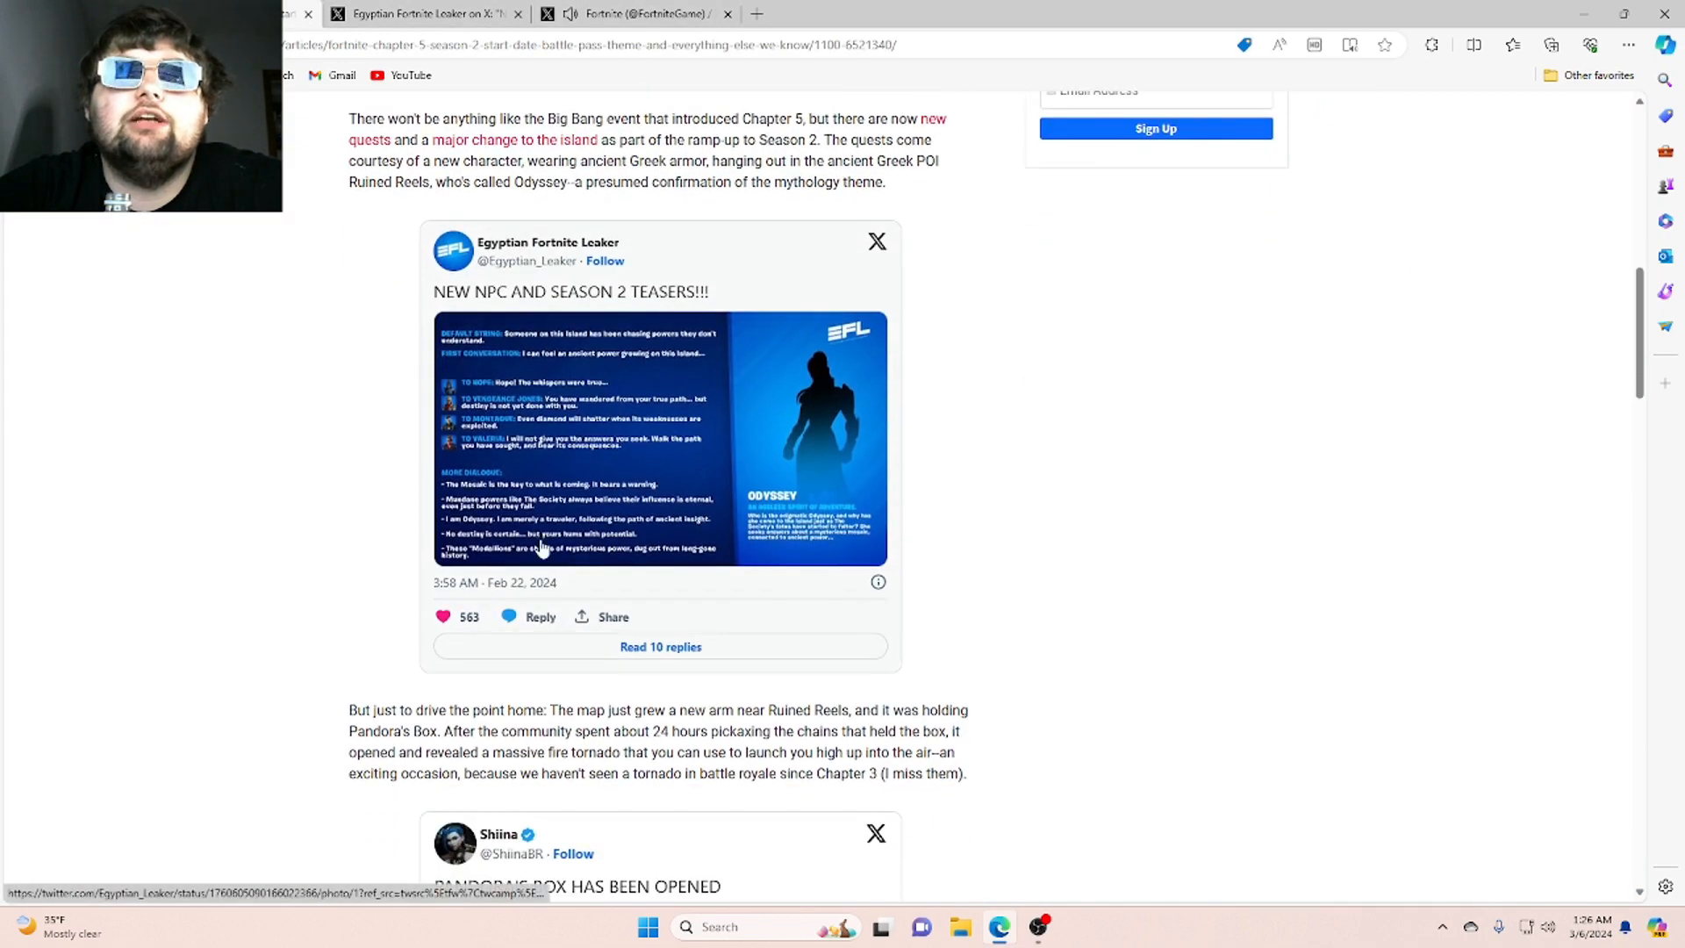
scroll(down, 3)
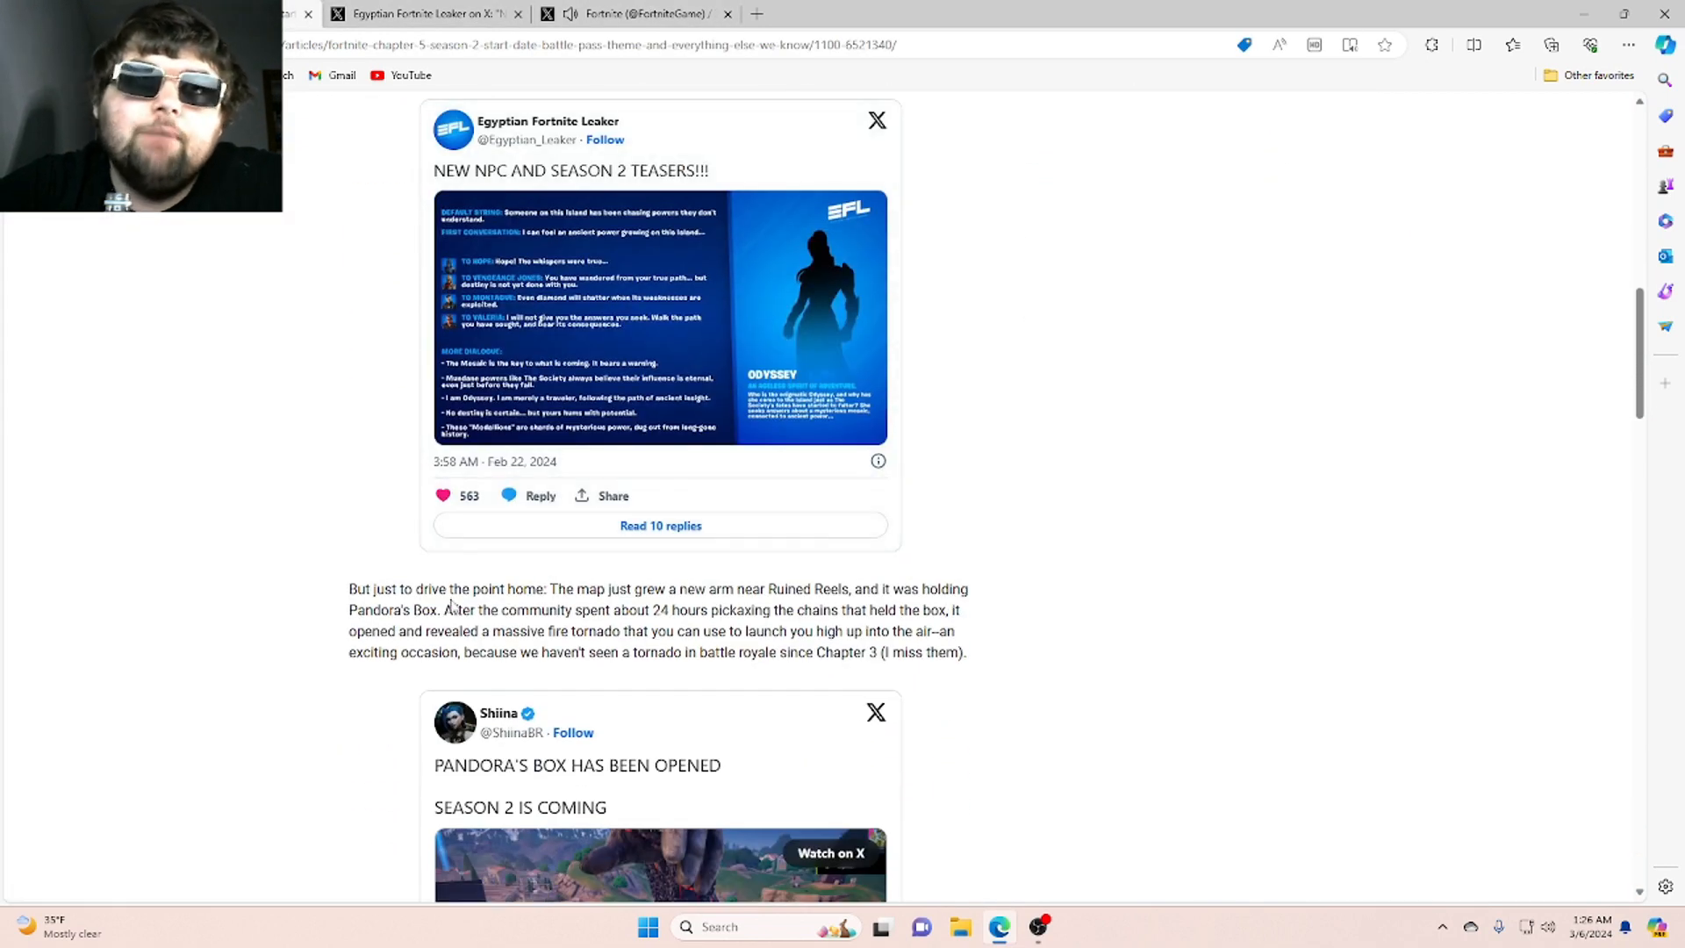
scroll(down, 3)
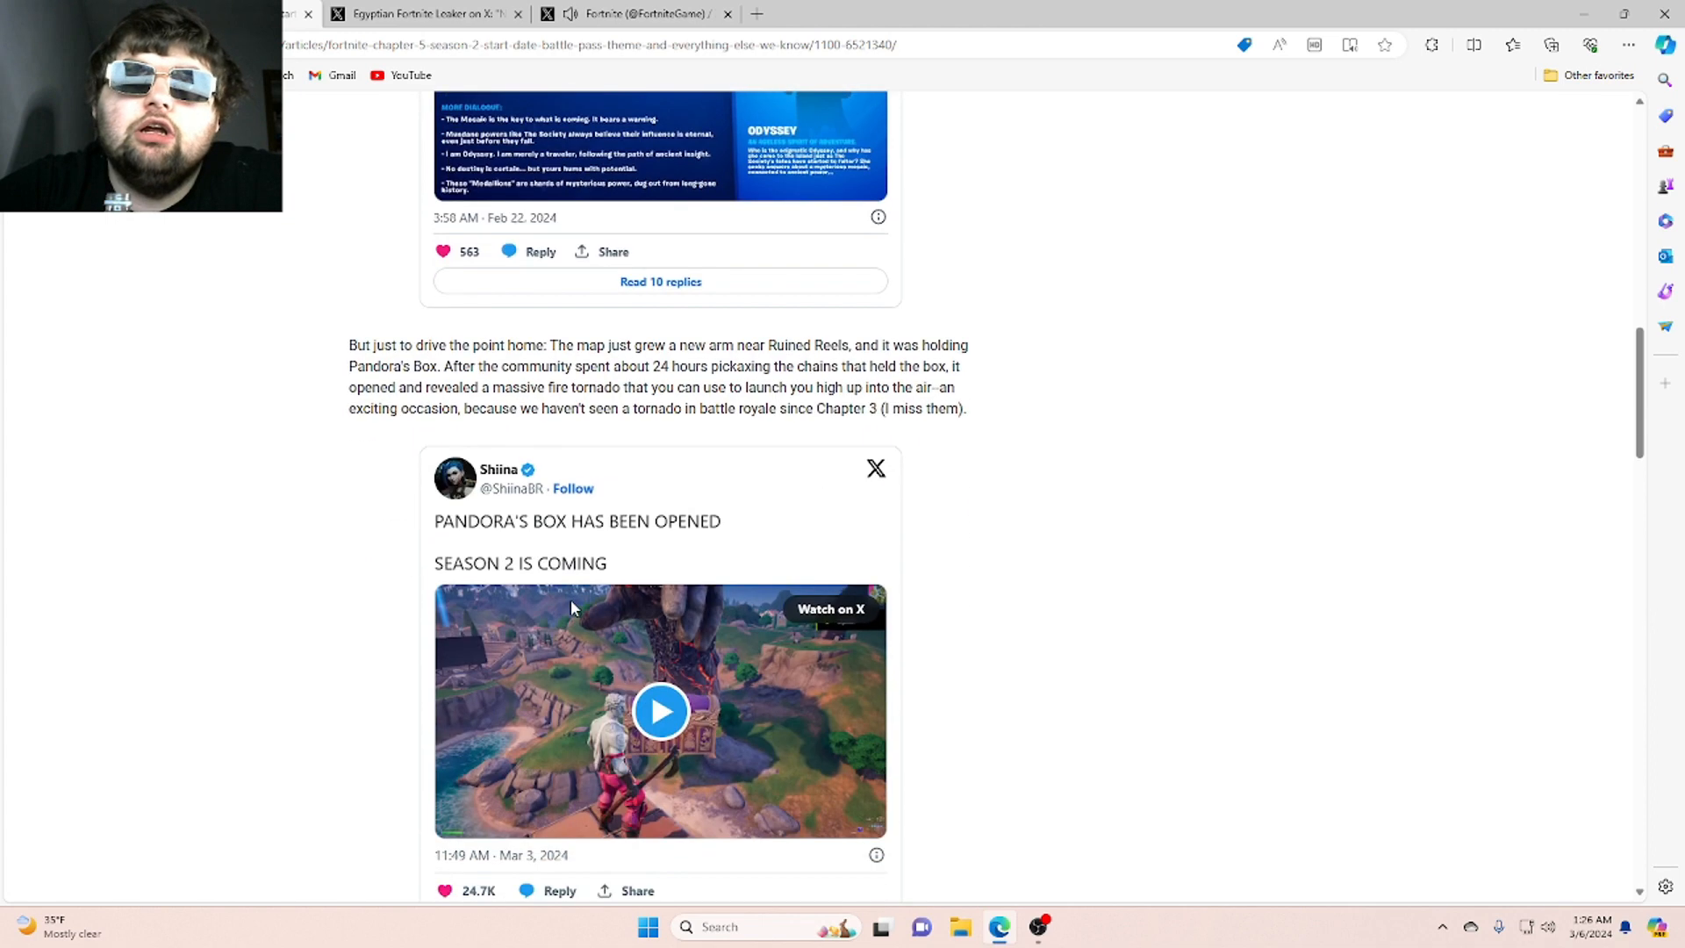
mouse_move(40, 490)
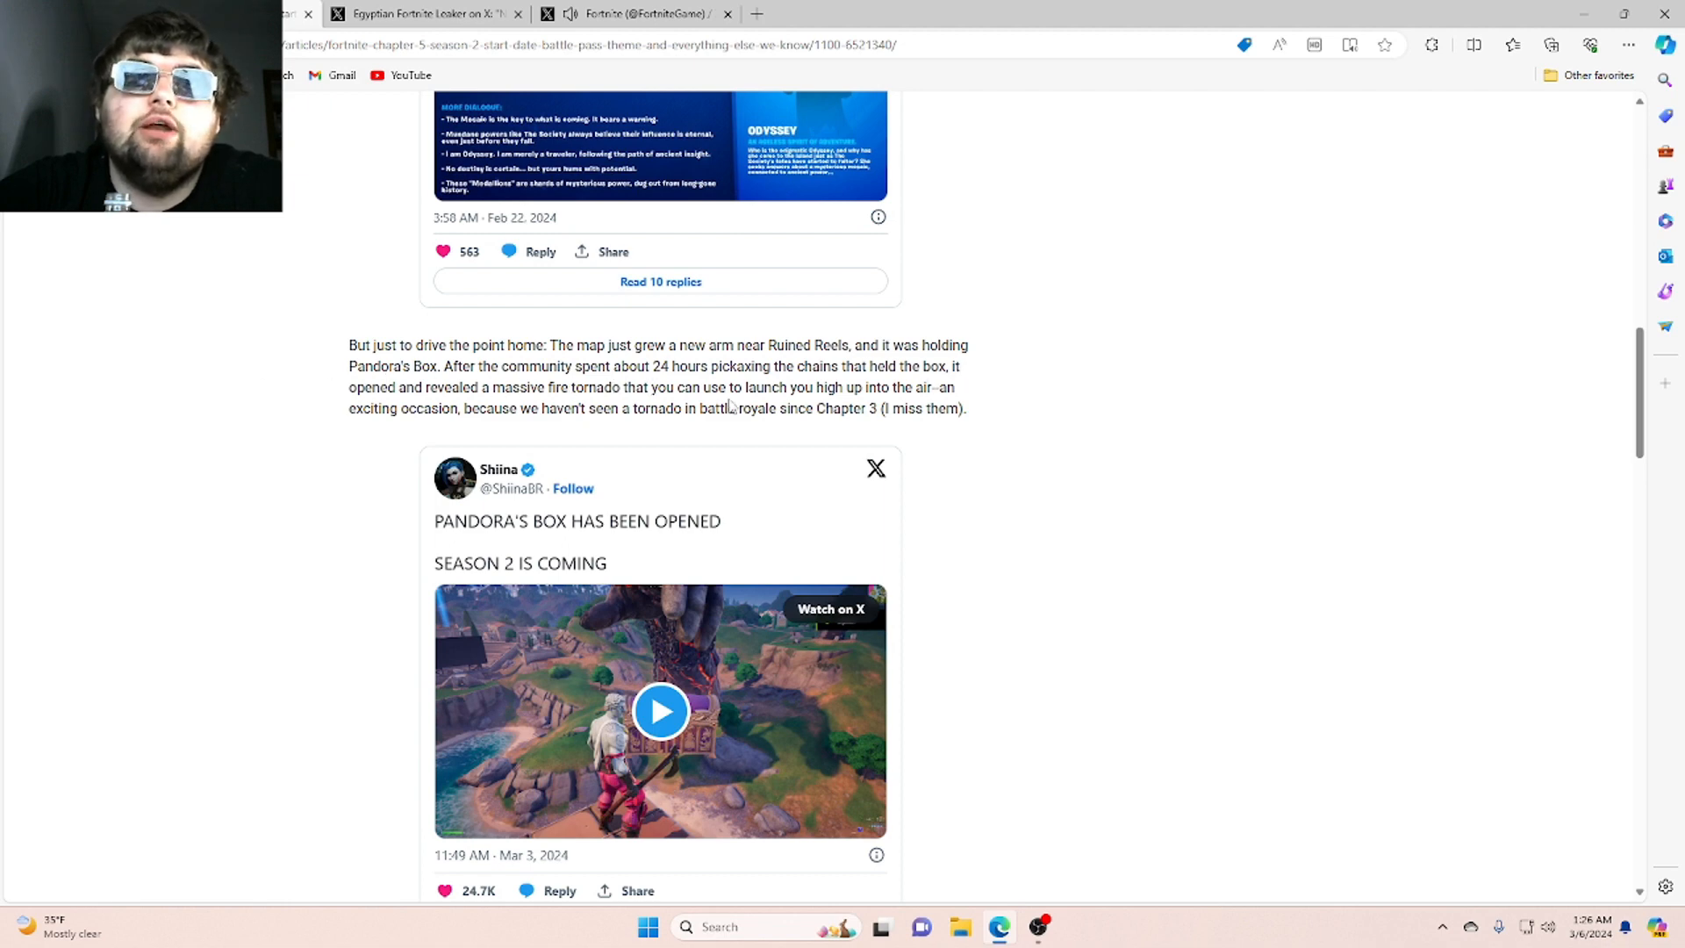
mouse_move(907, 407)
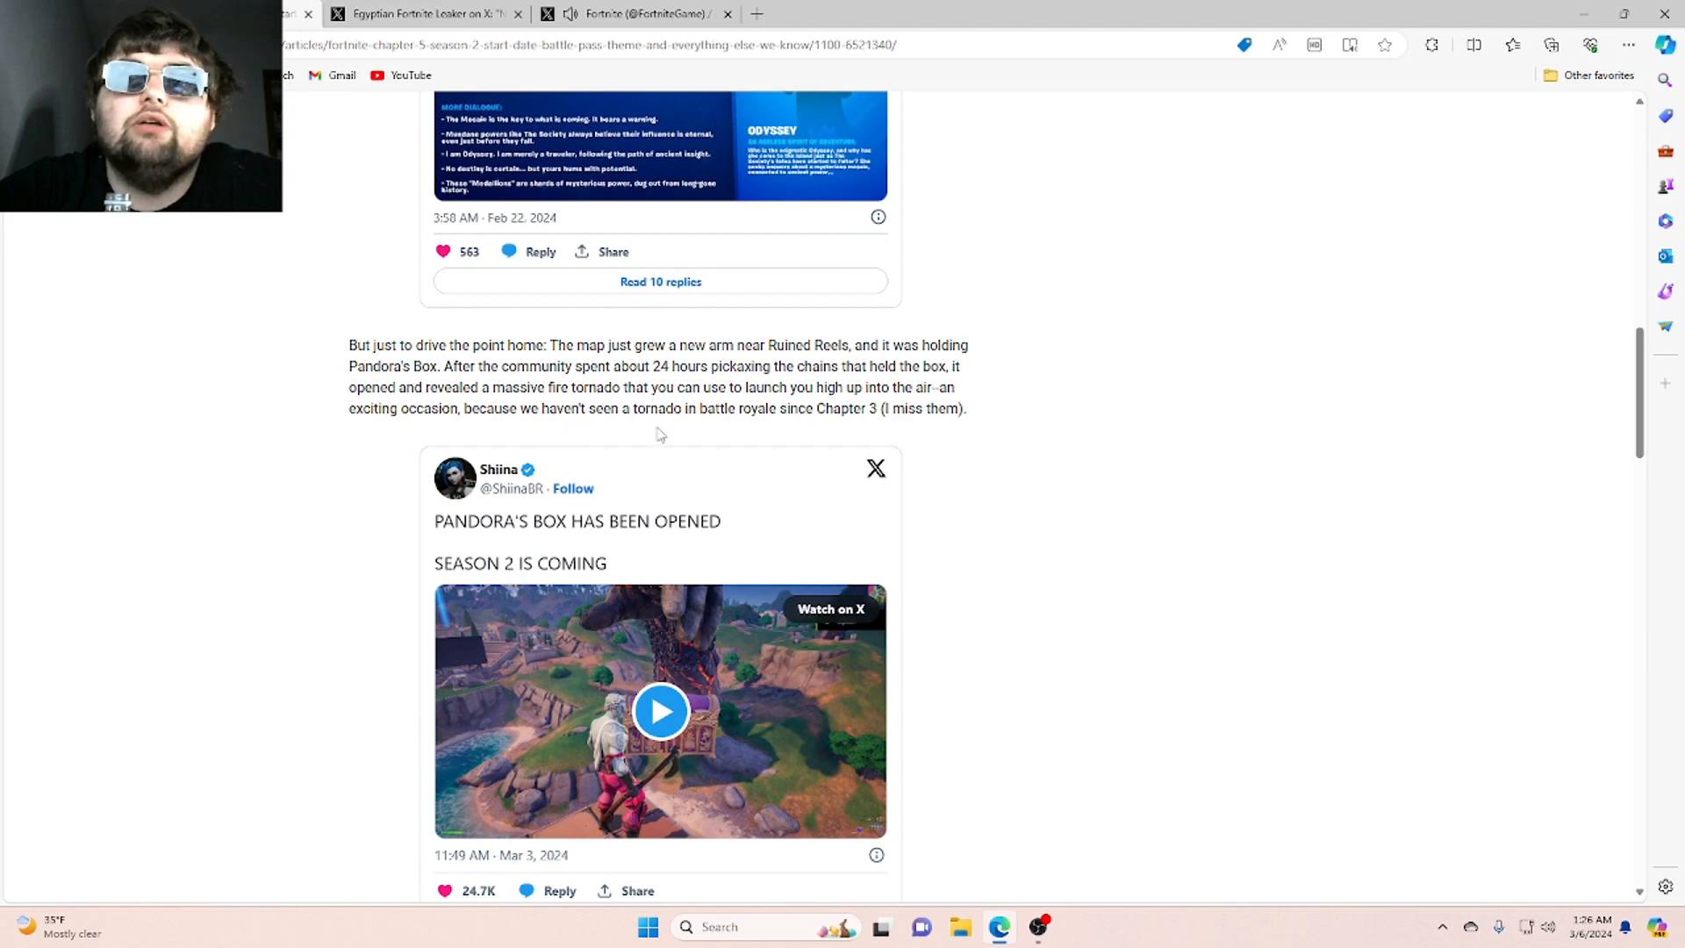
scroll(down, 3)
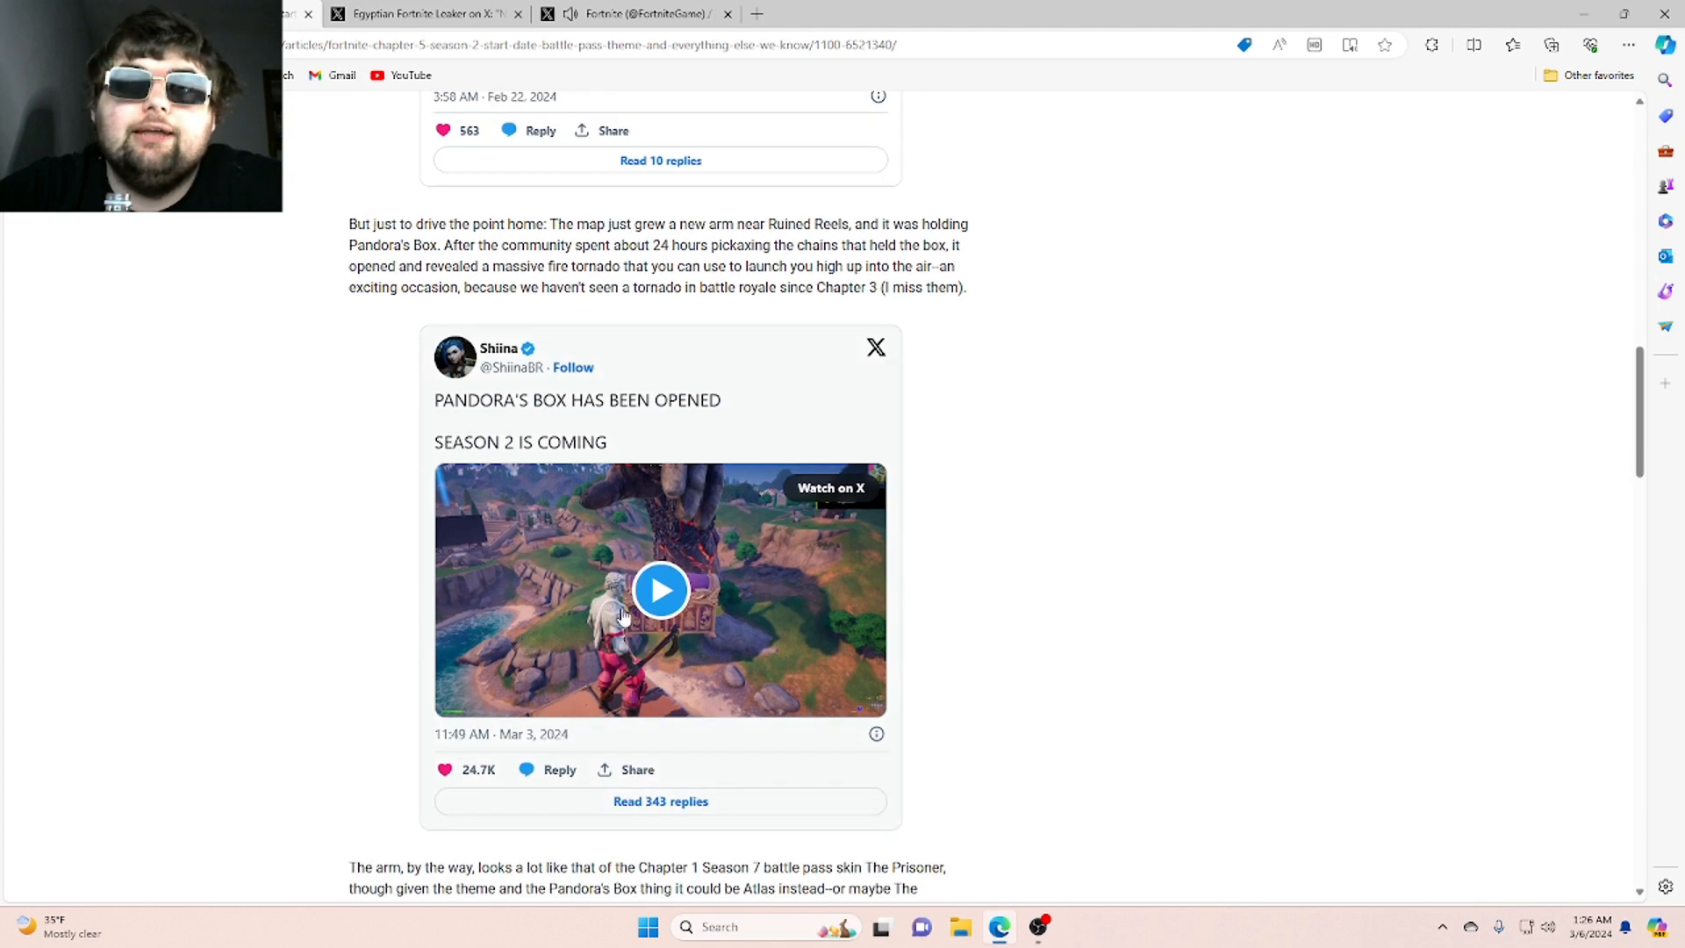
Play Shiina's Pandora's Box video, then continue to the battle pass skins heading
click(659, 590)
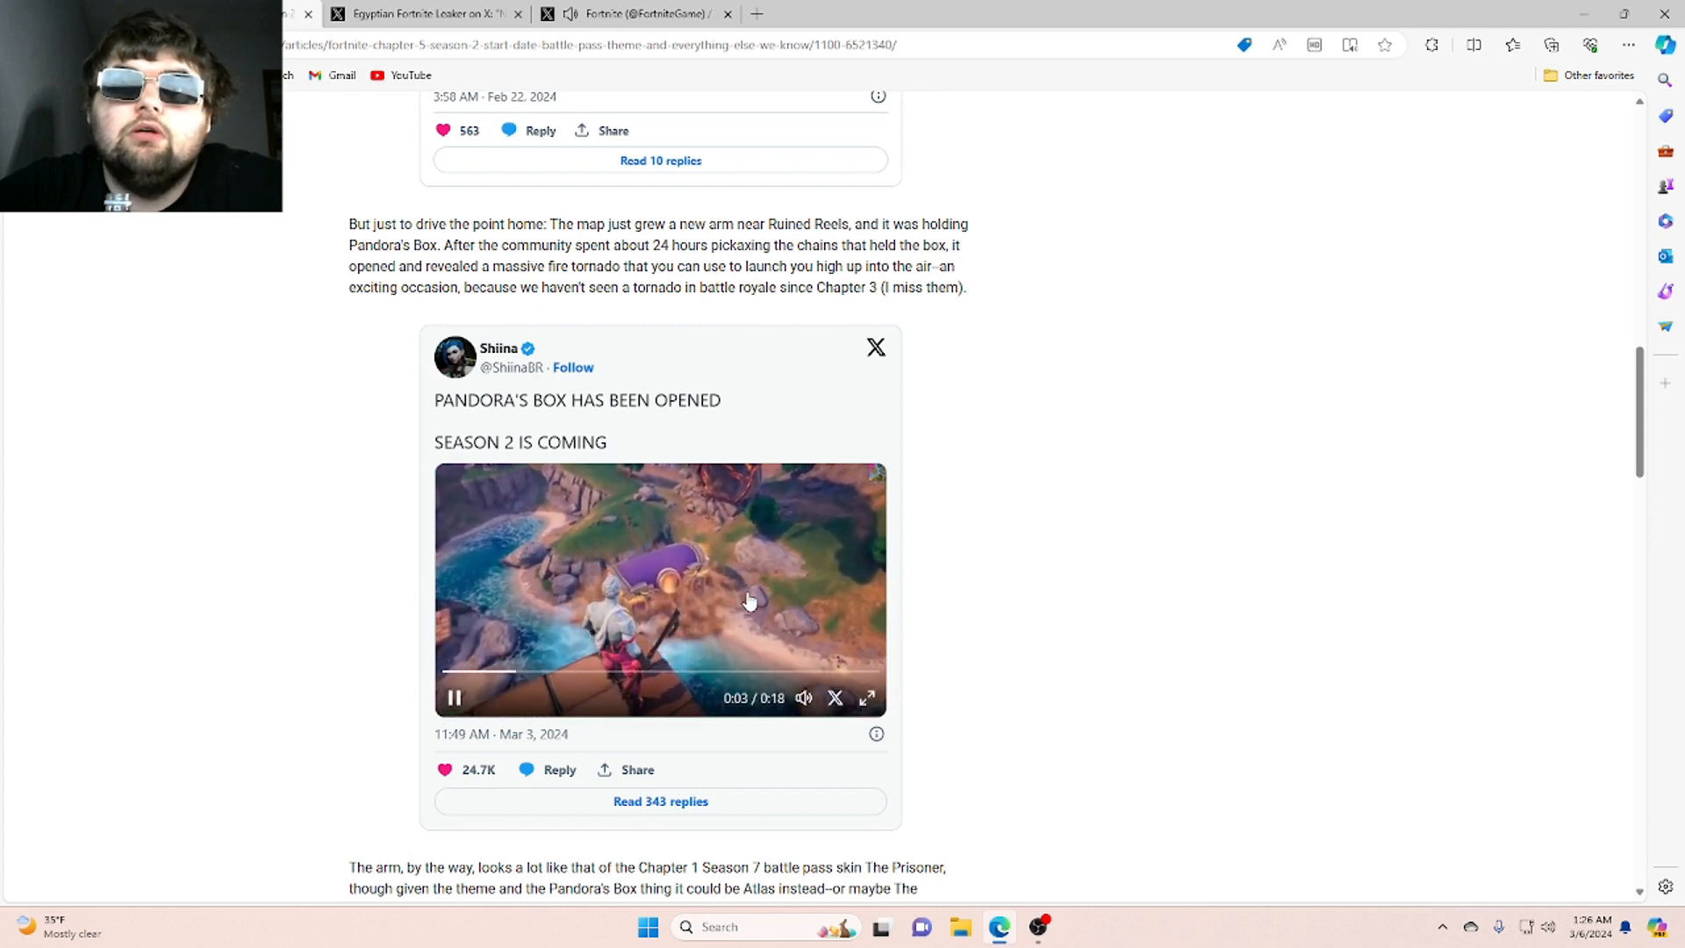
scroll(down, 3)
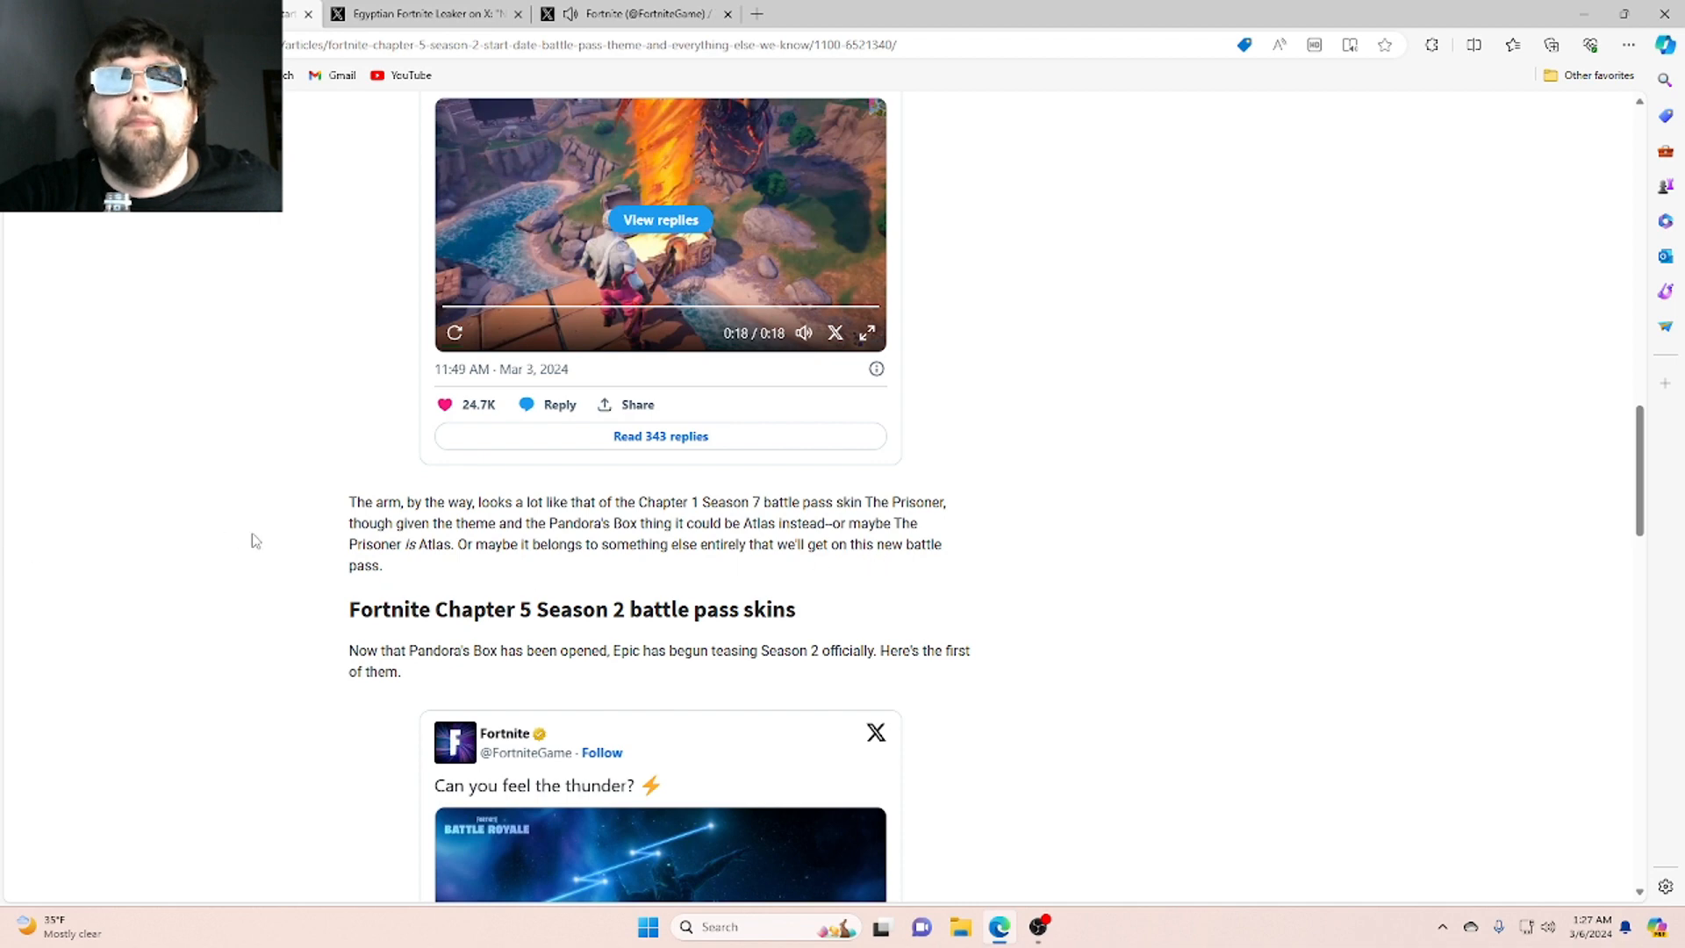
Scroll until Fortnite's 'Can you feel the thunder?' teaser tweet is fully visible
scroll(down, 3)
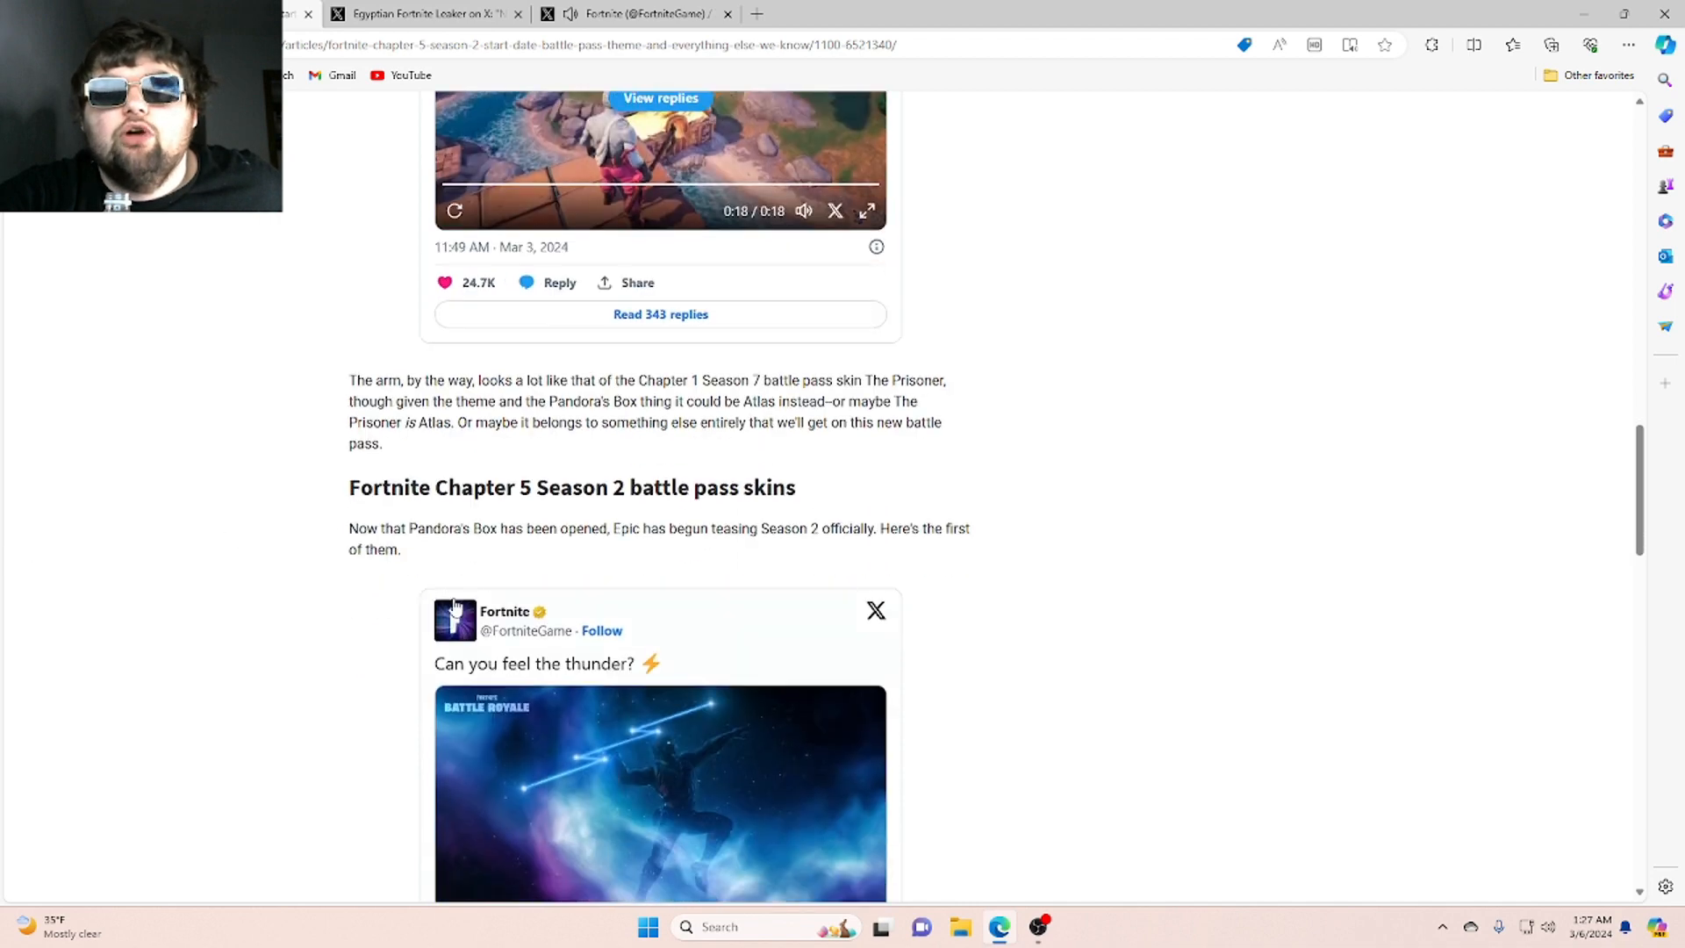
mouse_move(462, 581)
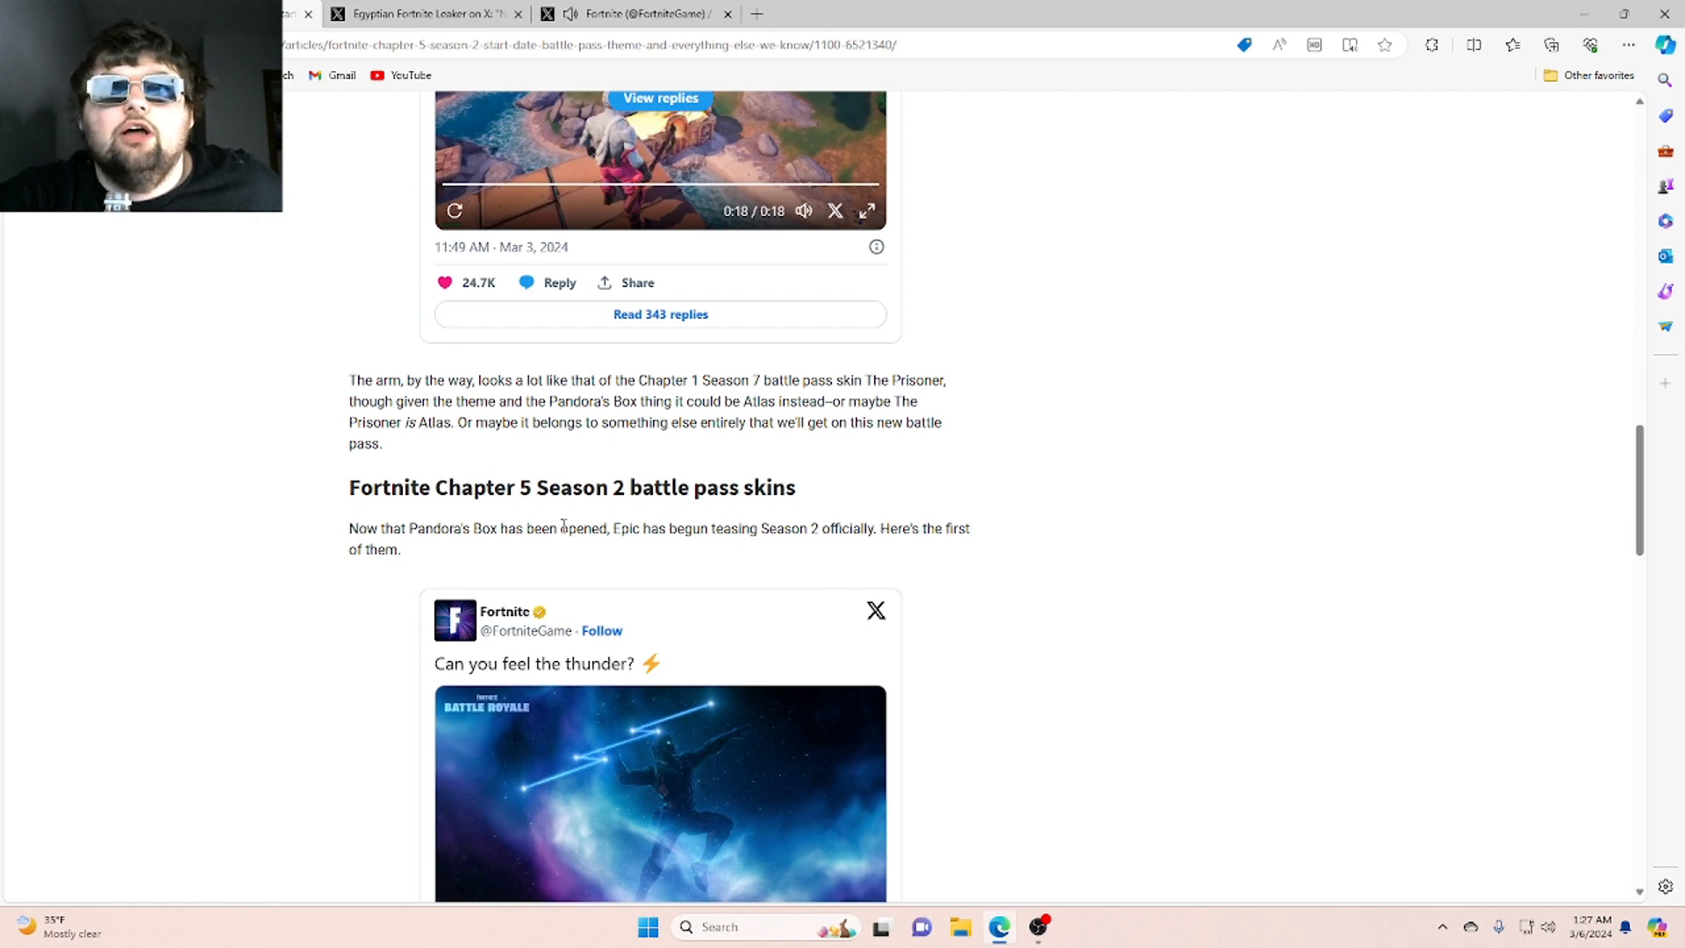
scroll(down, 3)
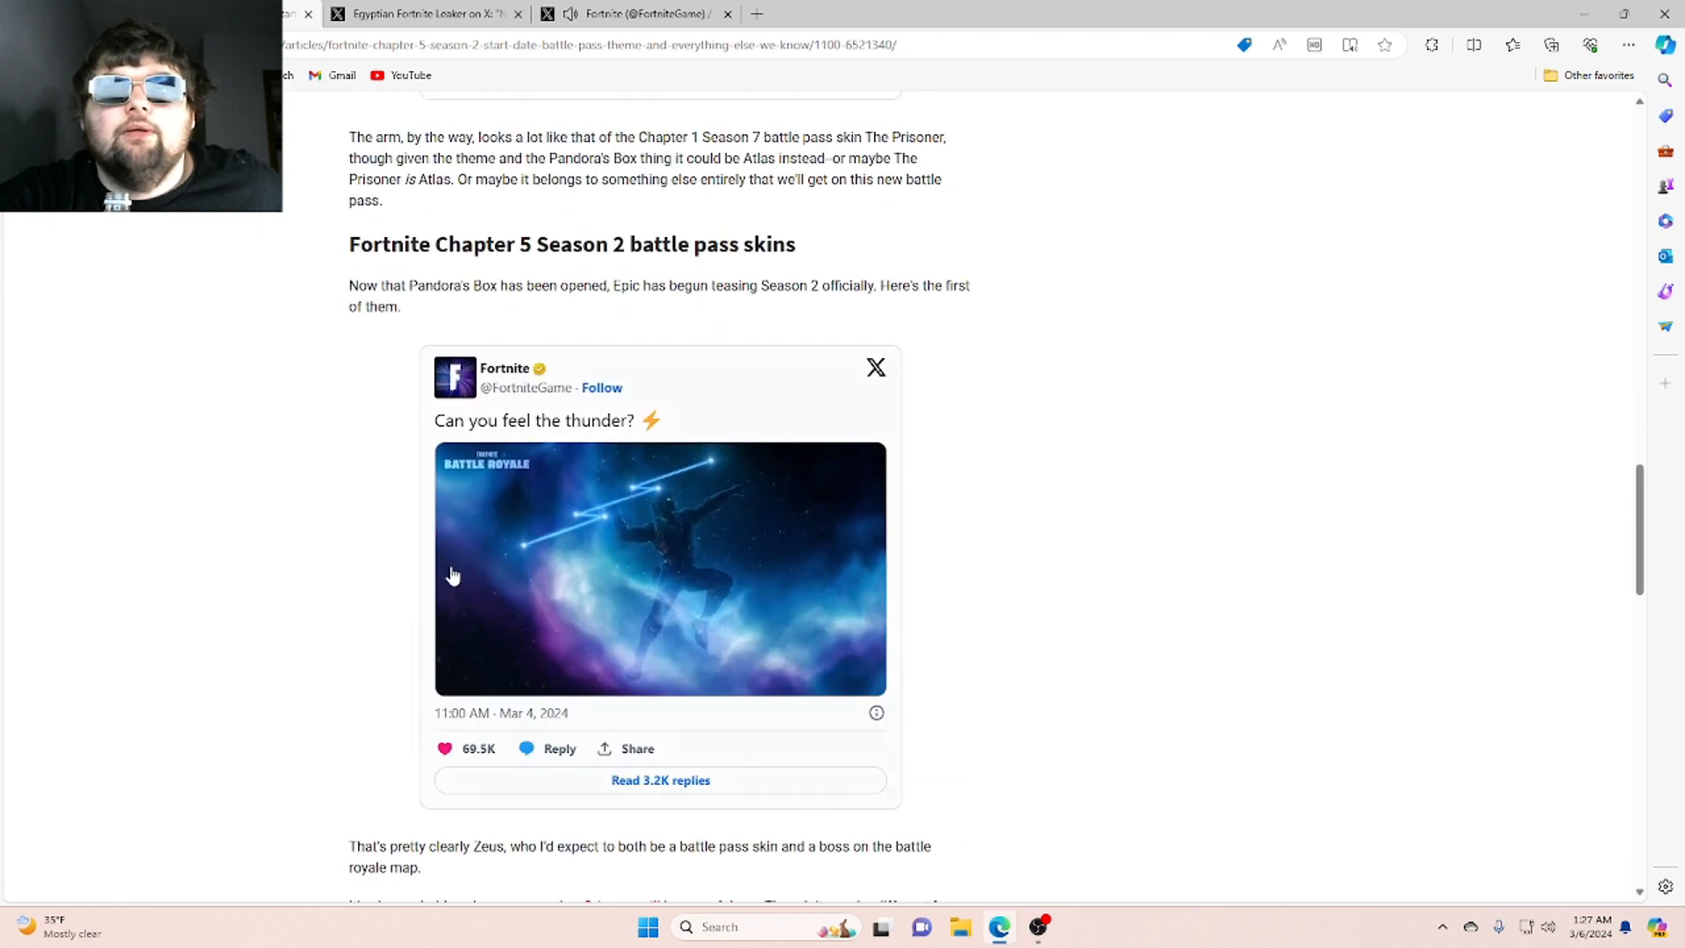
View the thunder tweet's Zeus constellation image full-size on X beside its replies
click(660, 569)
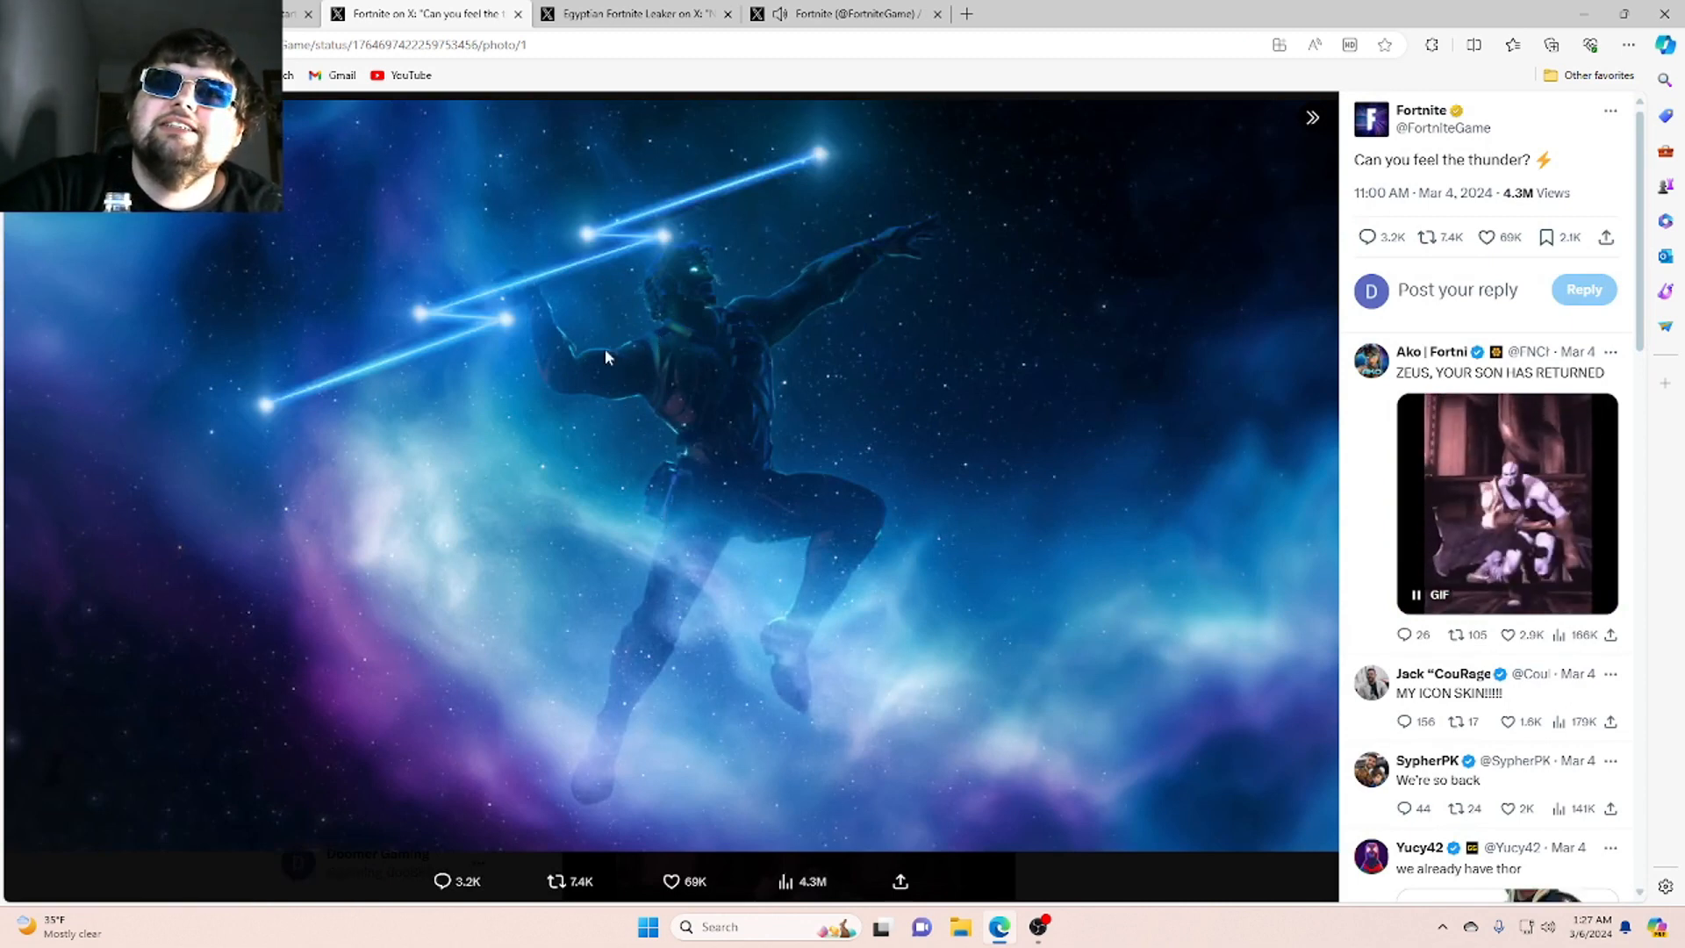
mouse_move(260, 444)
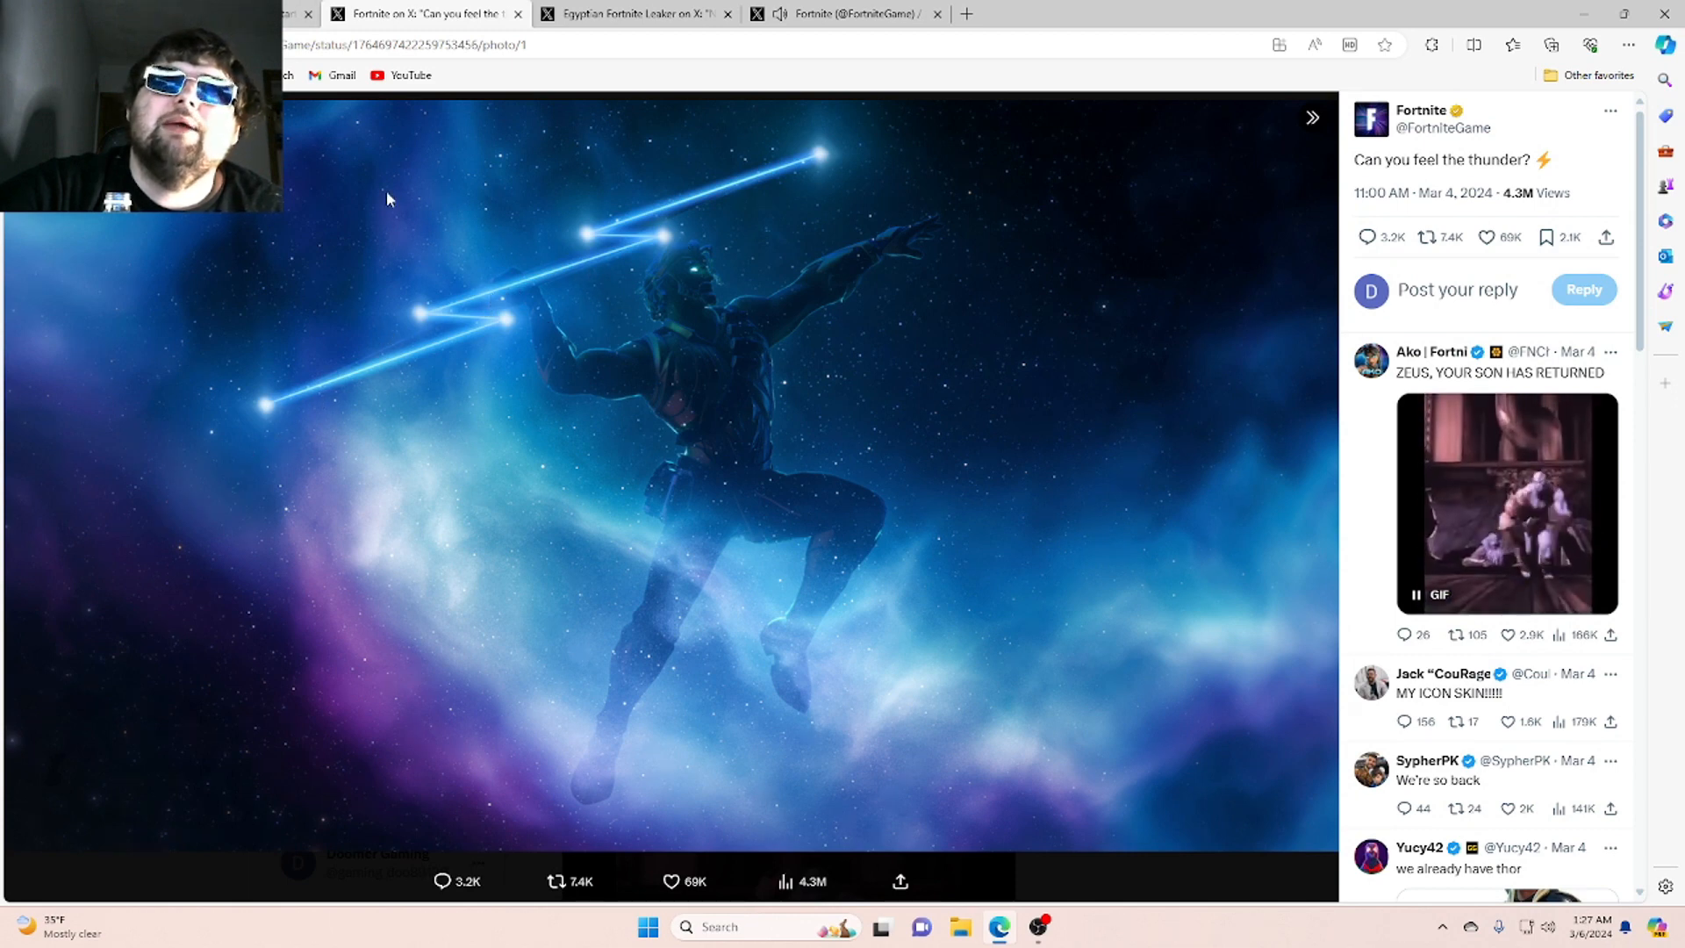
mouse_move(588, 253)
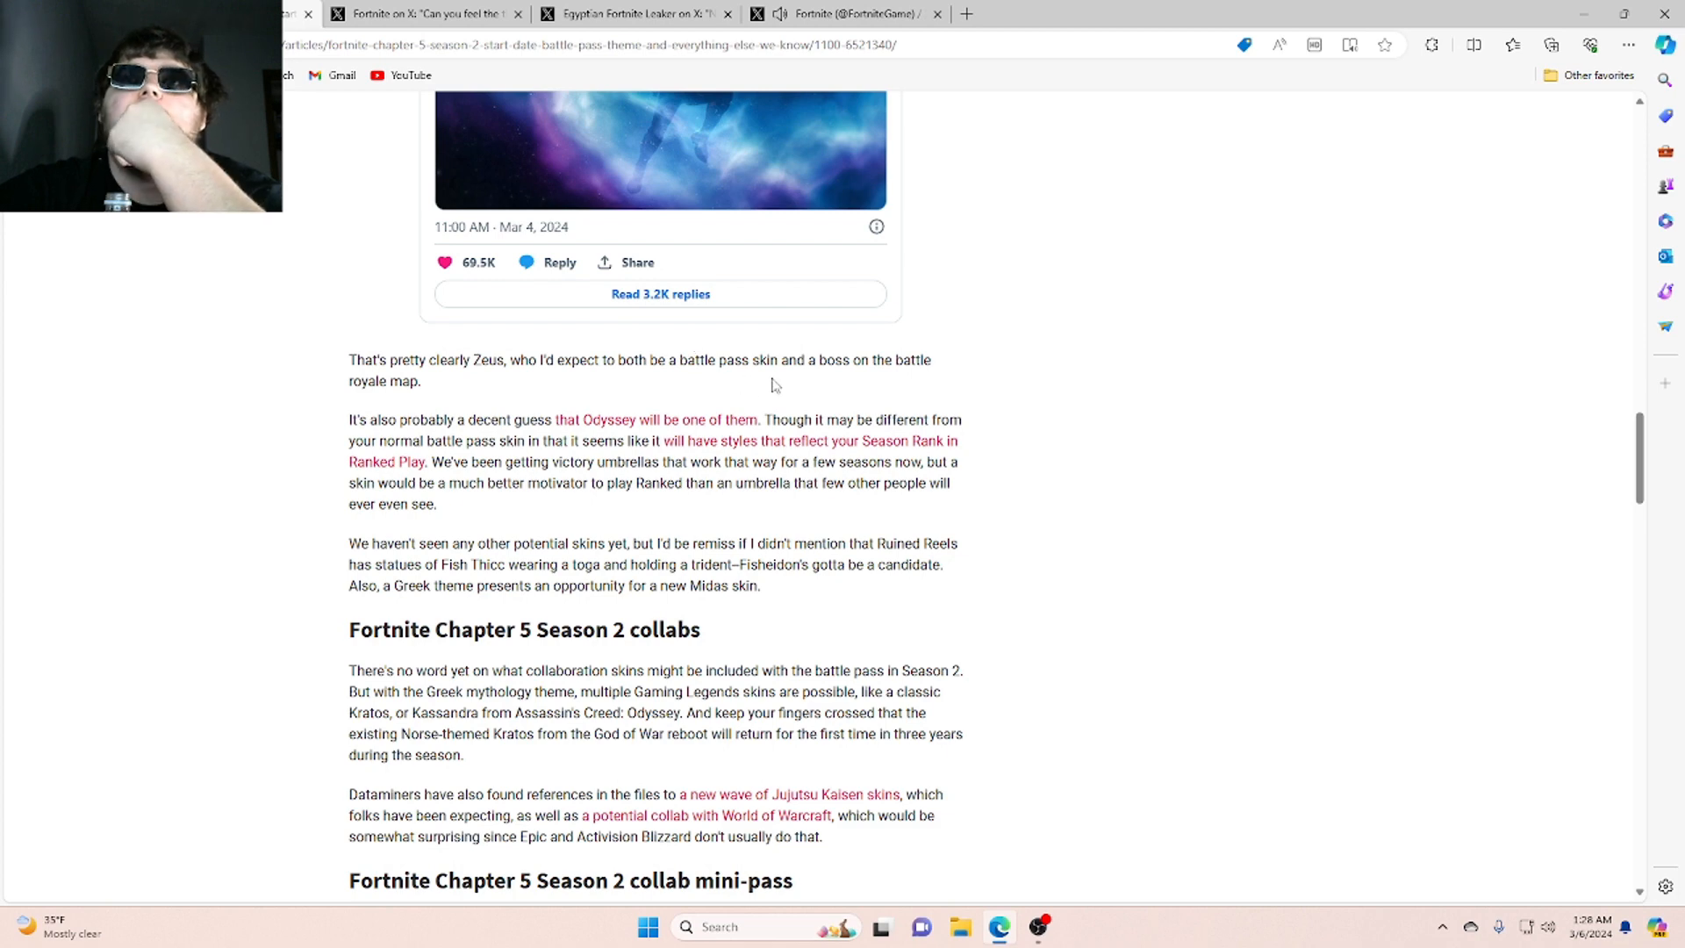
mouse_move(495, 419)
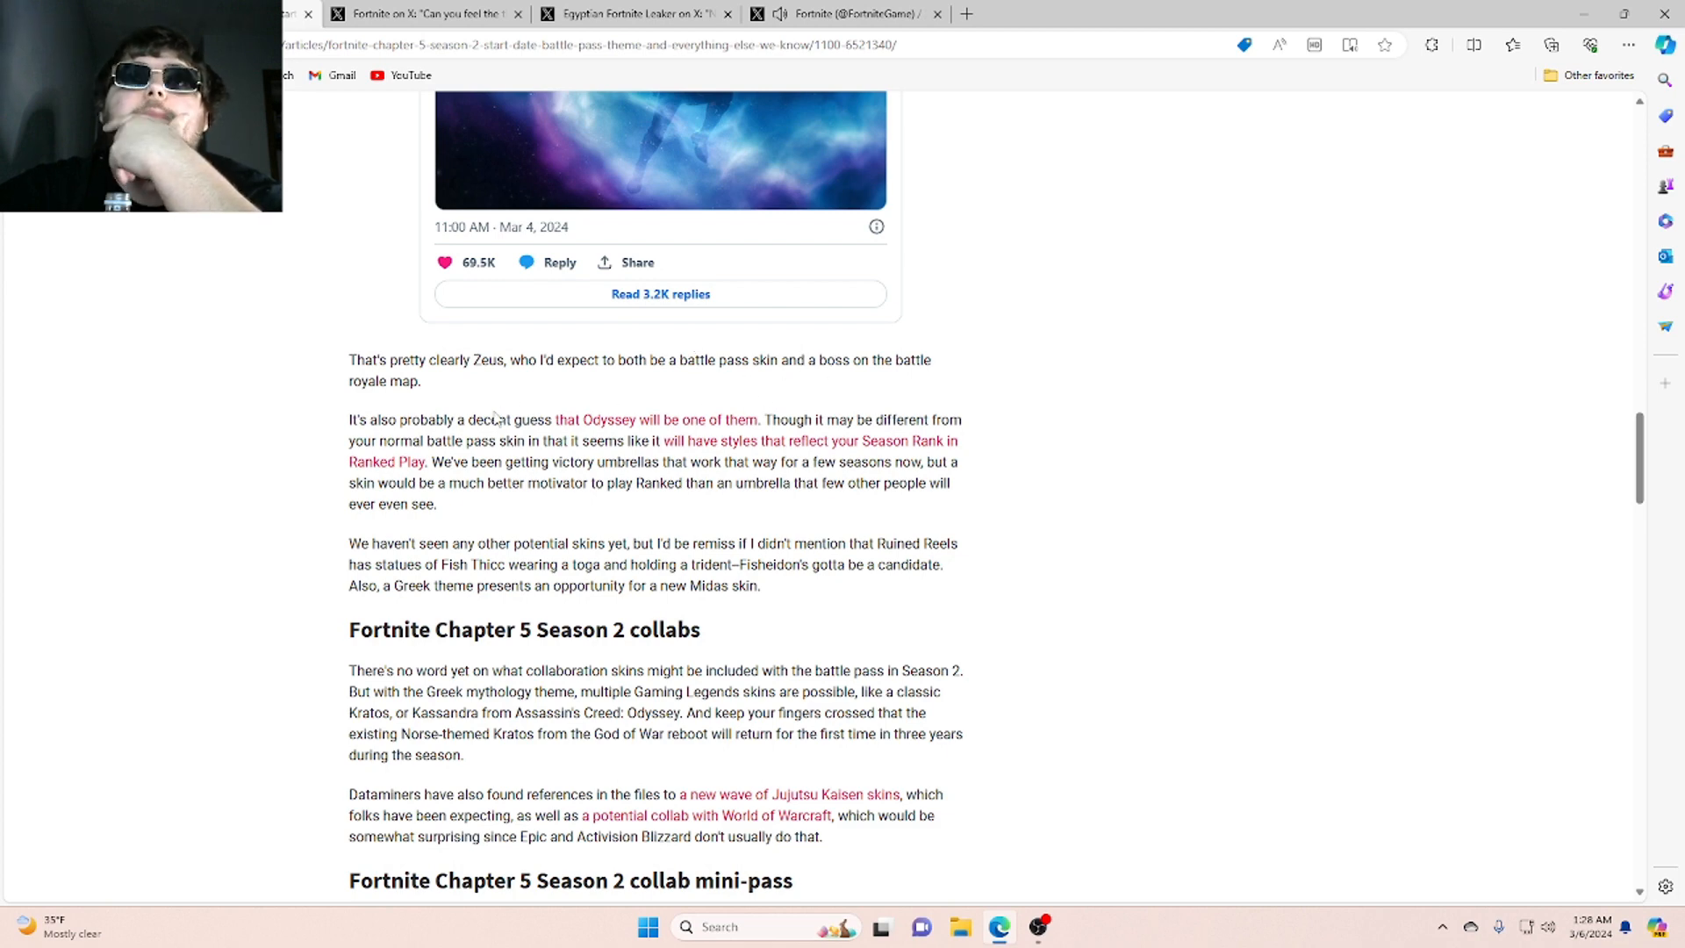
mouse_move(491, 420)
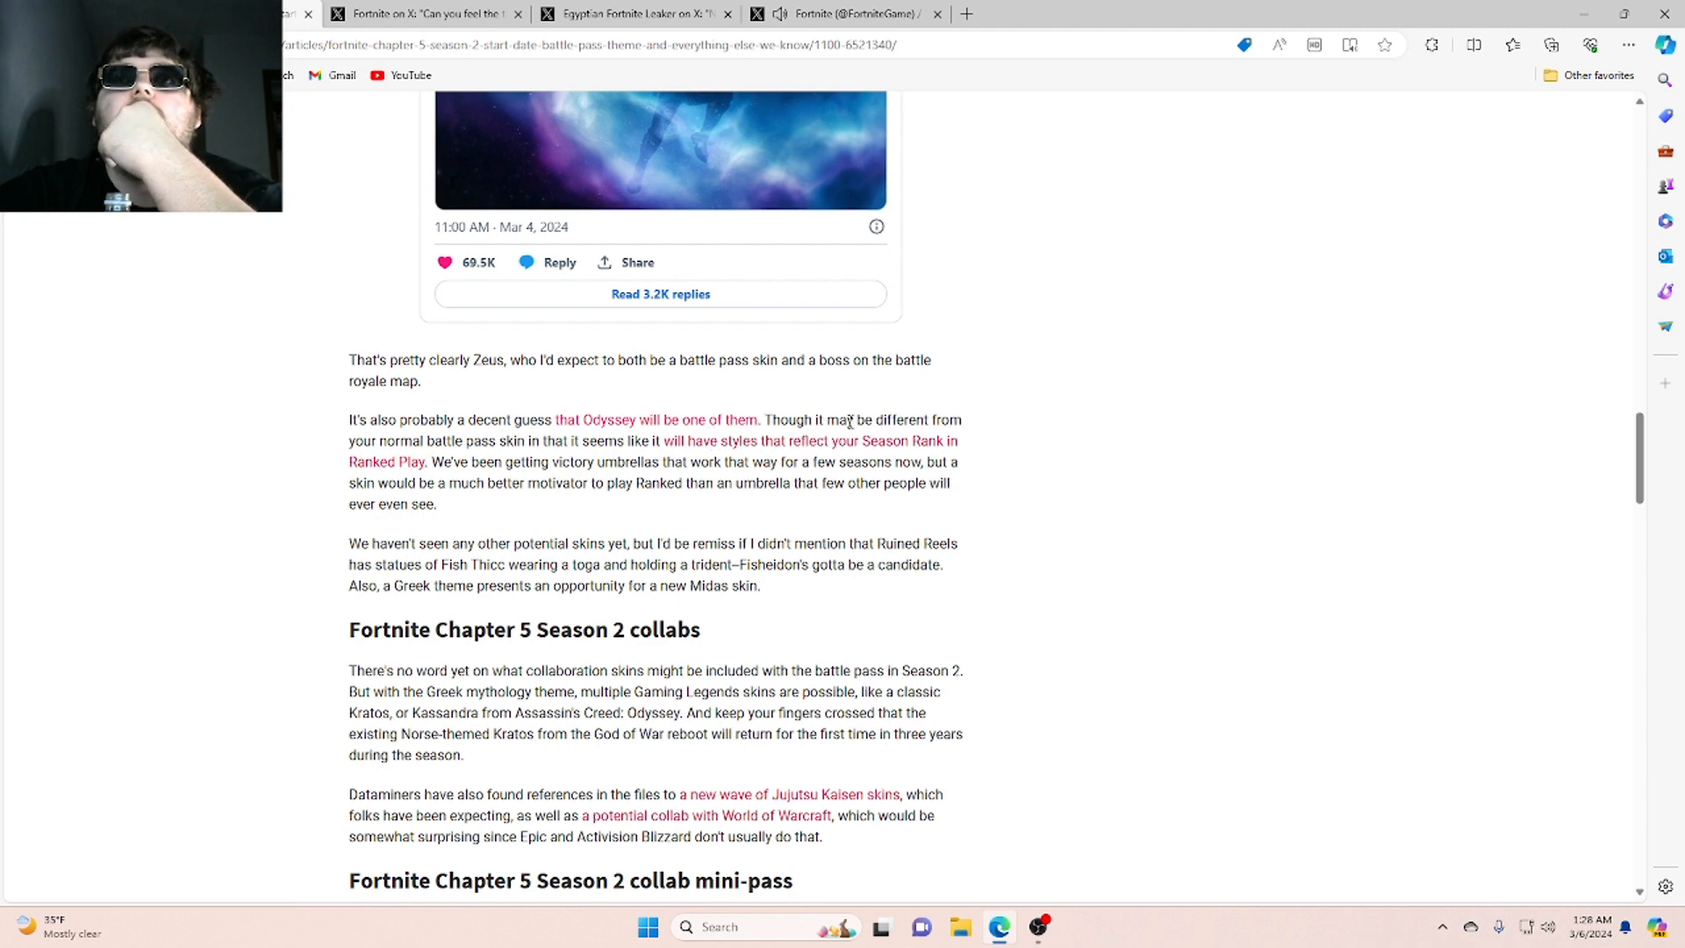
mouse_move(627, 463)
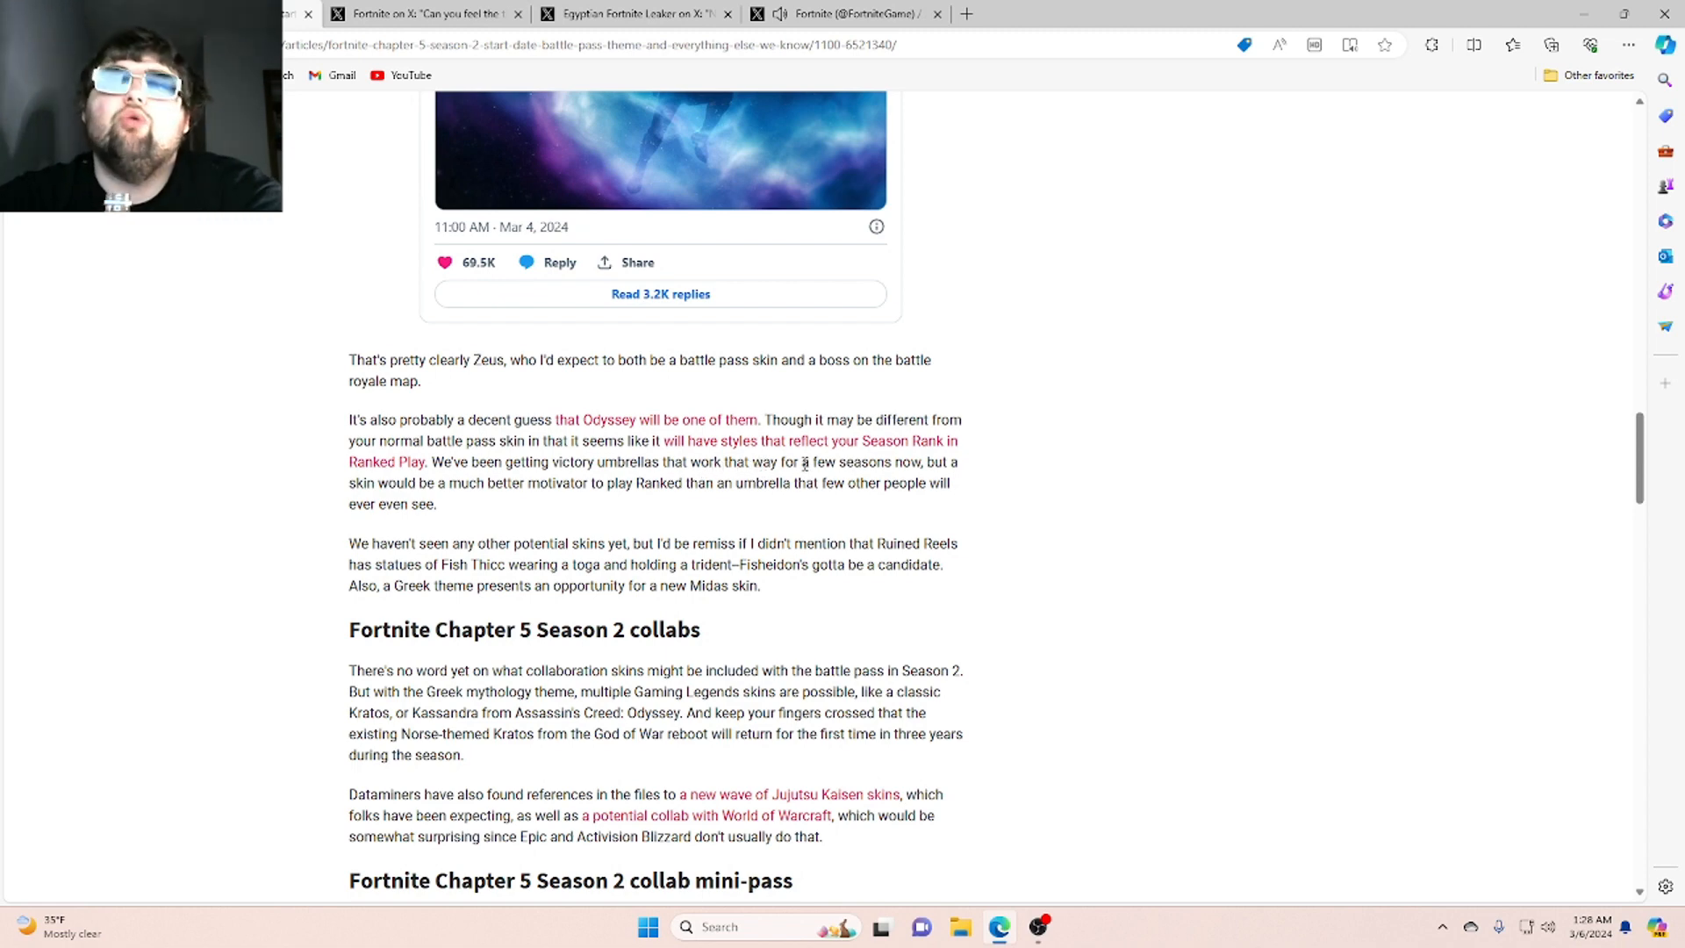
mouse_move(907, 451)
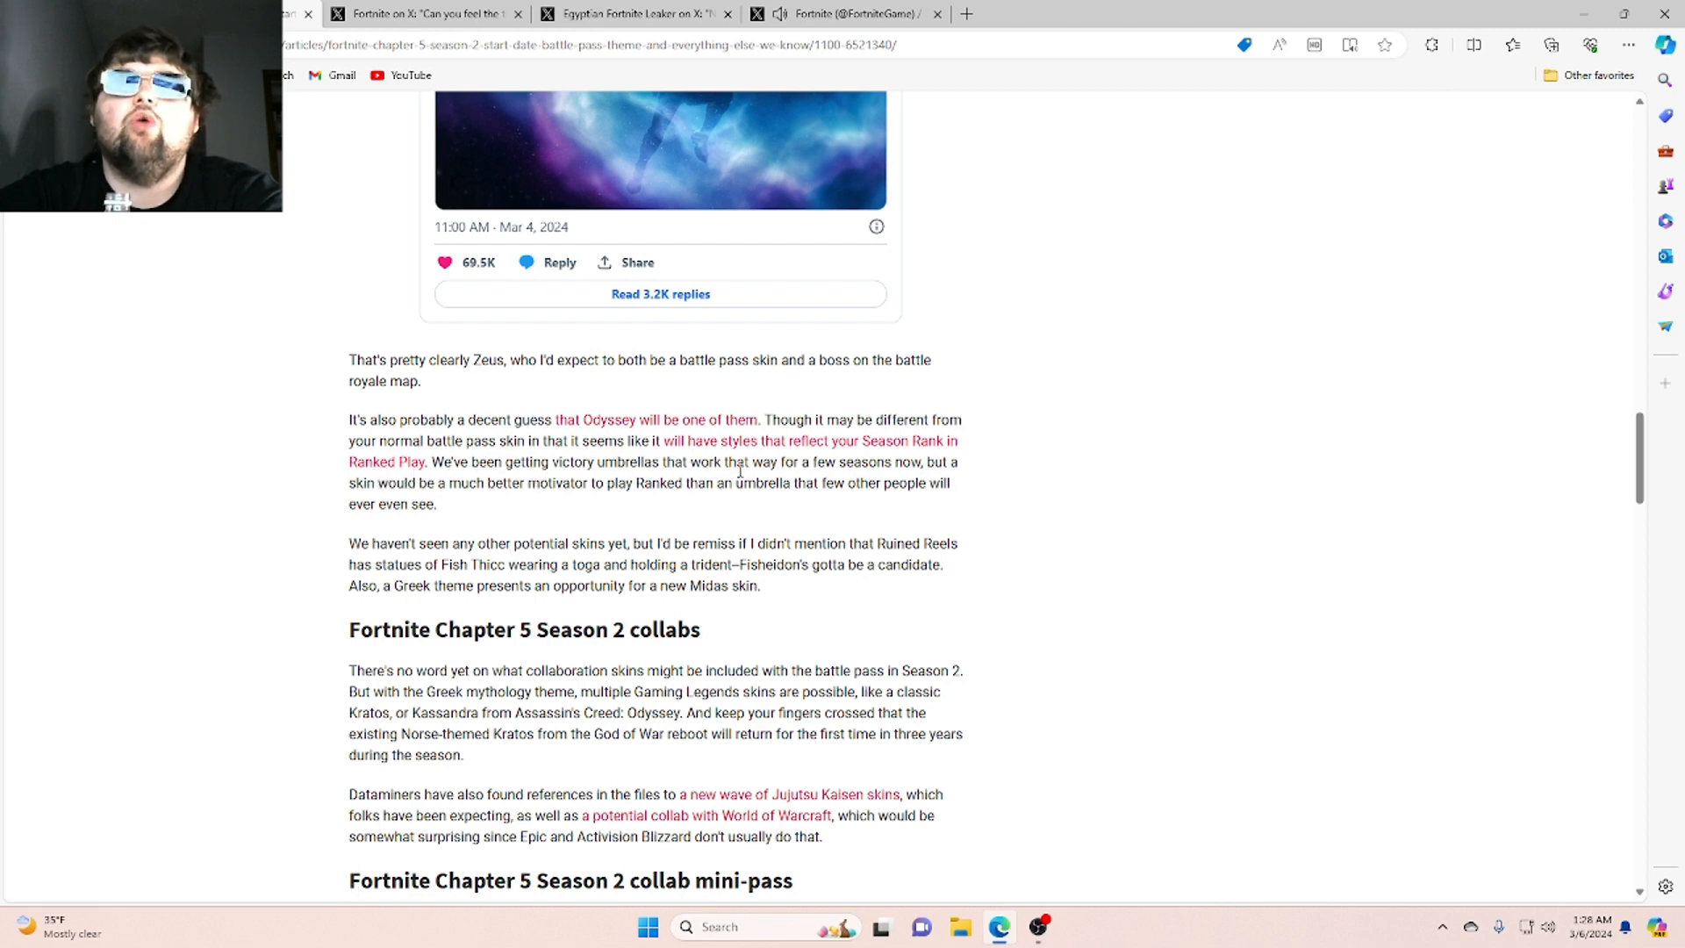
mouse_move(922, 480)
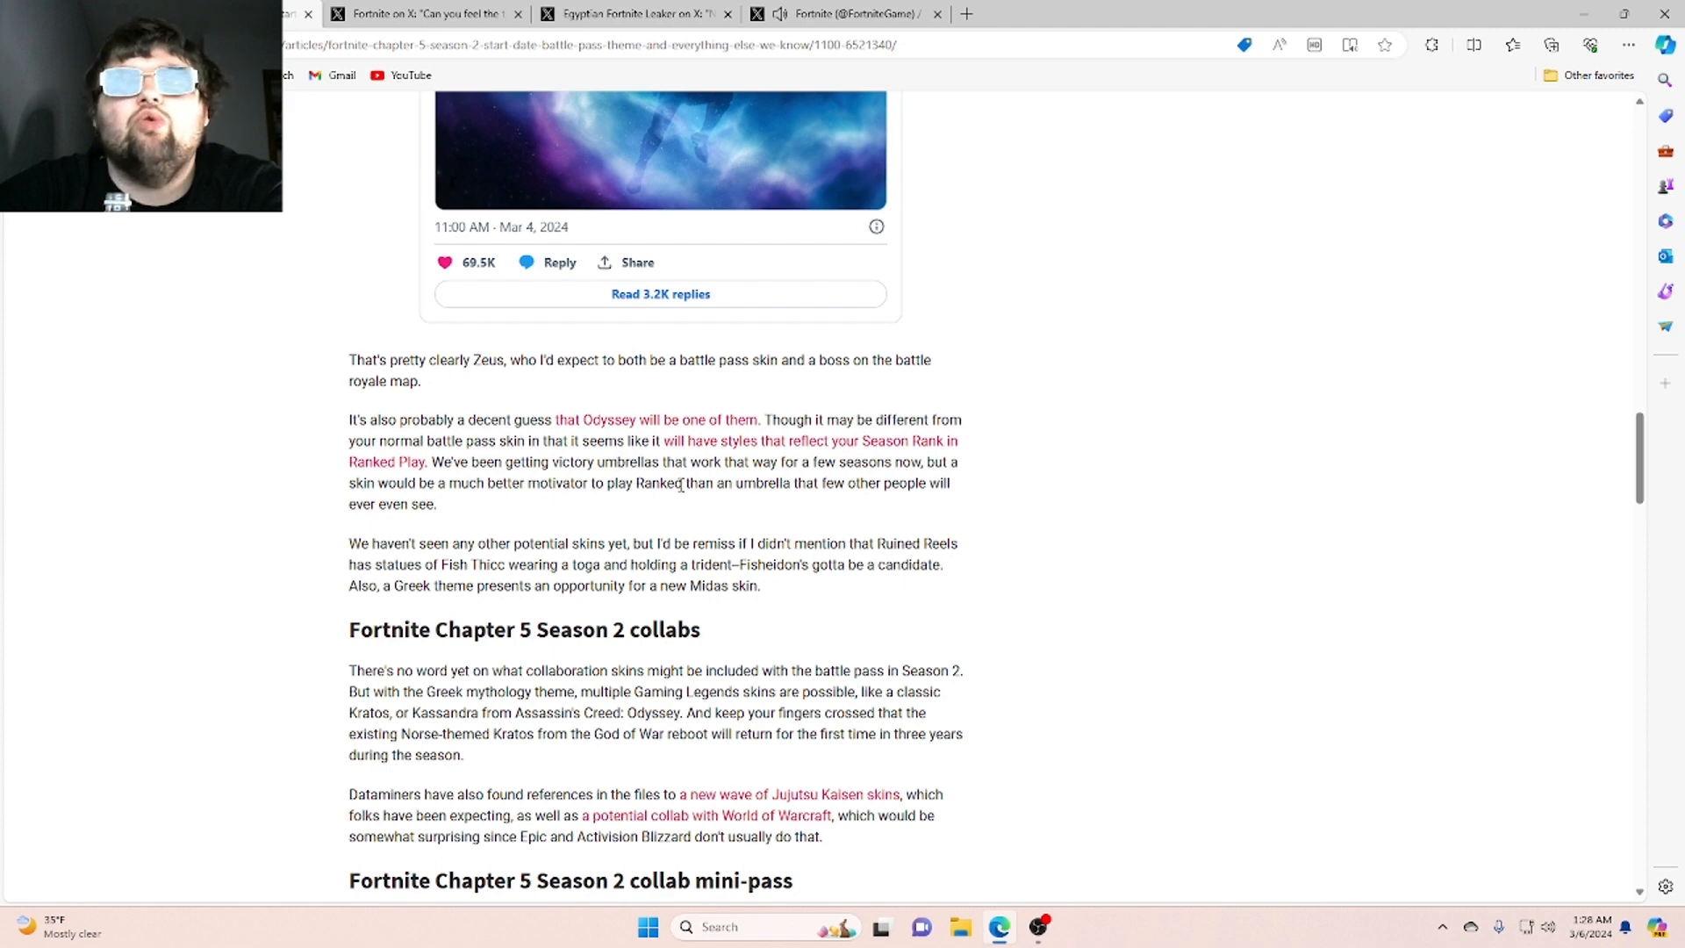
mouse_move(507, 567)
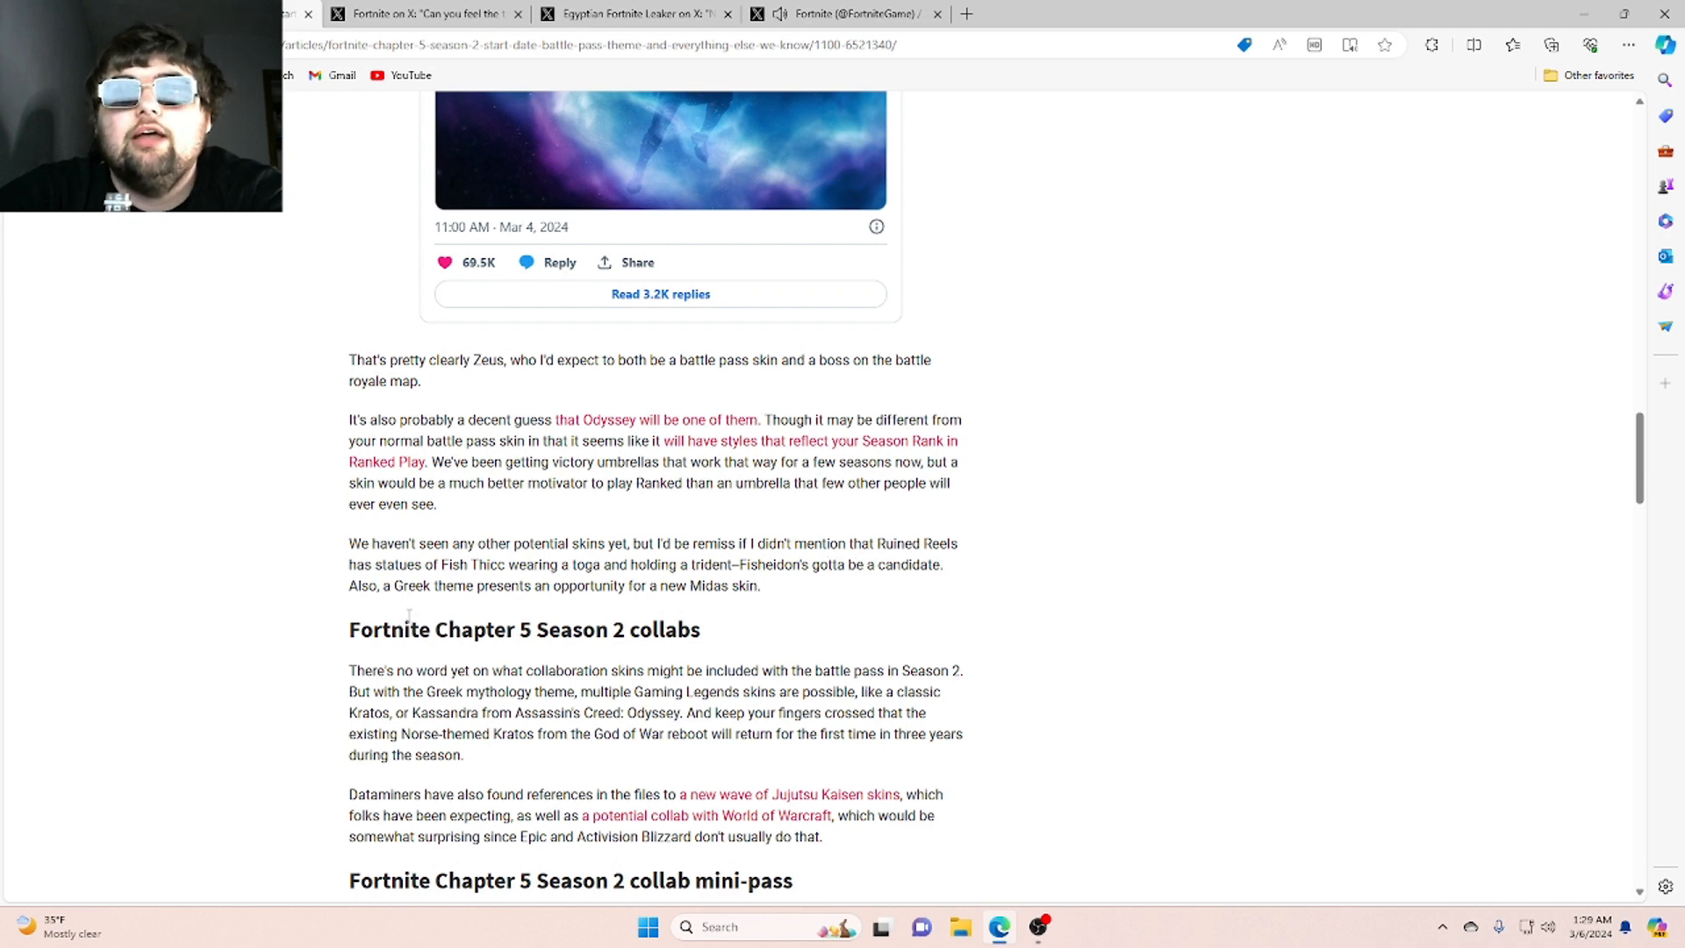
mouse_move(654, 617)
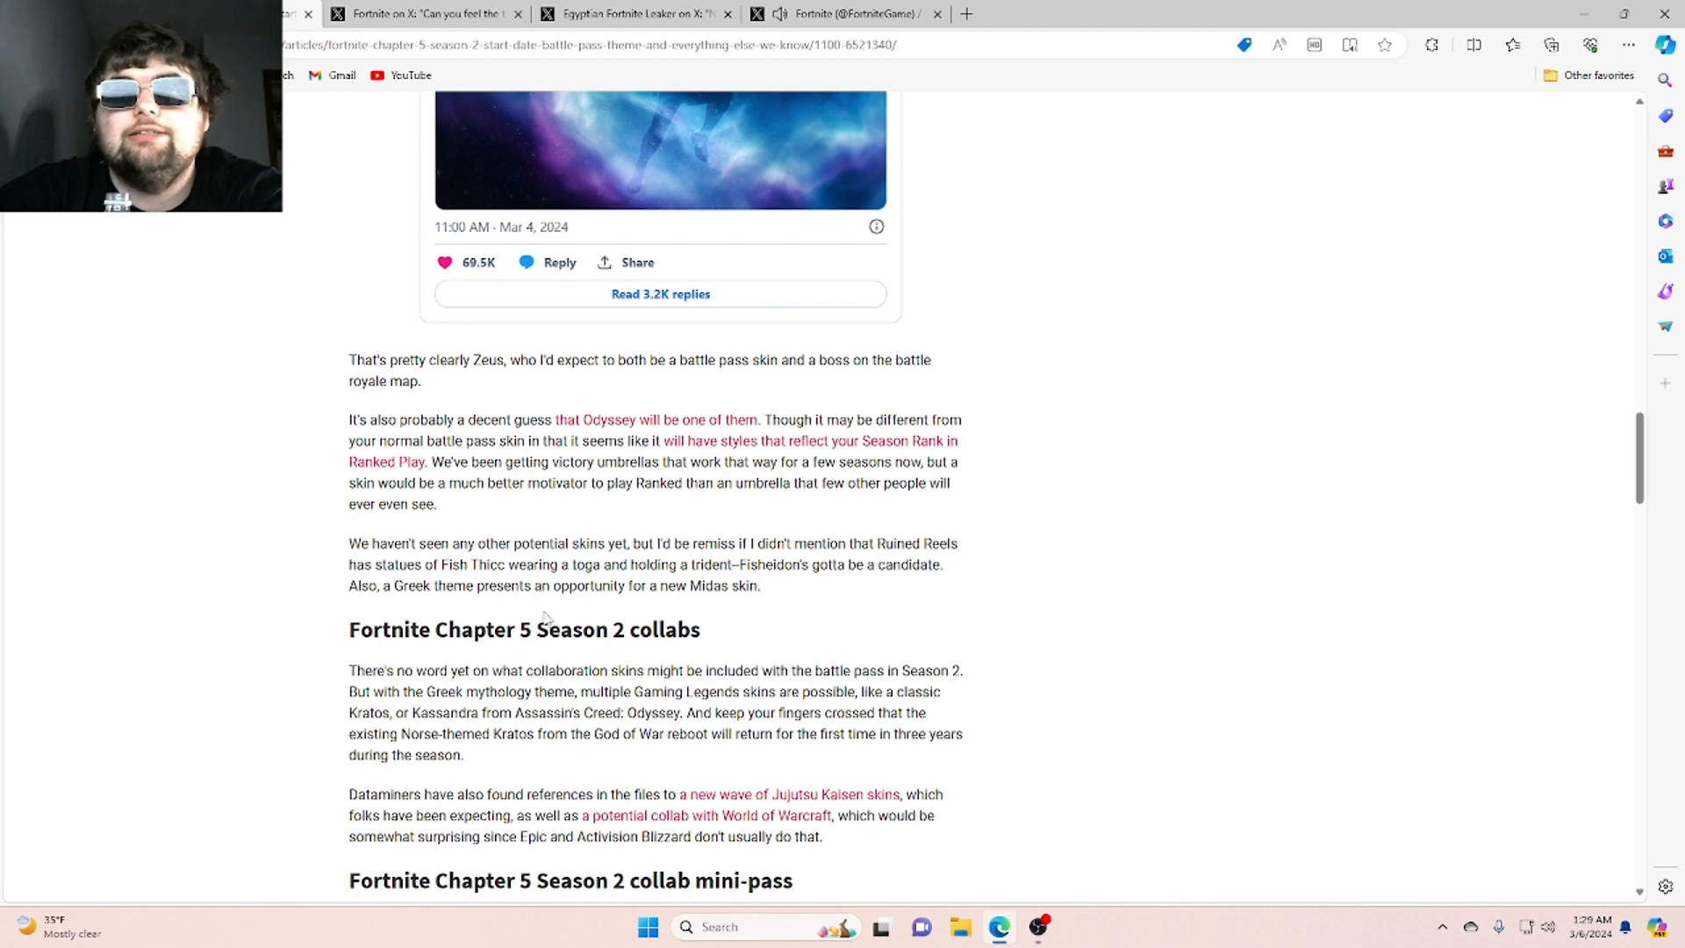
mouse_move(693, 600)
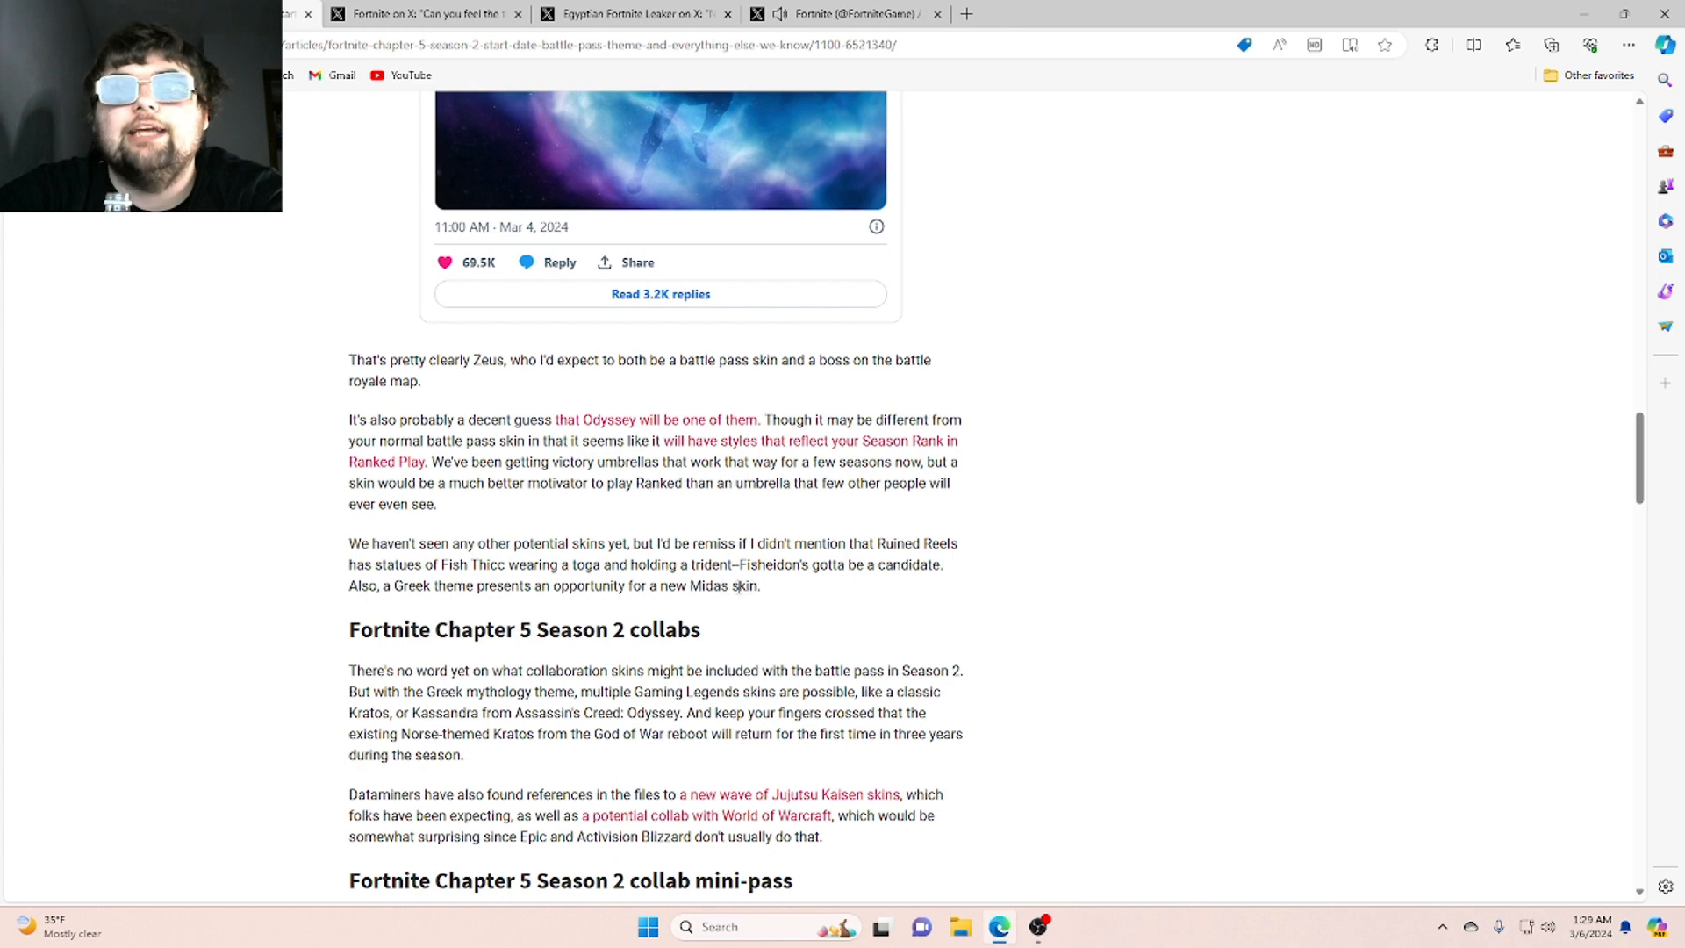
Scroll through the Season 2 collabs section down to the Starter Pack heading
scroll(down, 3)
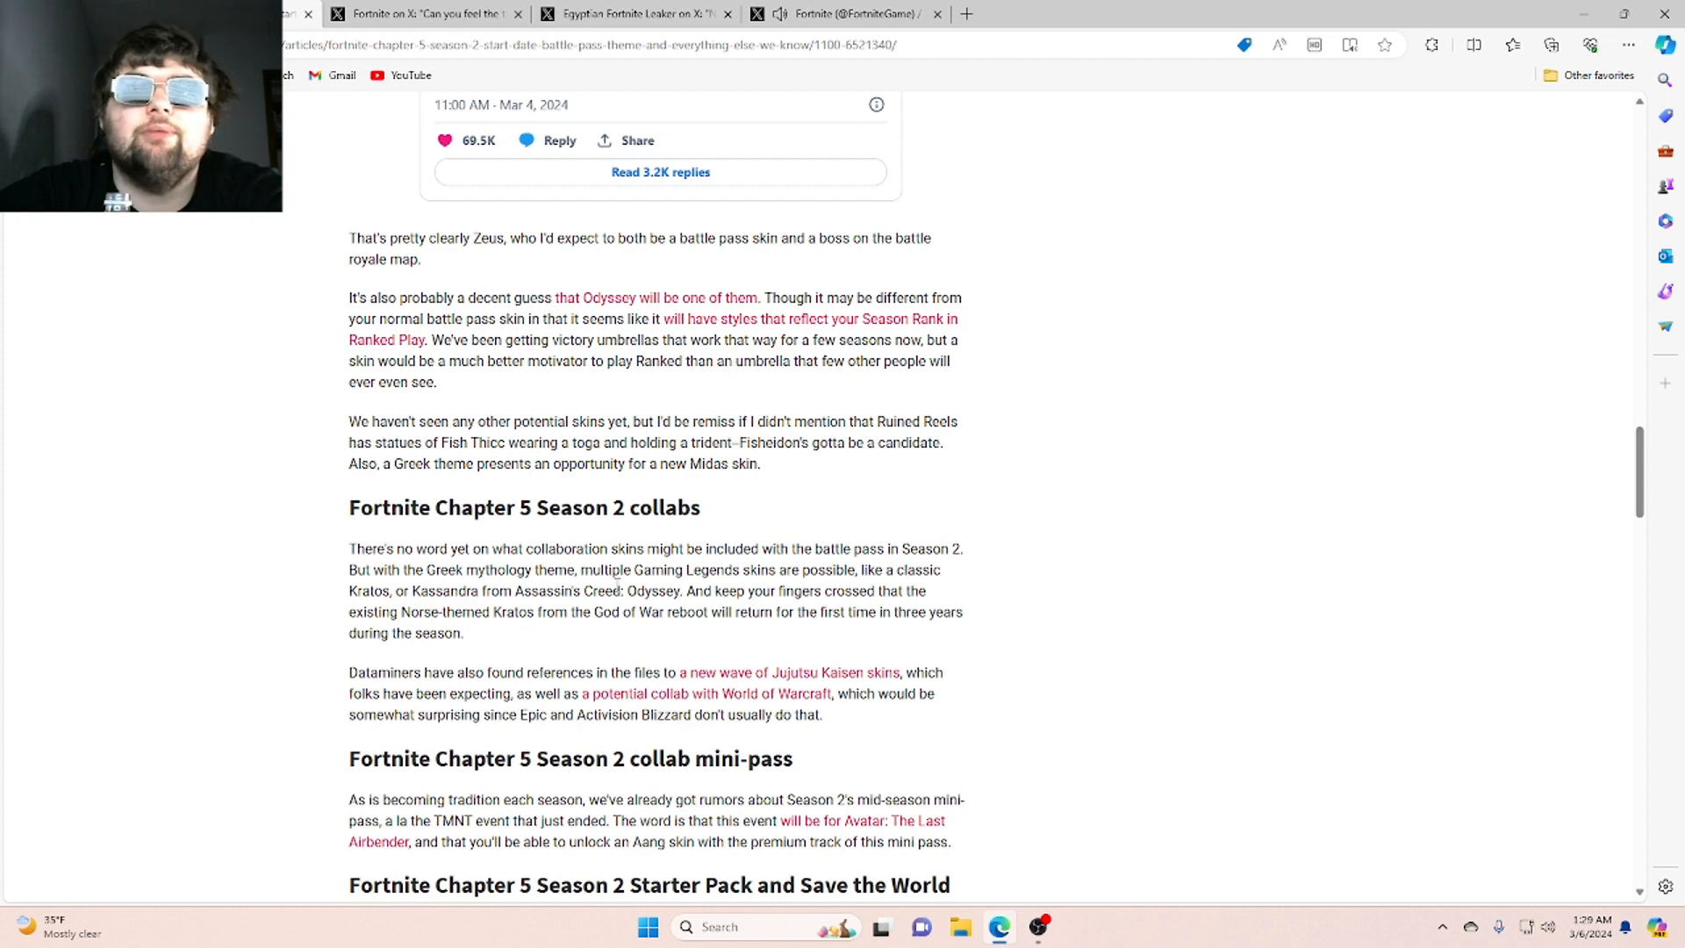
mouse_move(800, 635)
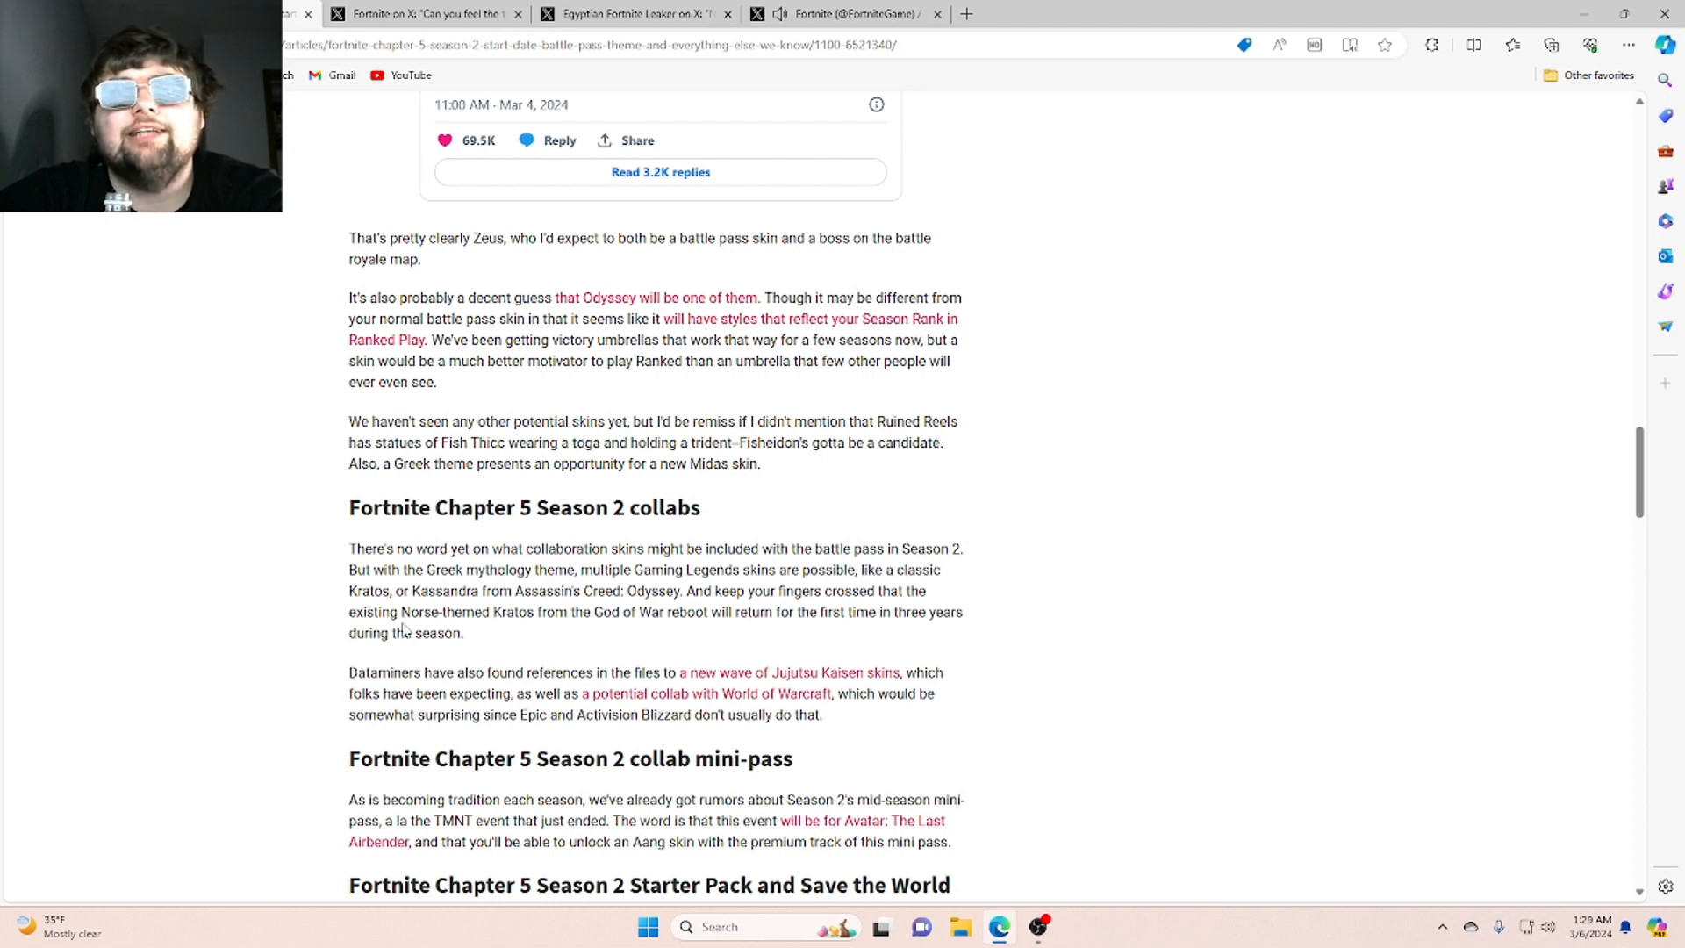
mouse_move(581, 635)
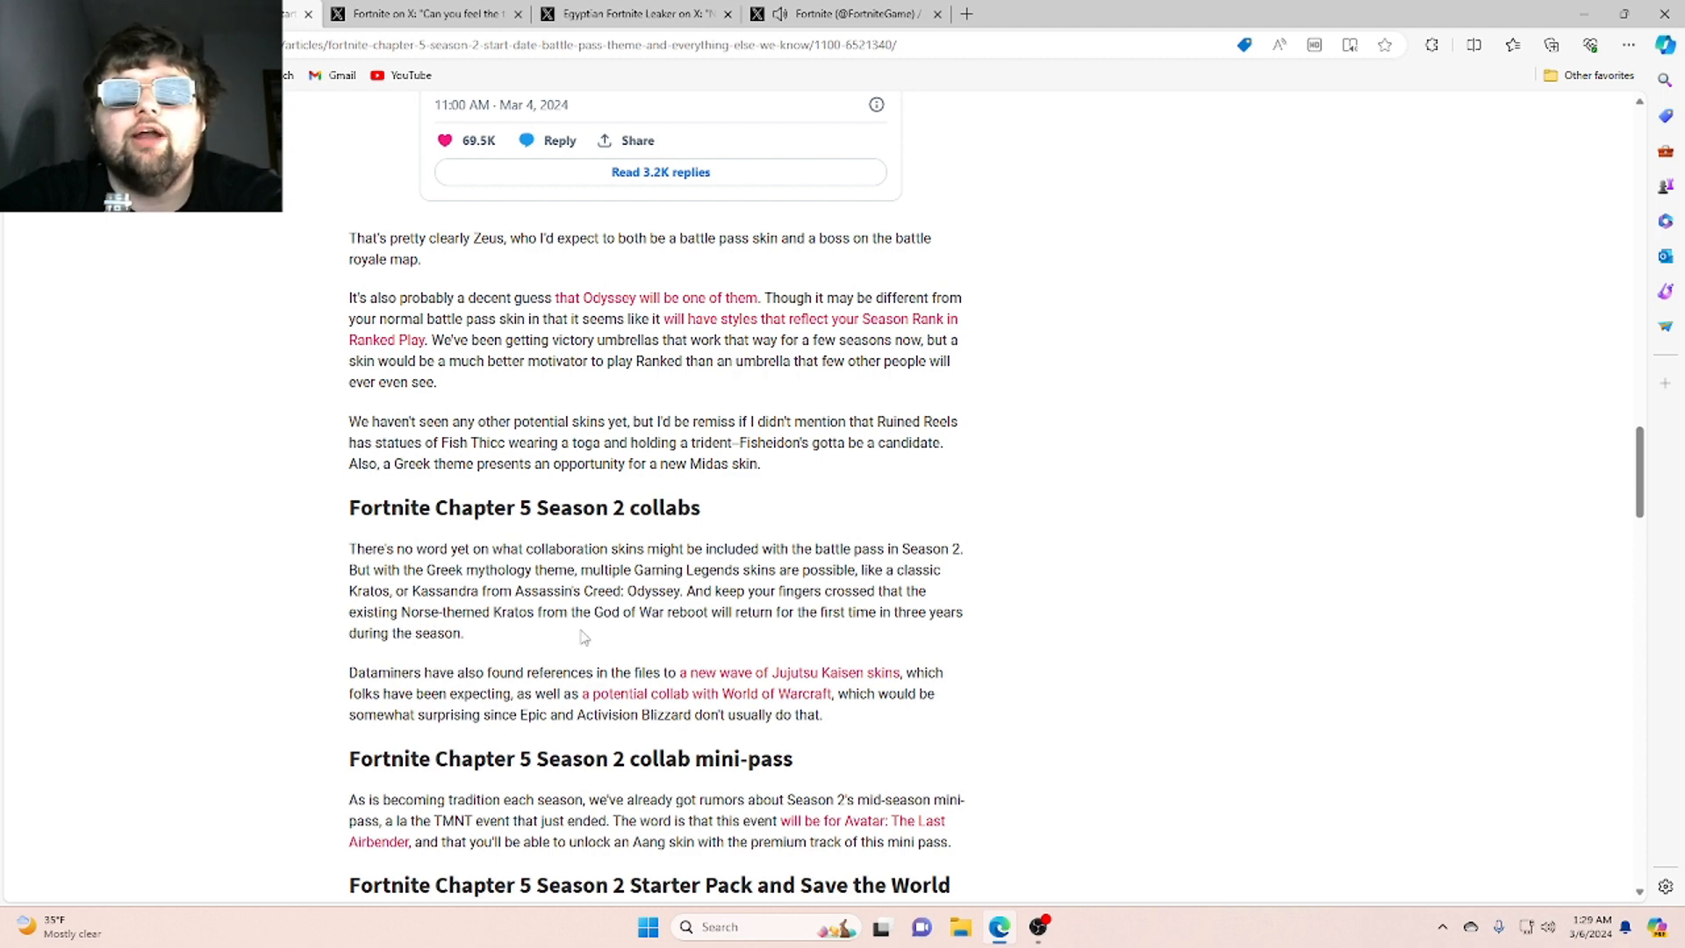
mouse_move(734, 630)
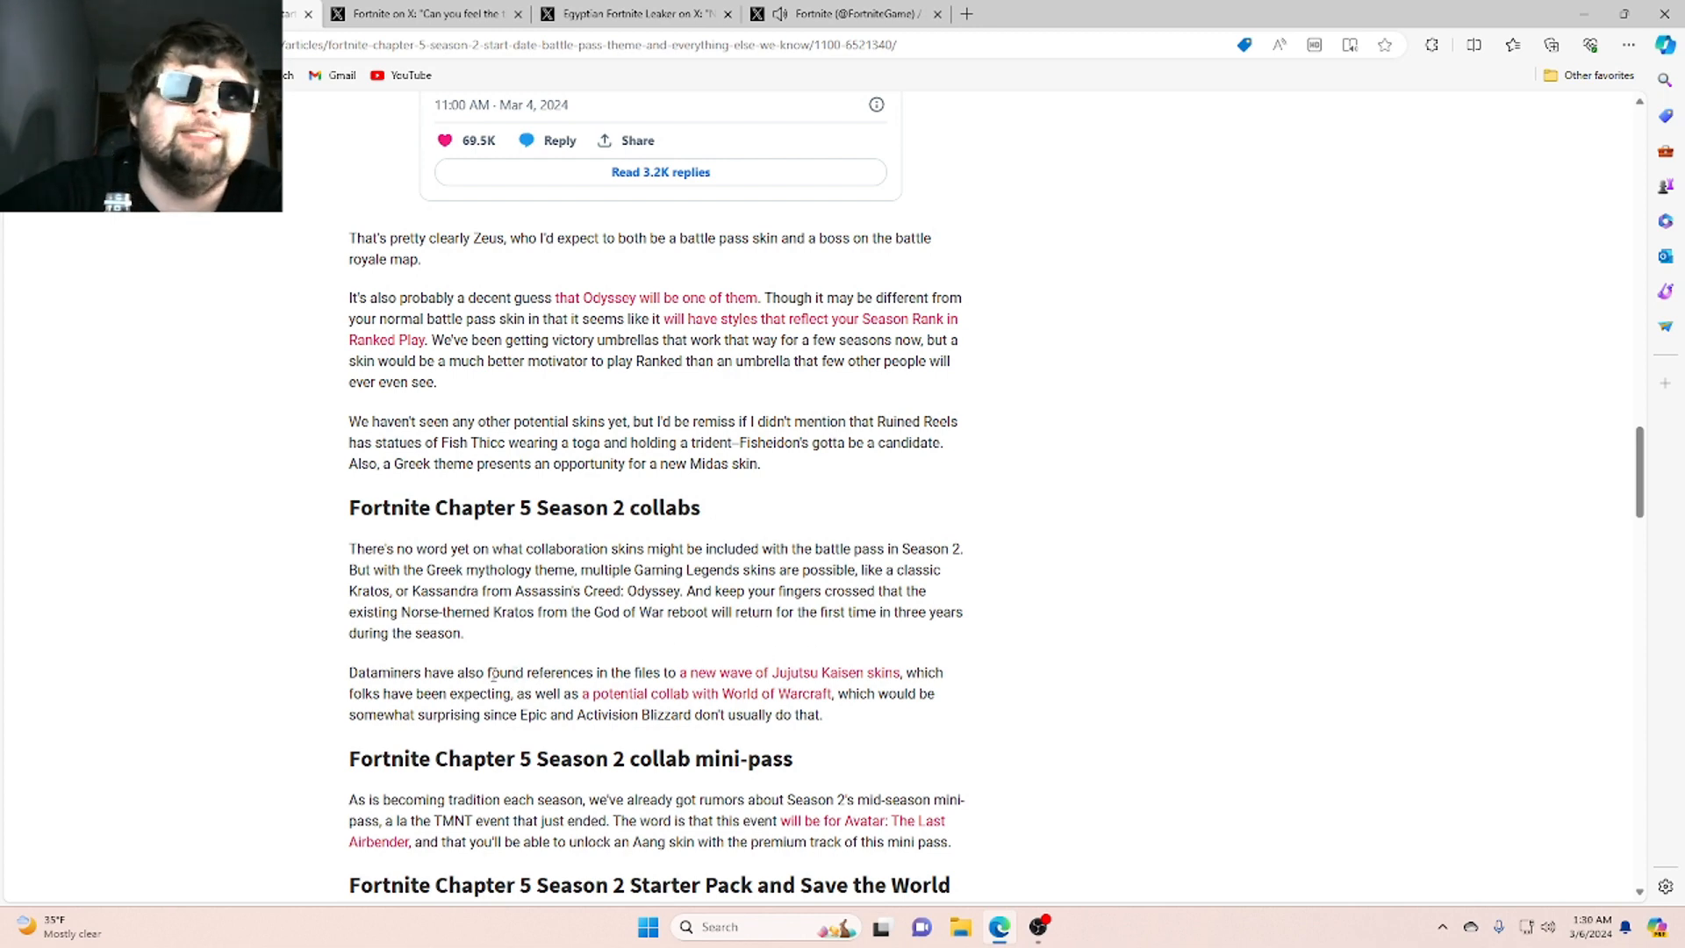
scroll(down, 3)
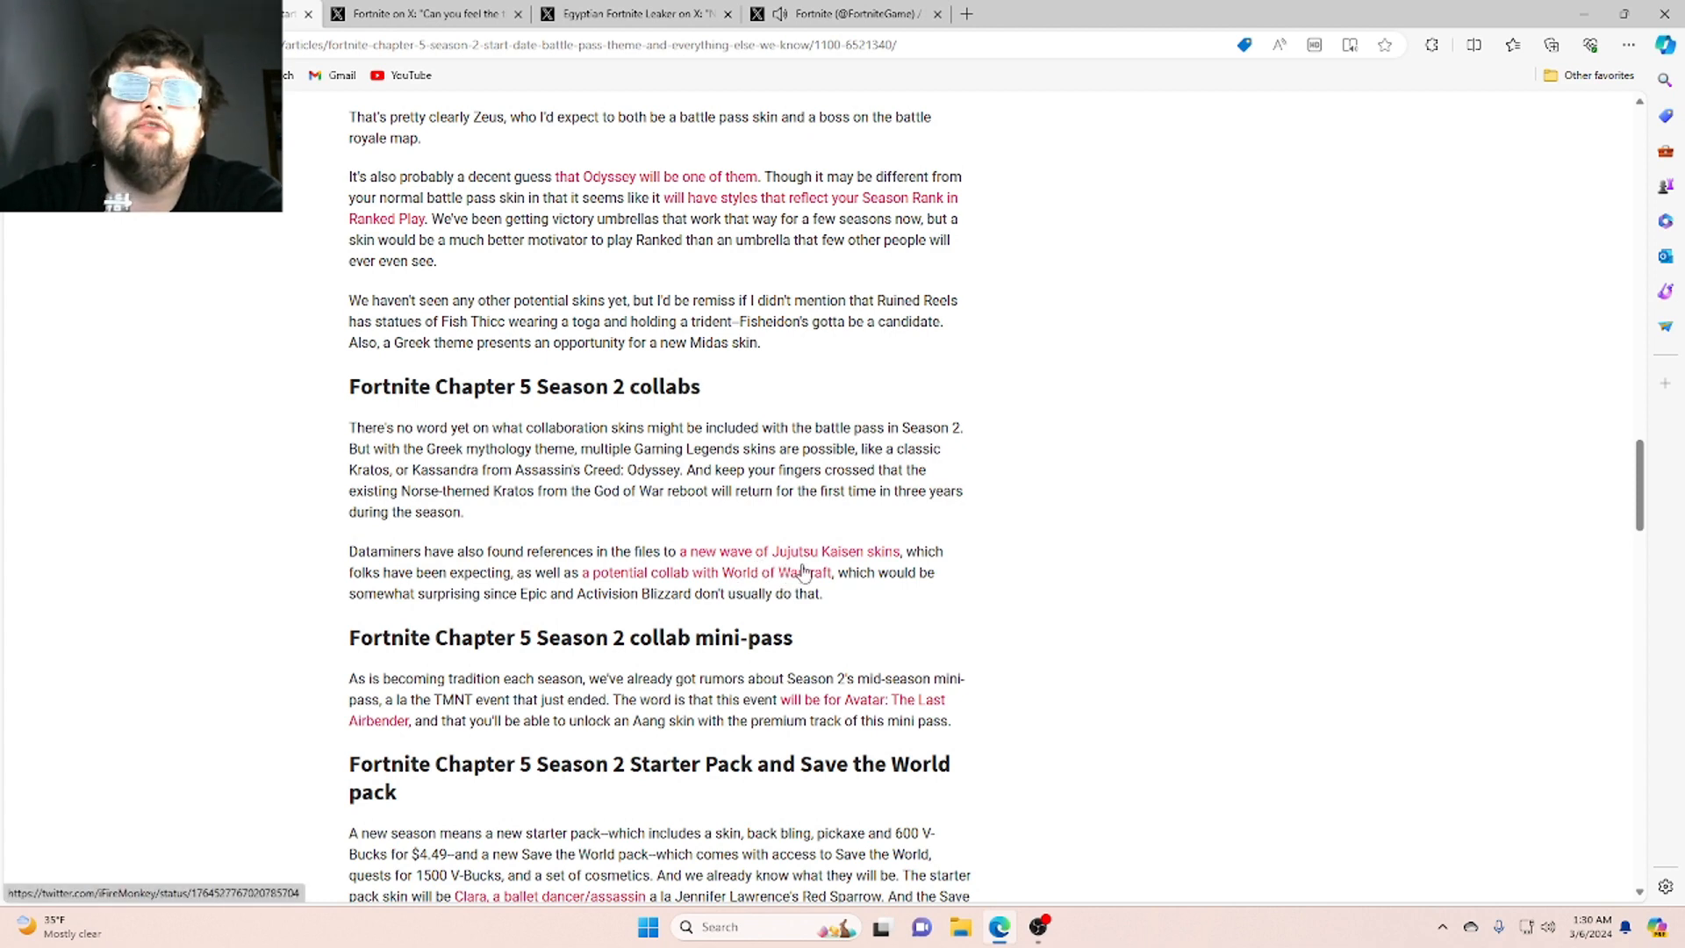
mouse_move(850, 571)
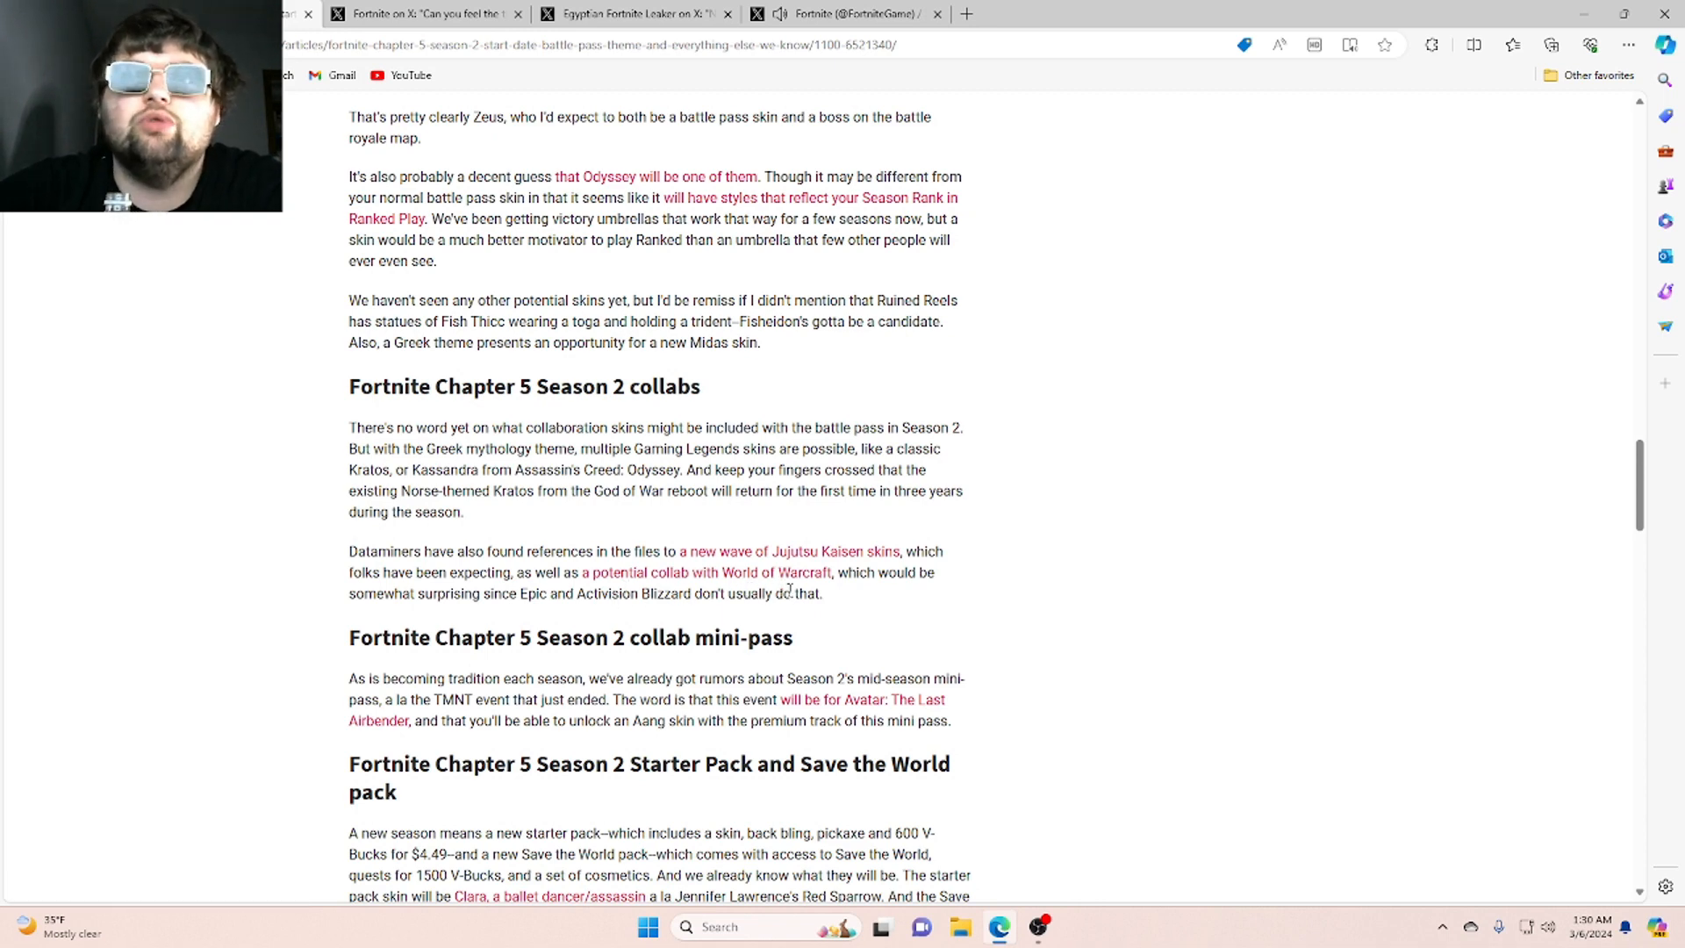
Scroll to the Avatar mini-pass paragraph and the Clara and Dr. Vinderbot Starter Pack details
scroll(down, 3)
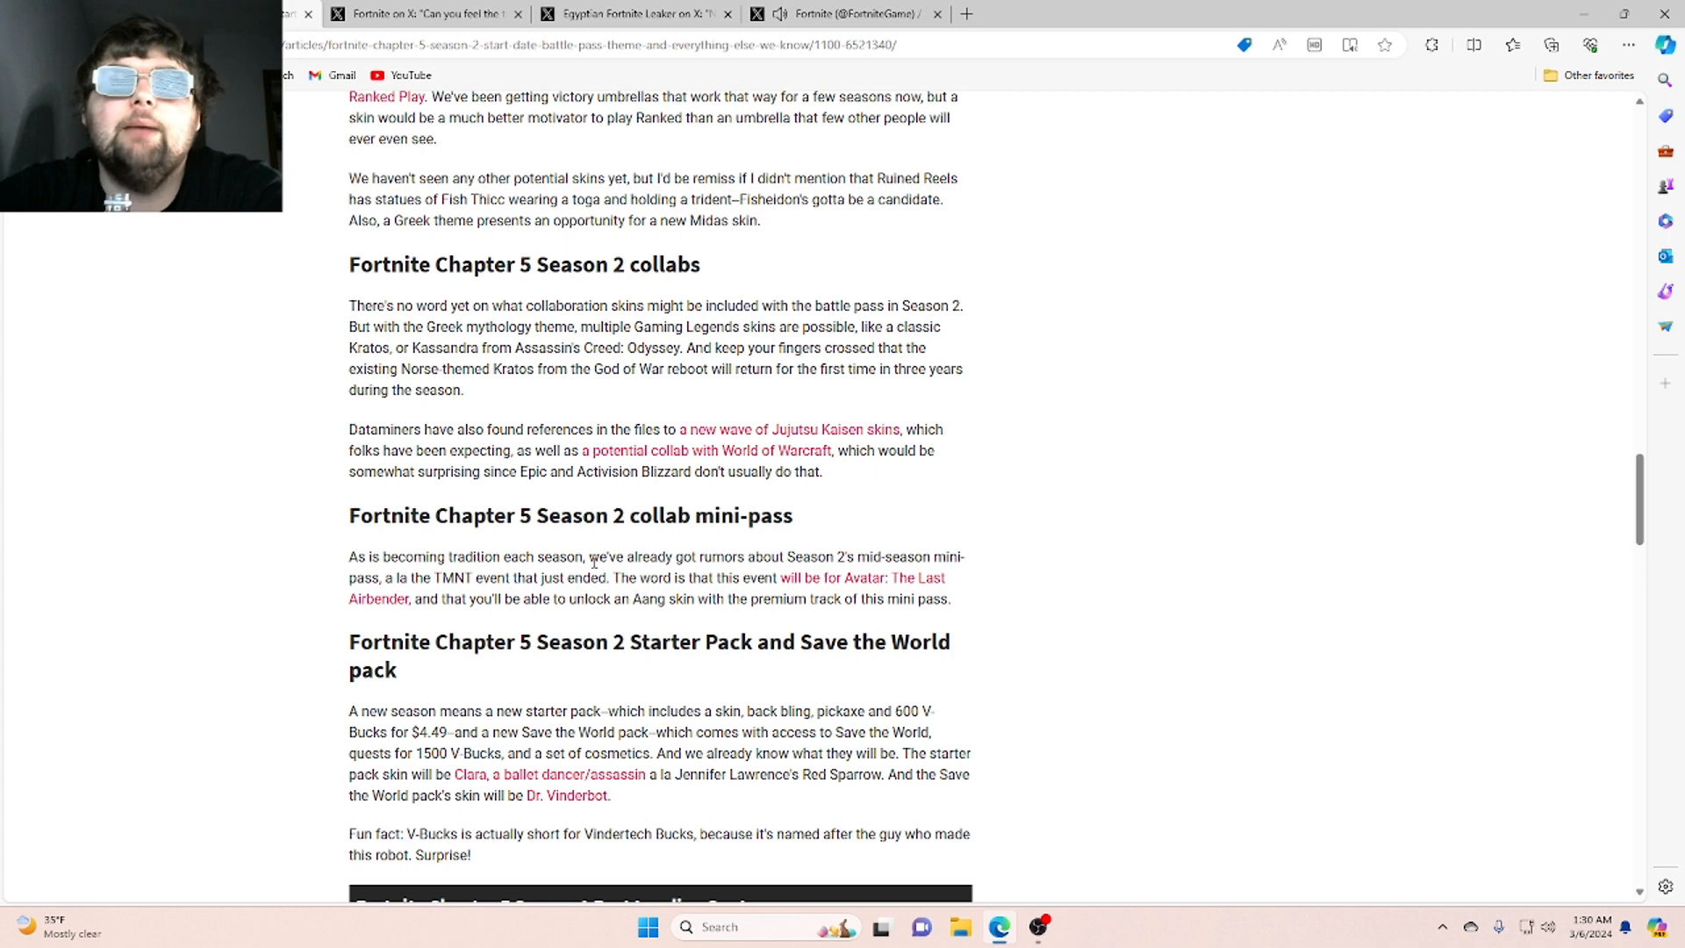
mouse_move(467, 577)
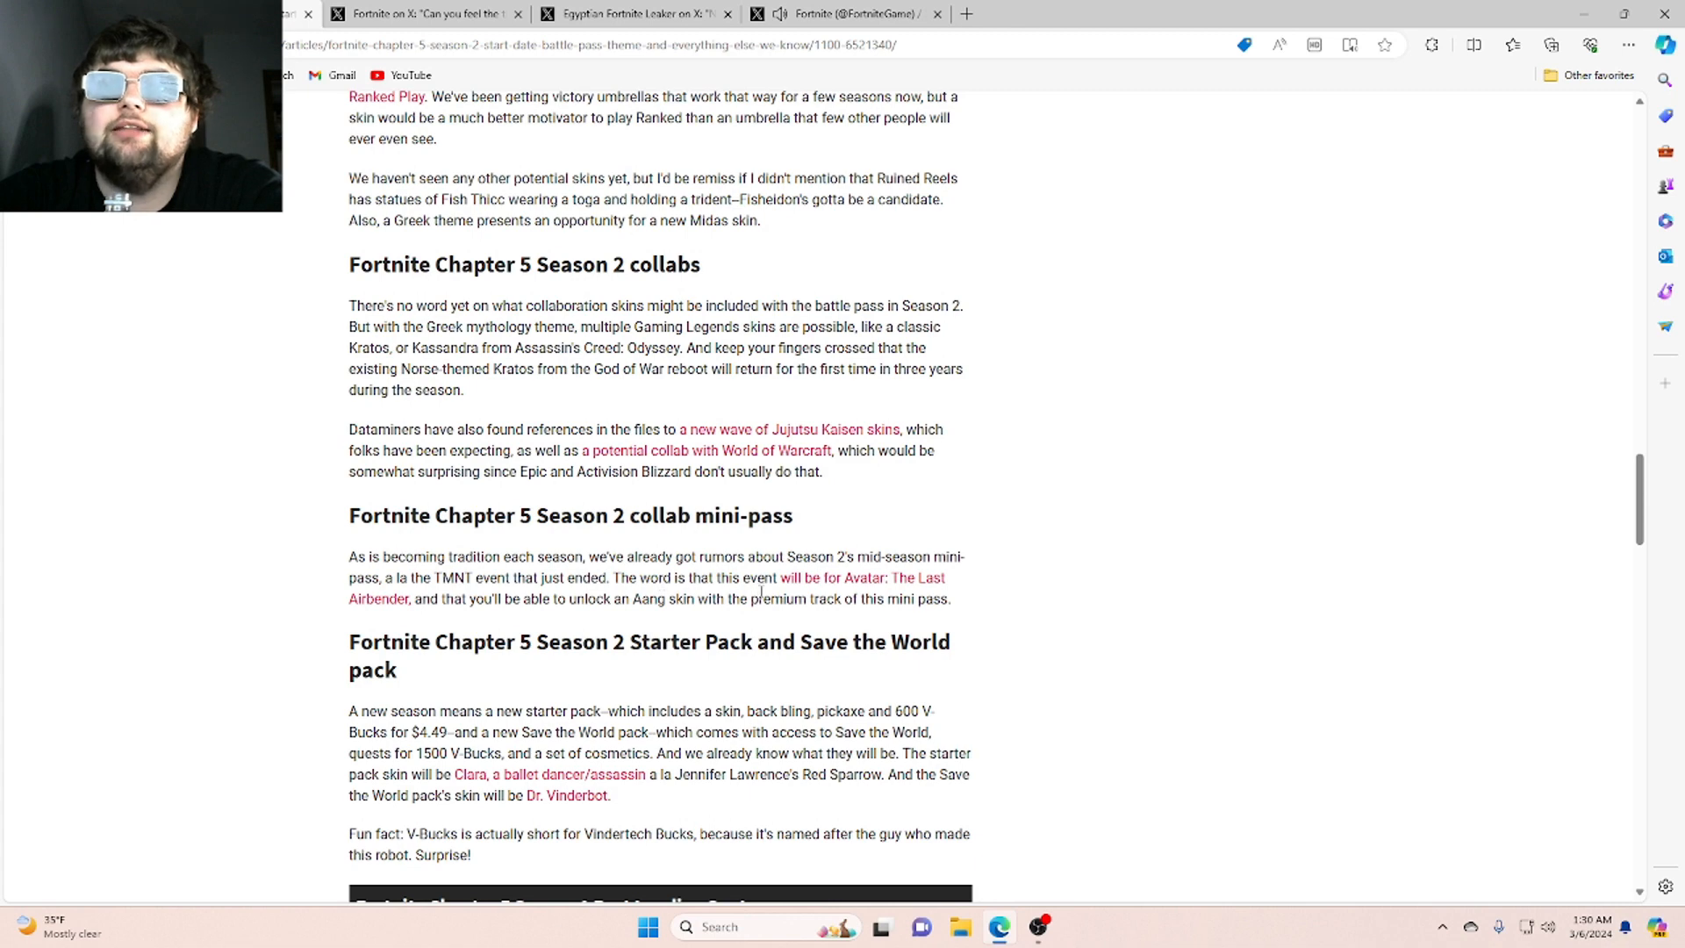
mouse_move(876, 588)
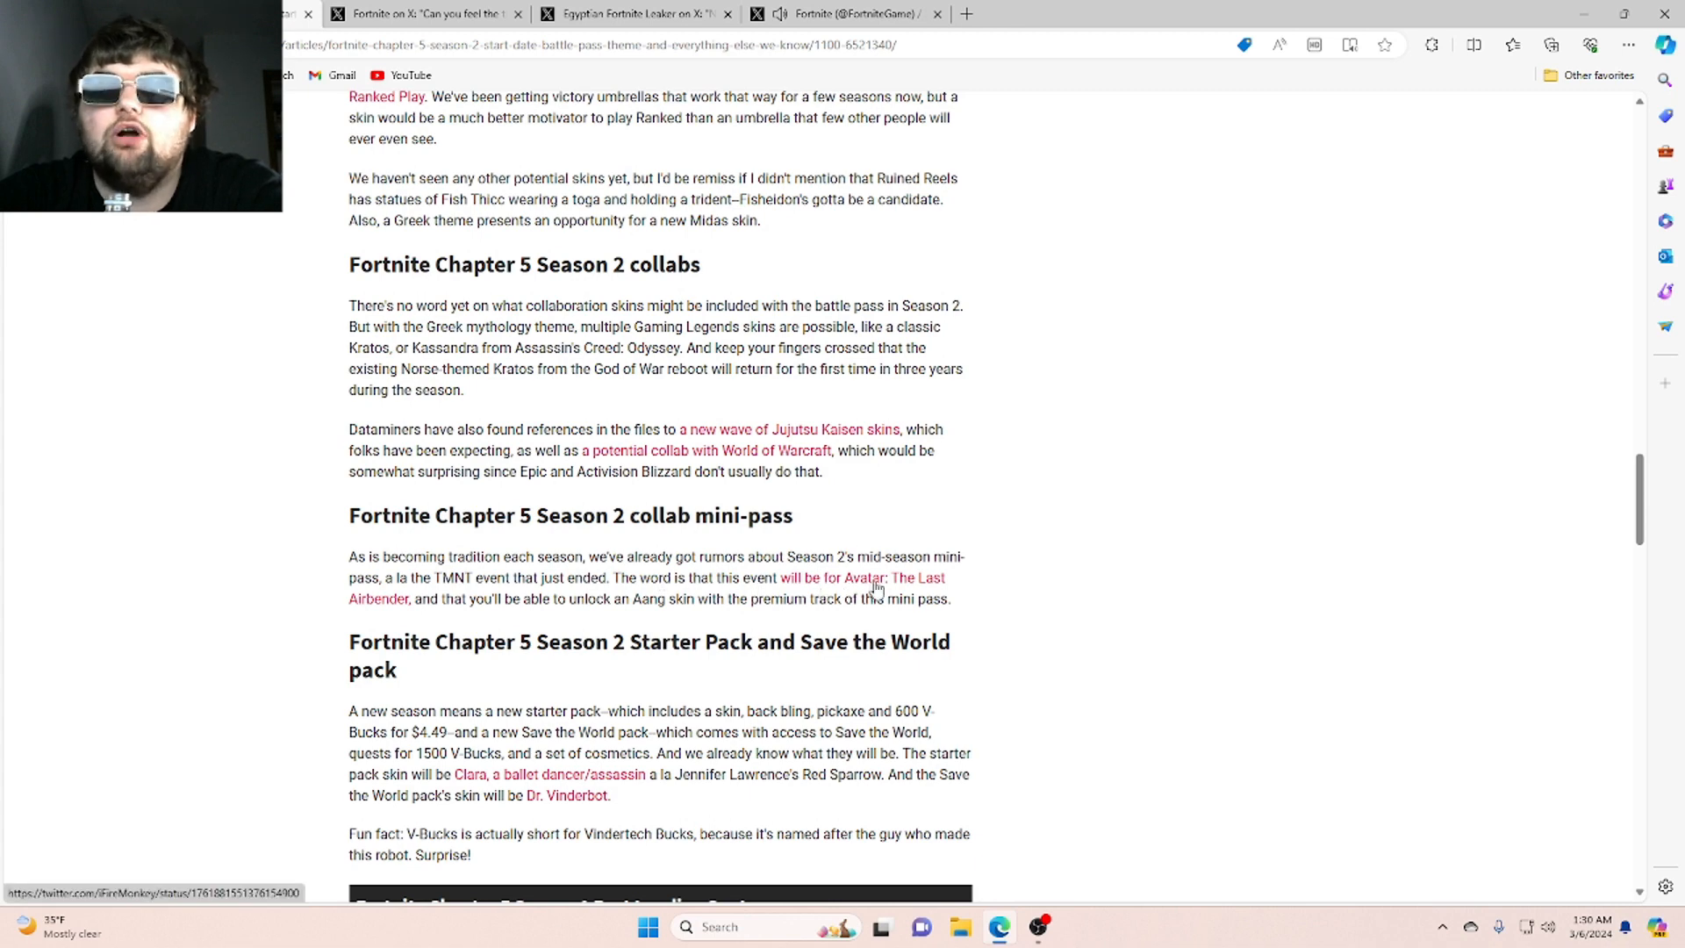
mouse_move(432, 630)
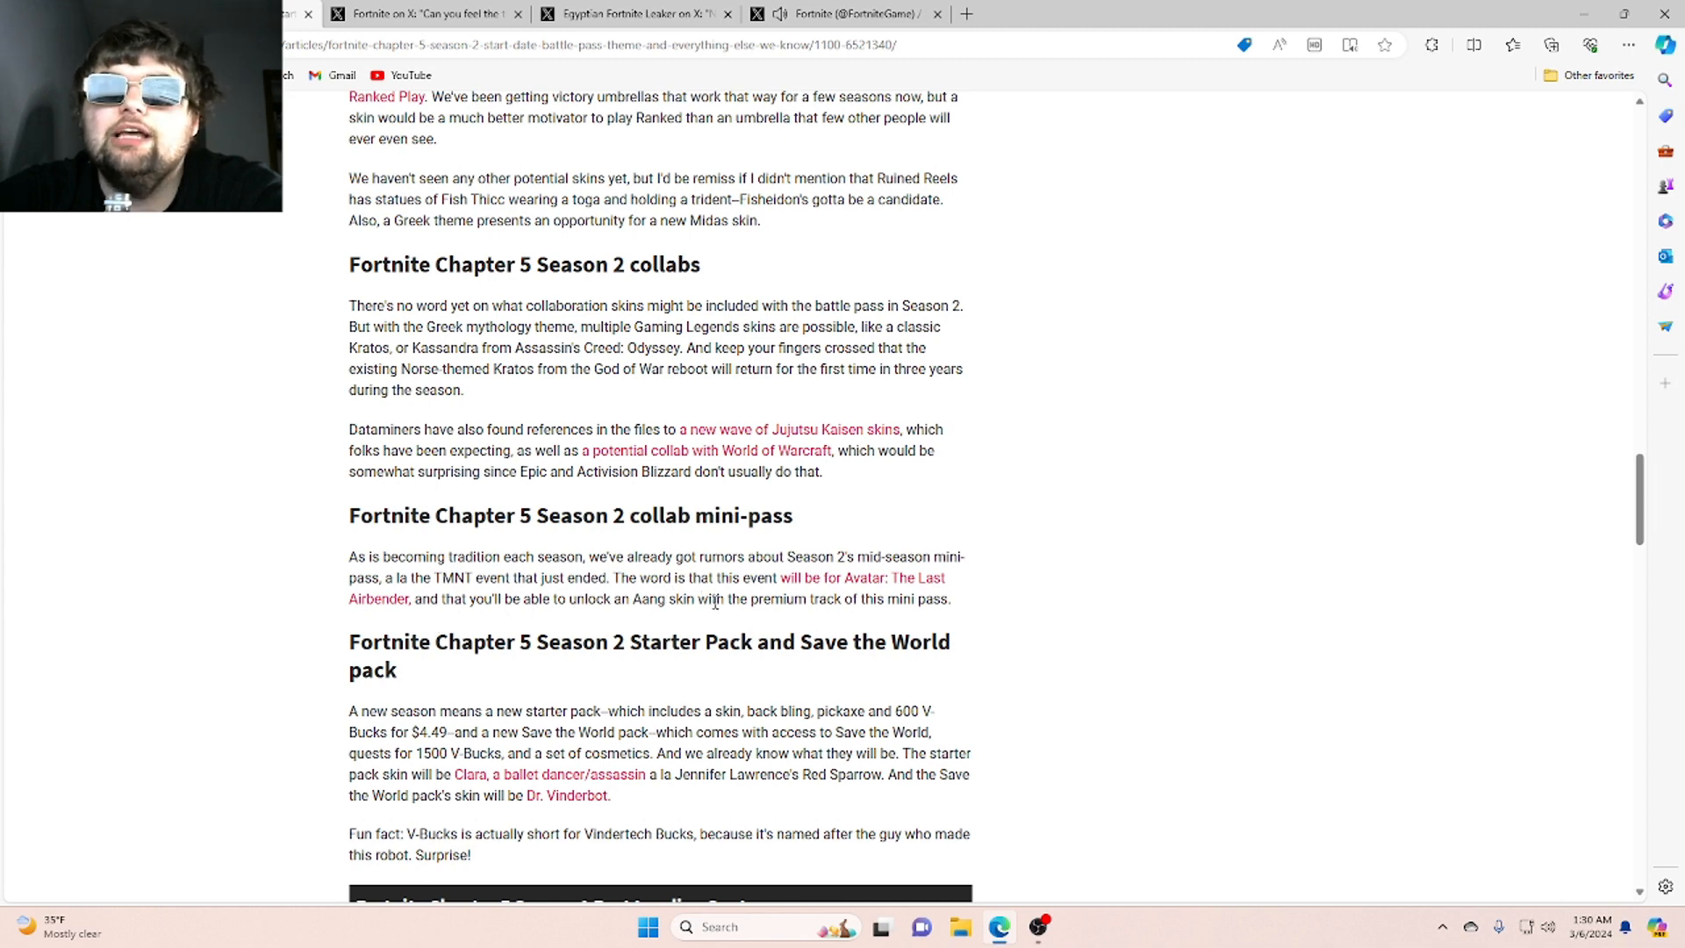
mouse_move(908, 602)
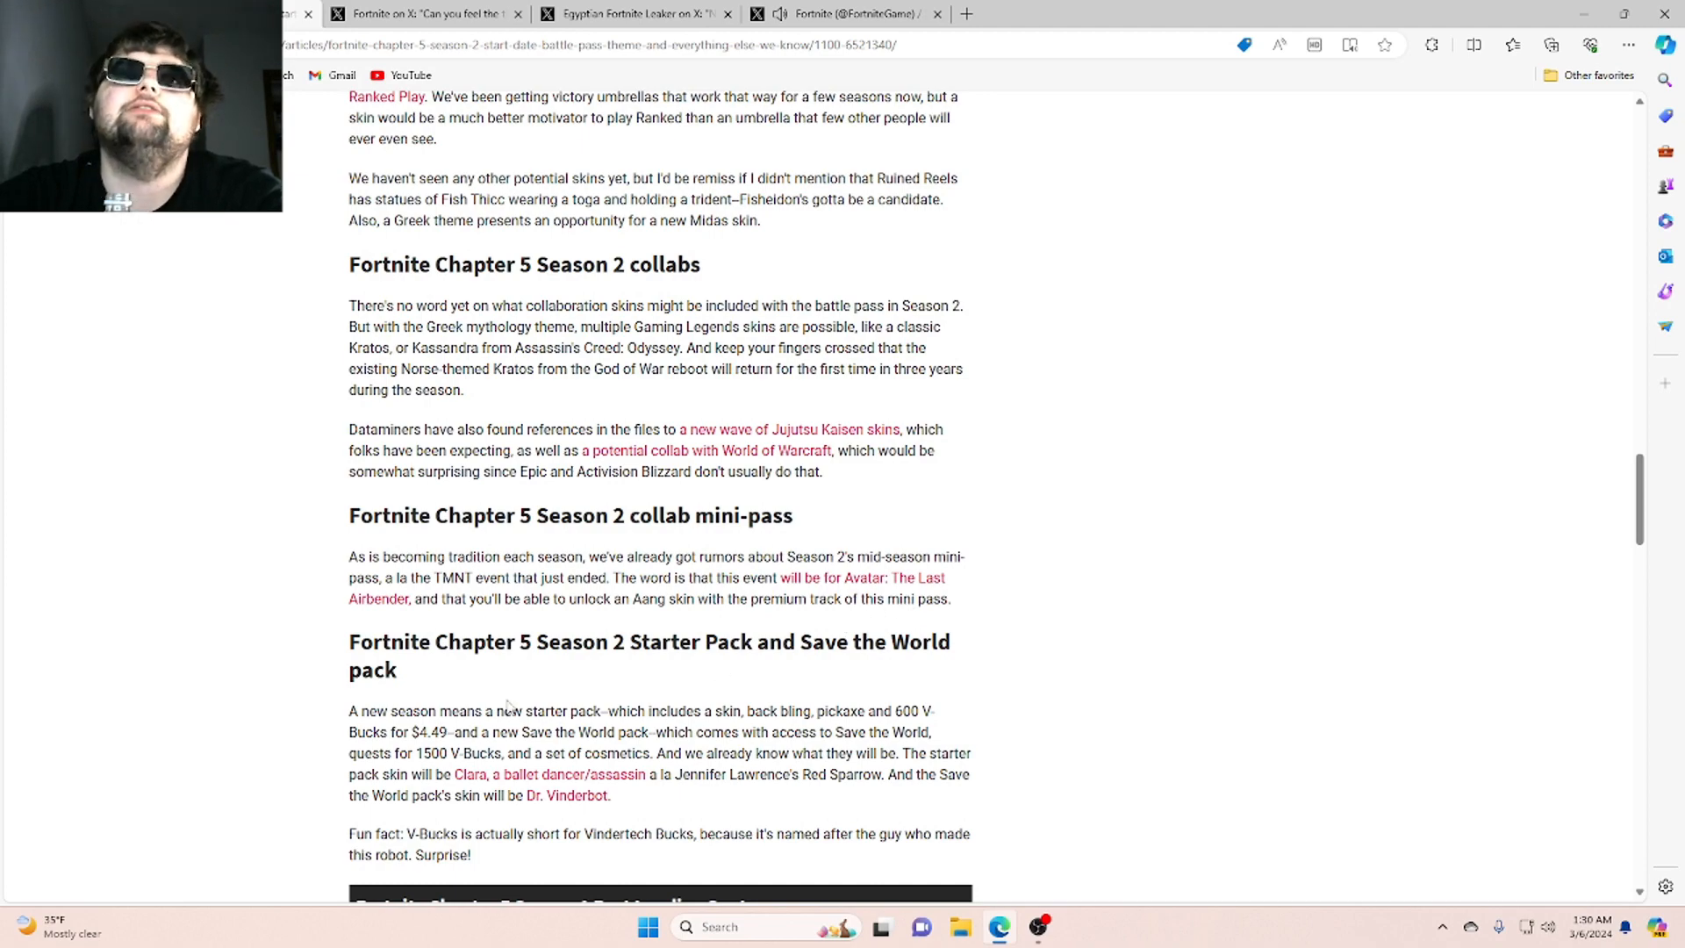
Read the Starter Pack and Save the World pack section with Clara, Dr. Vinderbot and the V-Bucks fun fact
scroll(down, 3)
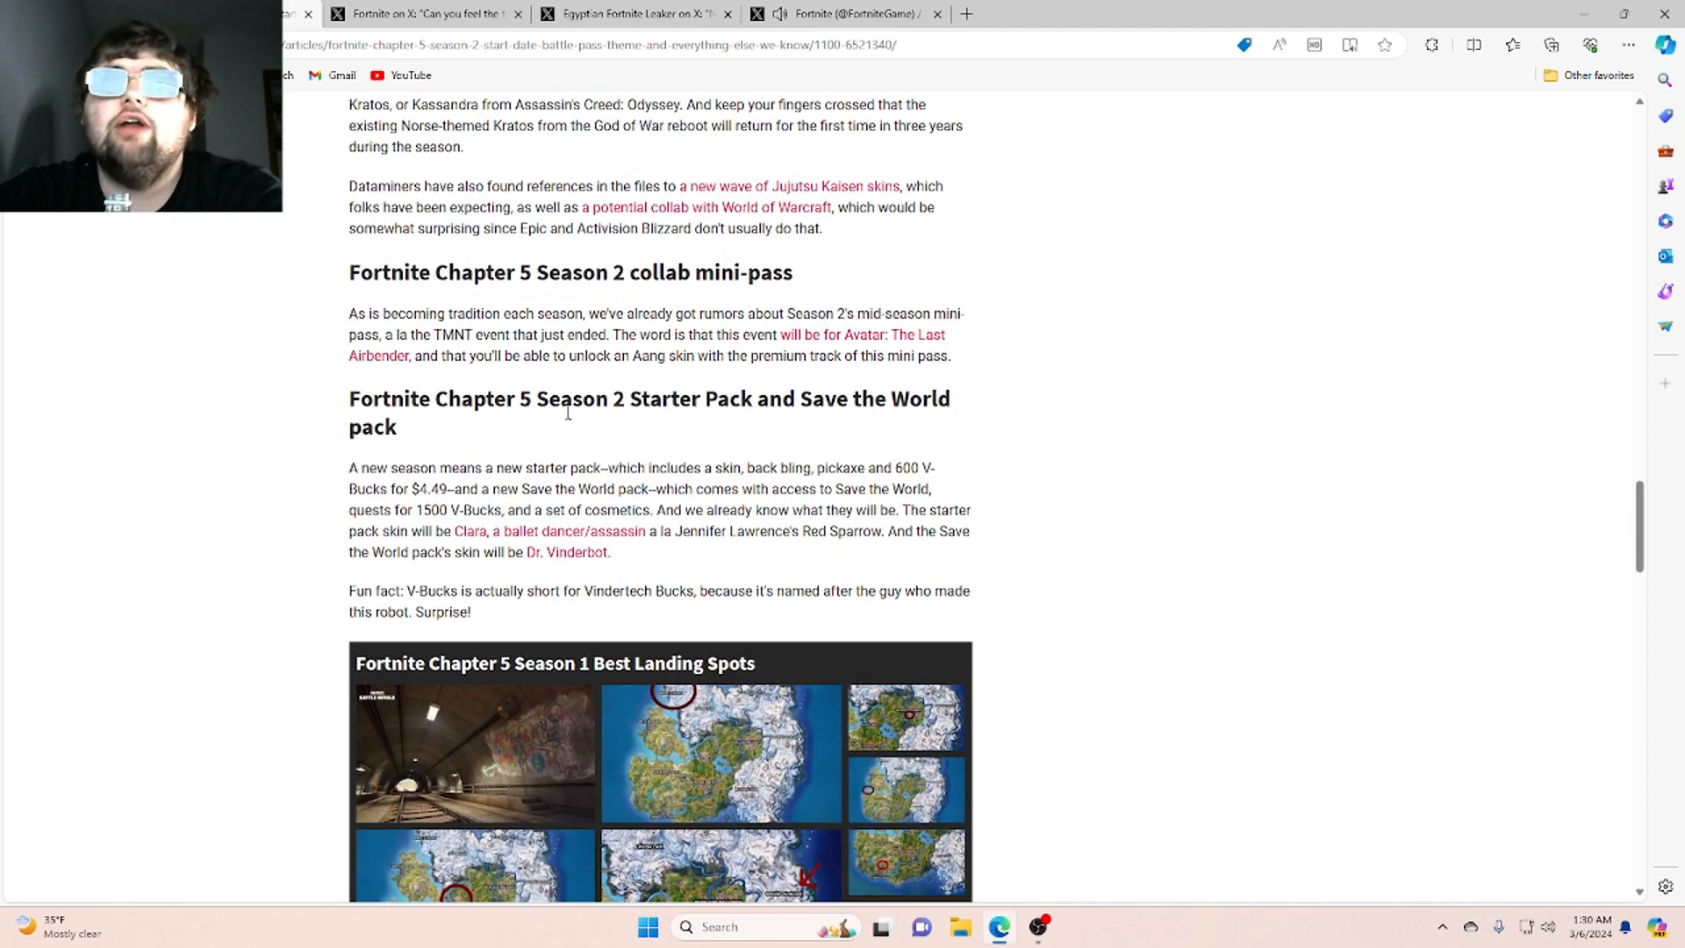
mouse_move(739, 406)
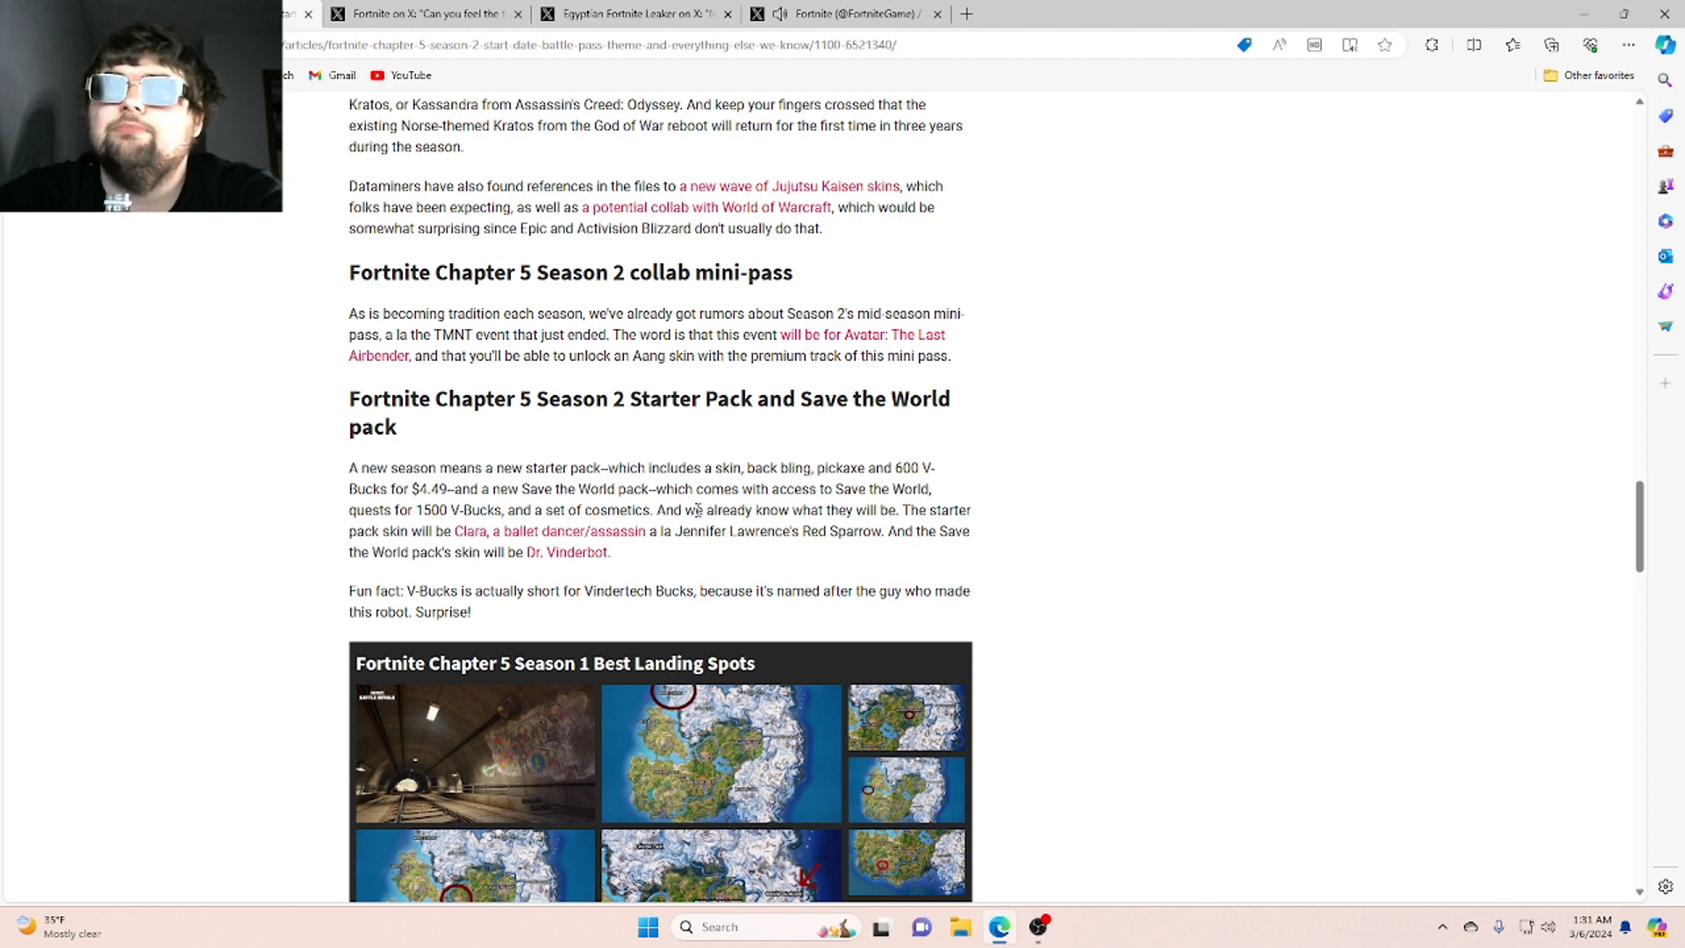
mouse_move(844, 527)
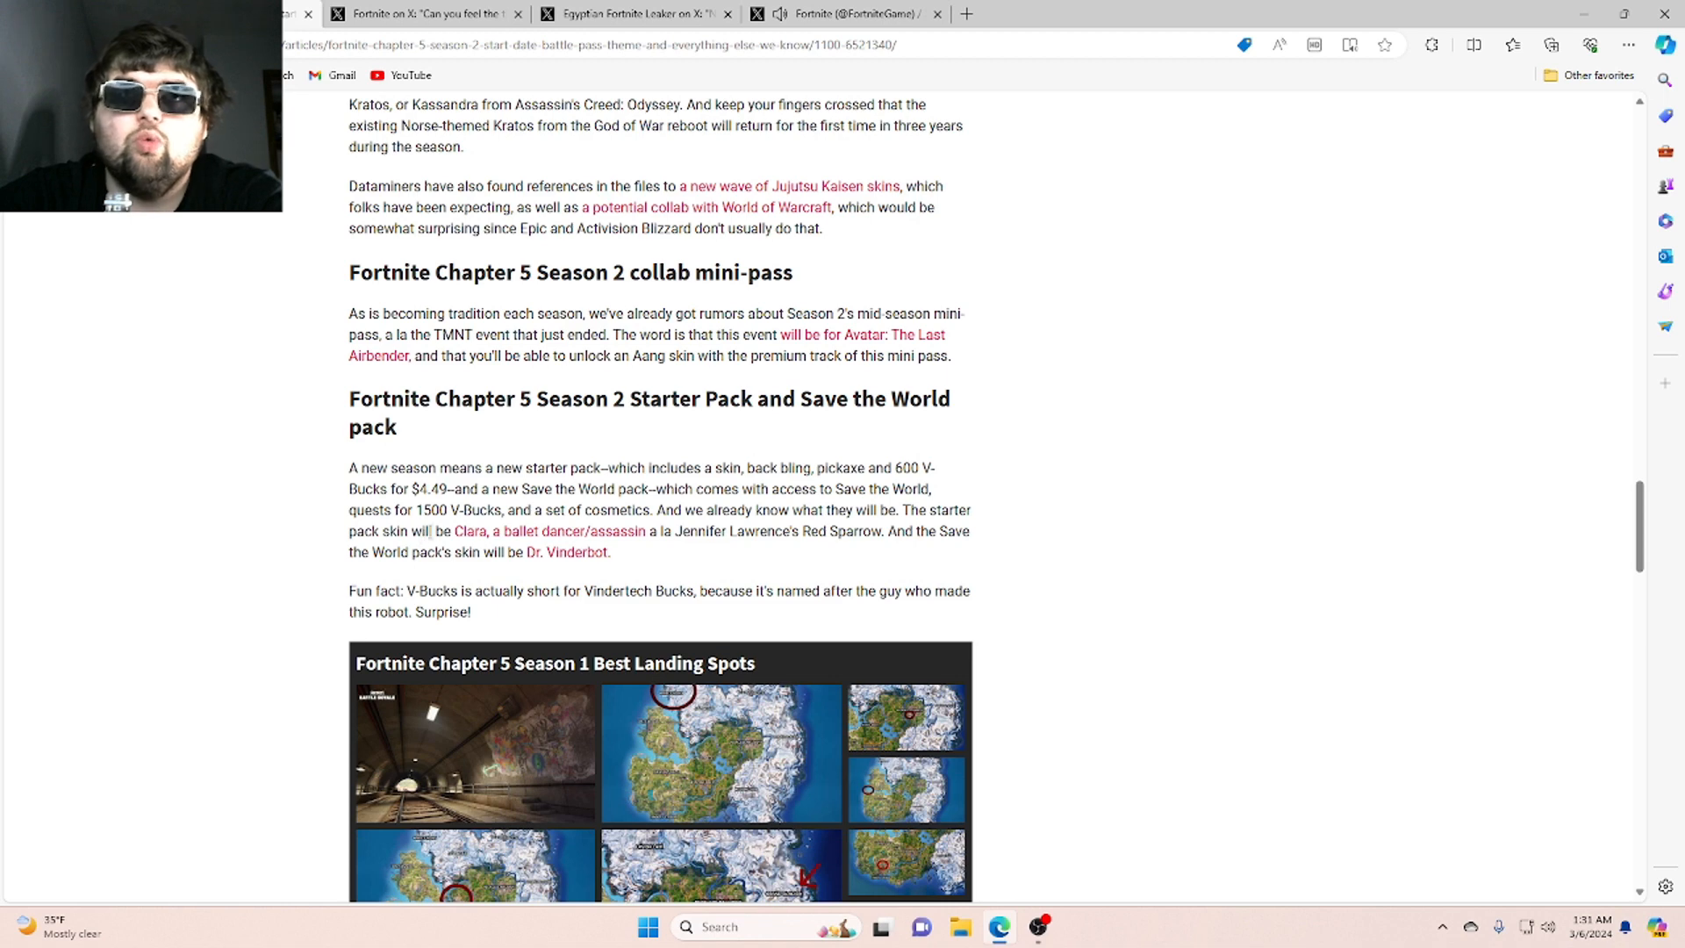
mouse_move(566, 537)
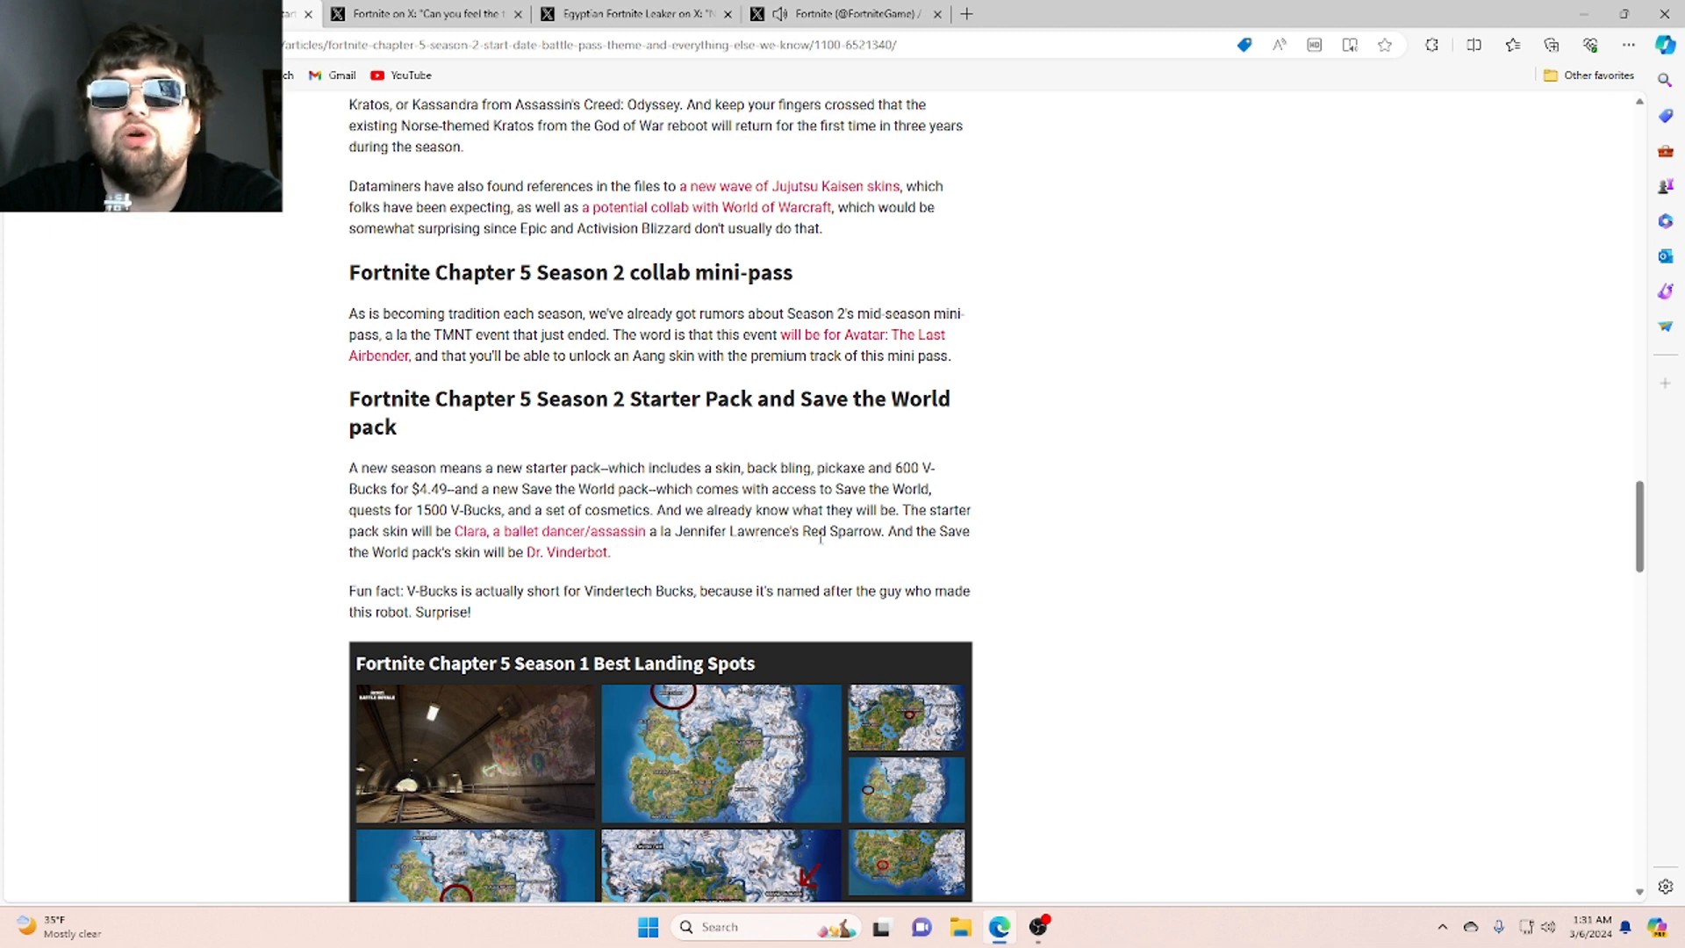
mouse_move(913, 556)
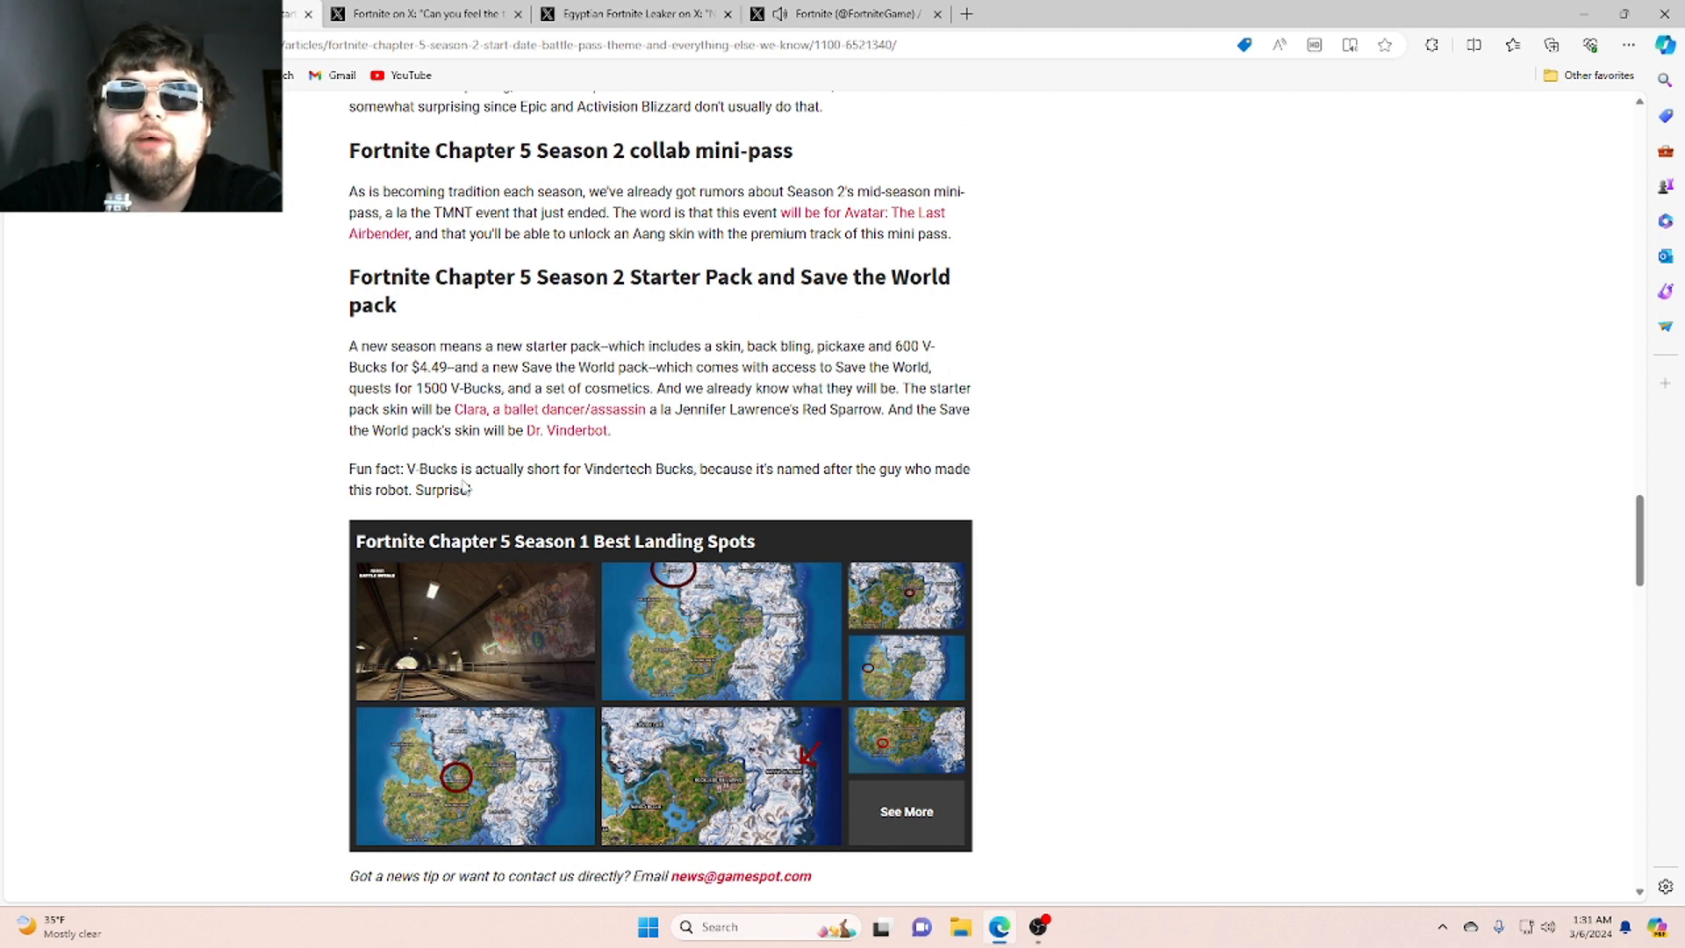
Scroll past the landing spots gallery to the article's end and the next story about the map hole
scroll(down, 3)
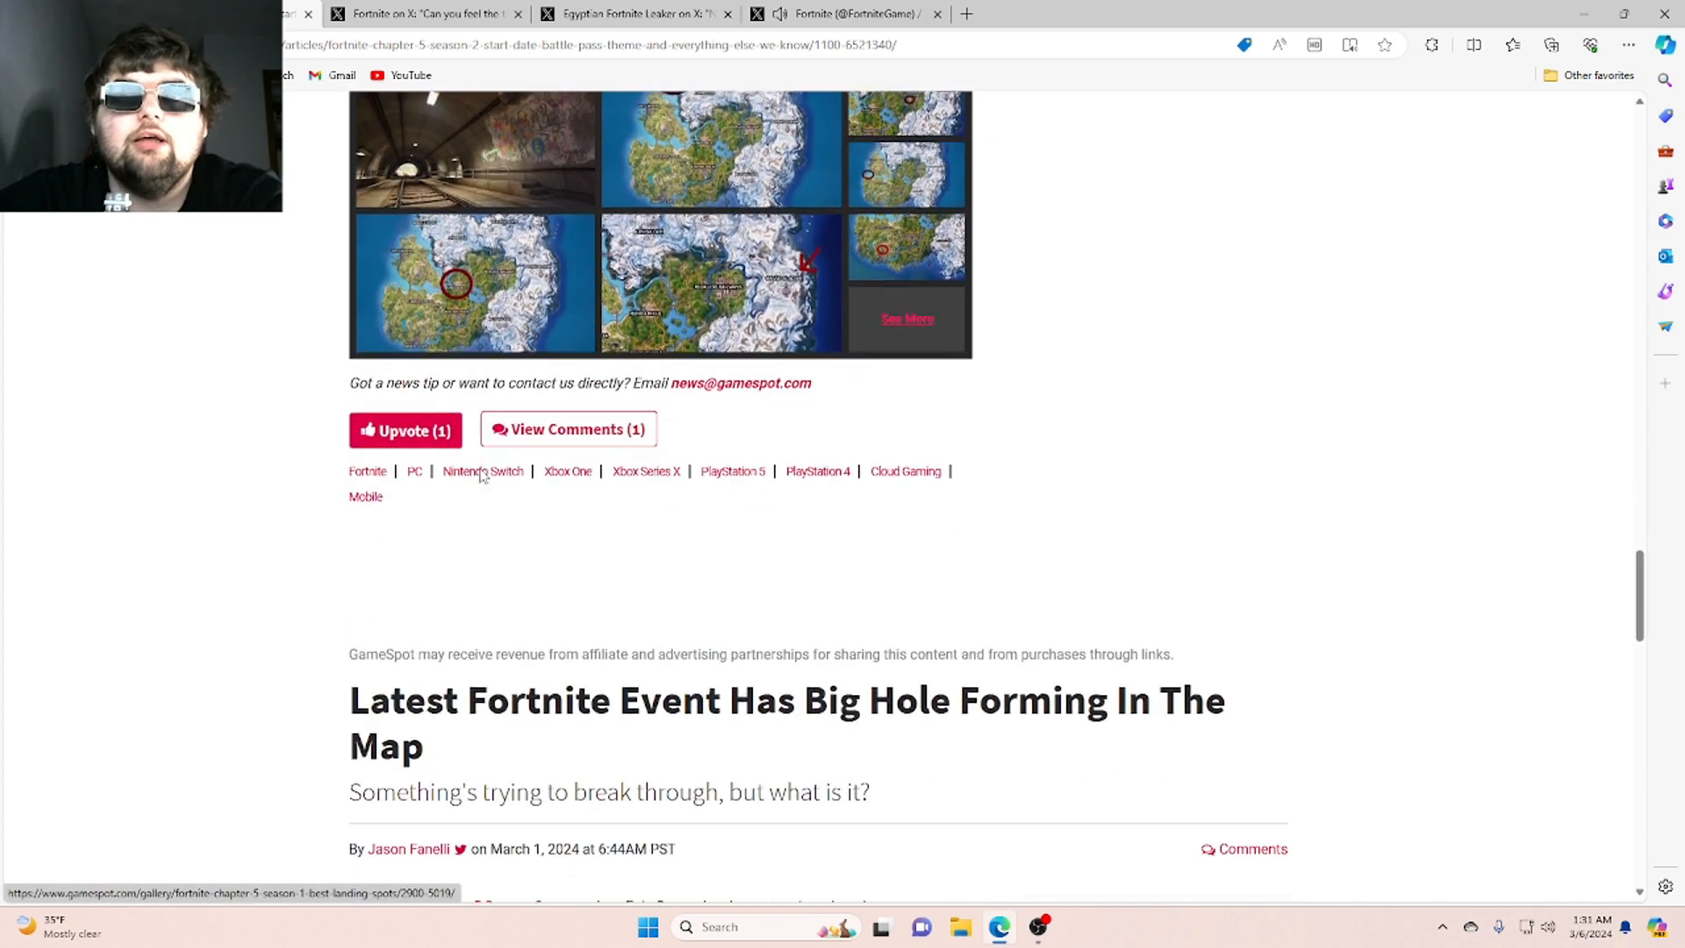
click(786, 723)
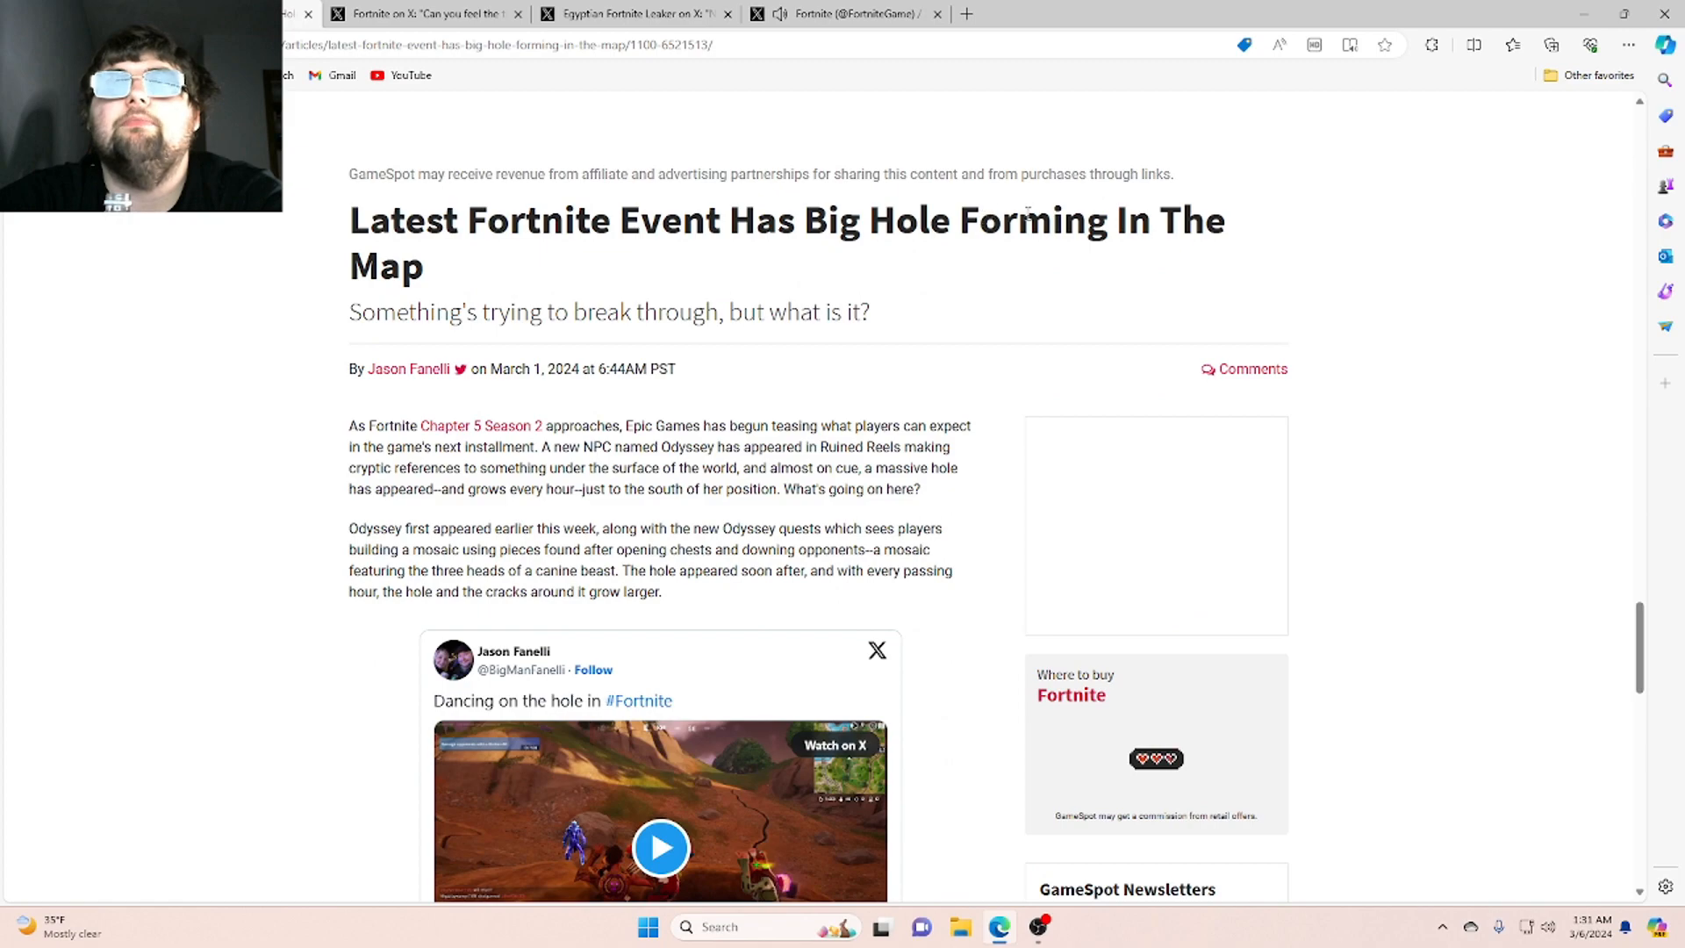
scroll(down, 3)
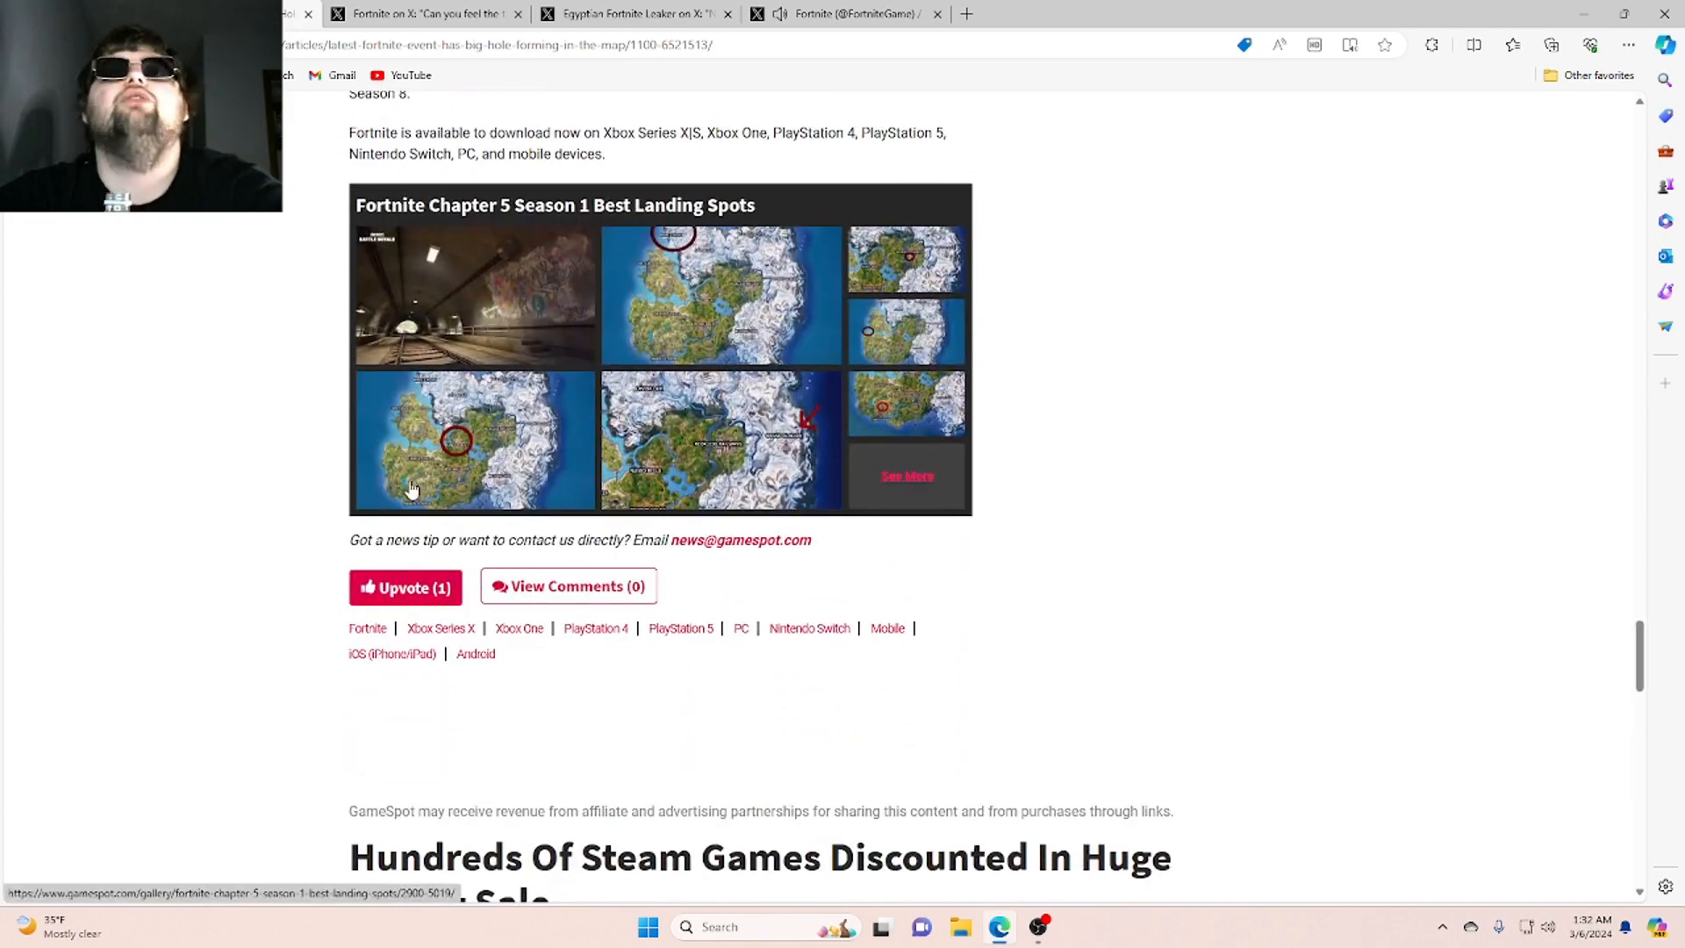
scroll(down, 3)
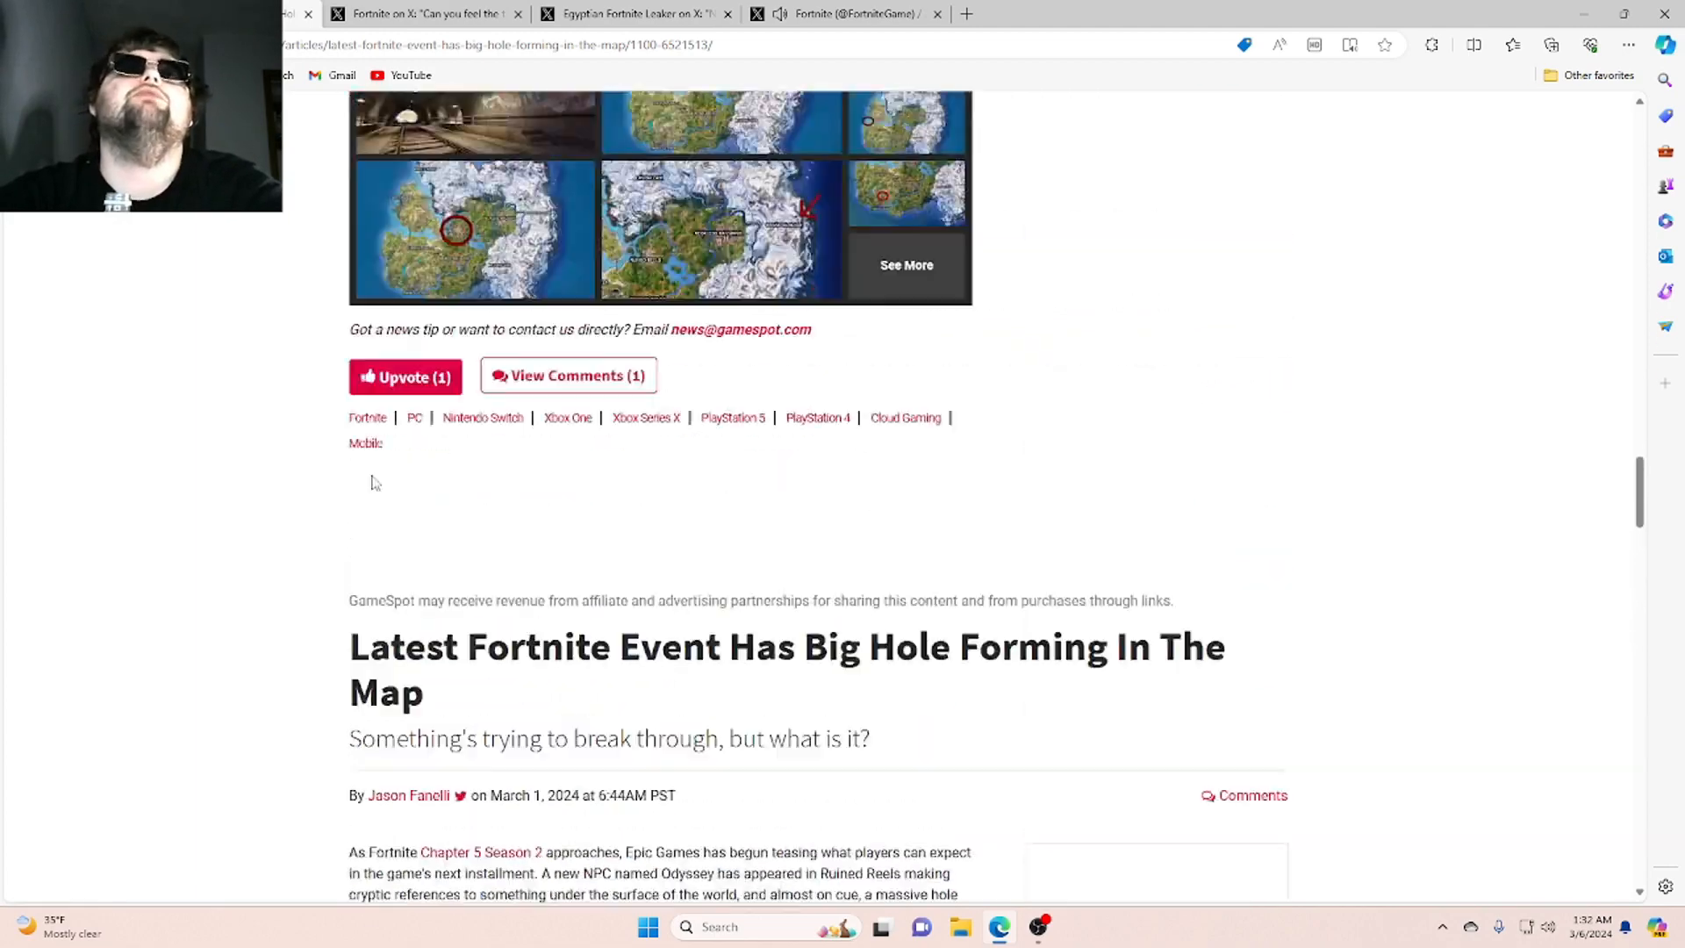